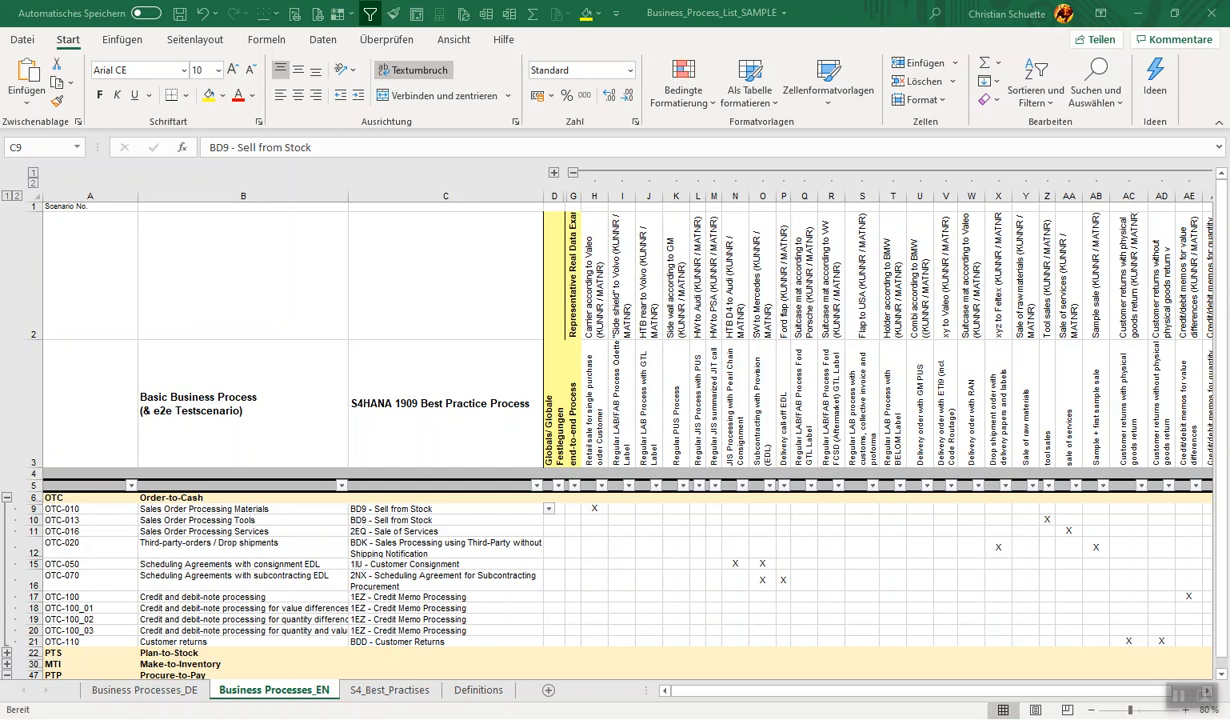
Go to the process list workbook and scroll through the S4_Best_Practises scope item list.
key("alt+tab")
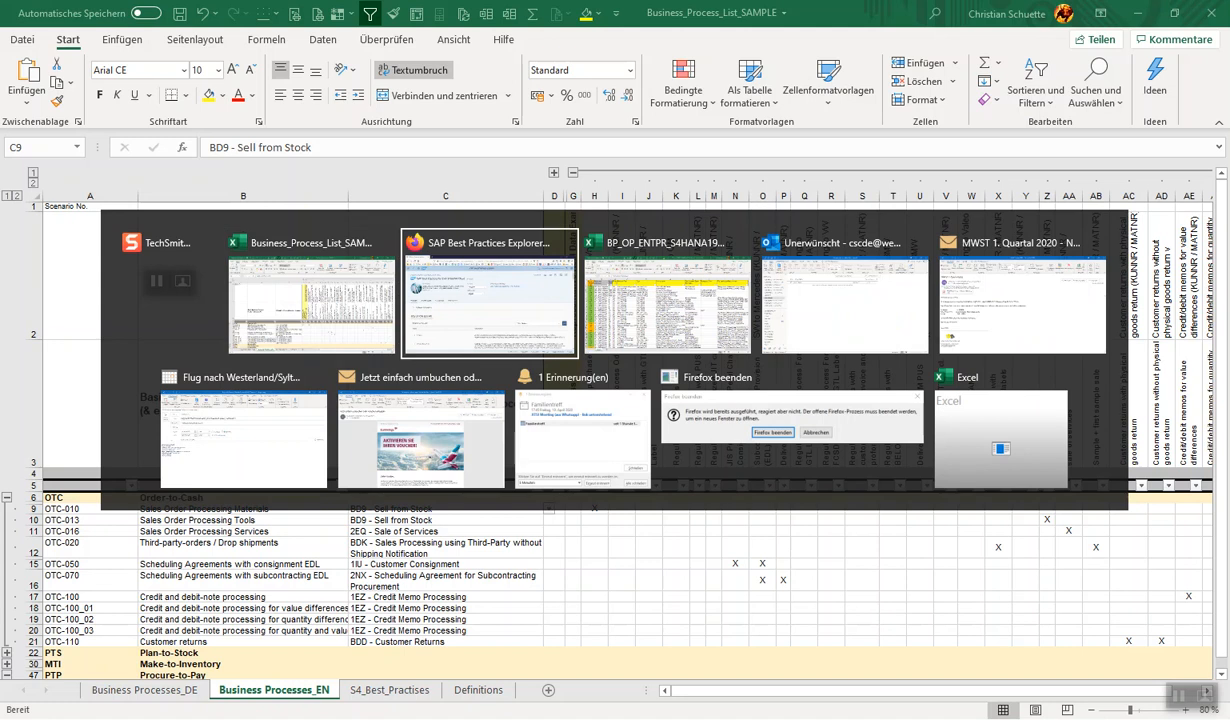
left_click(666, 290)
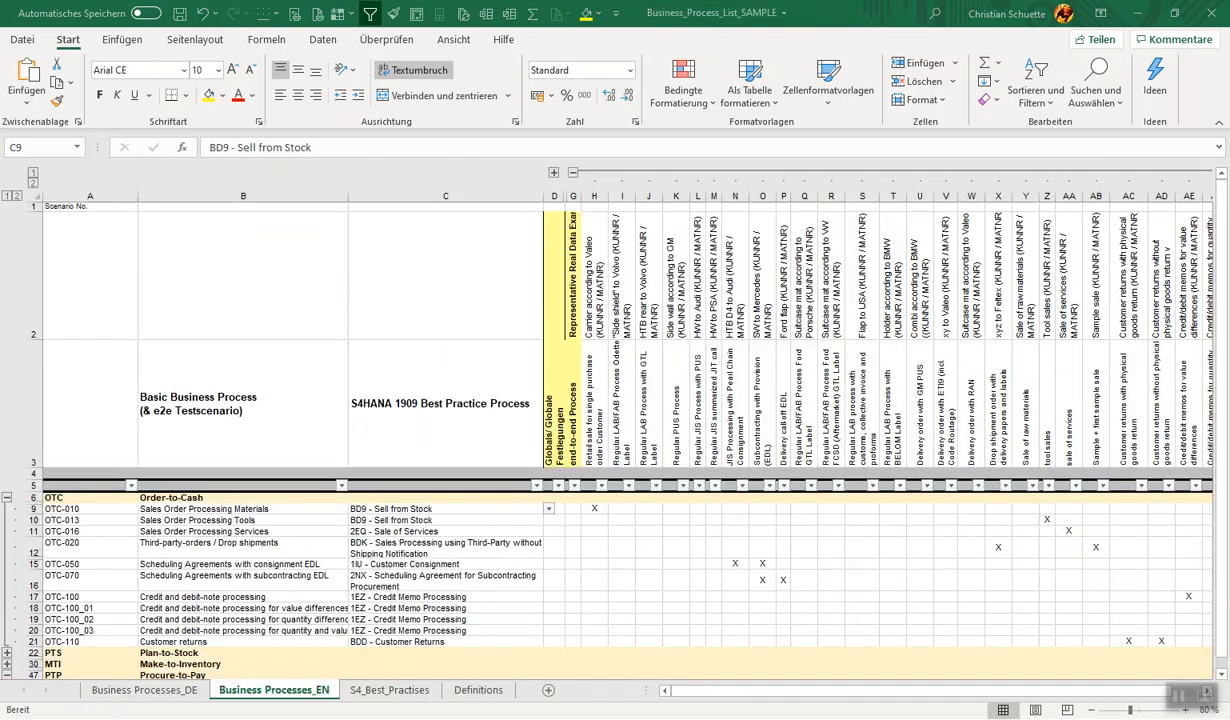
left_click(389, 690)
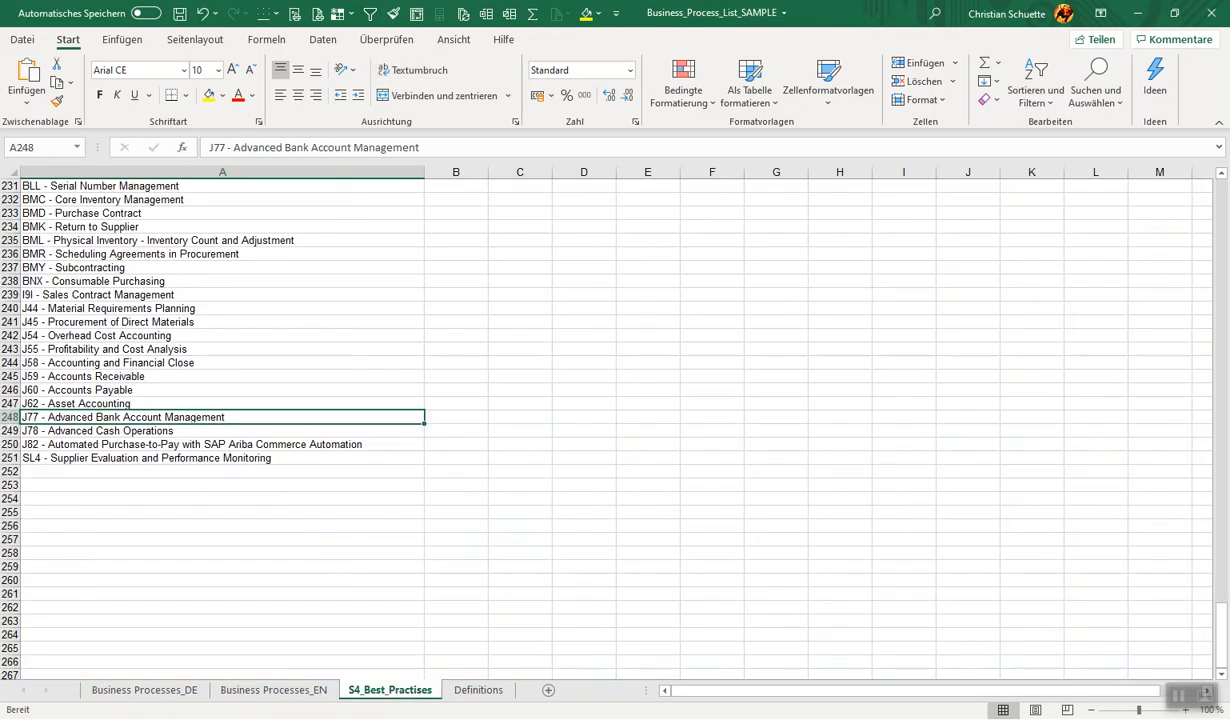
scroll("up", 3)
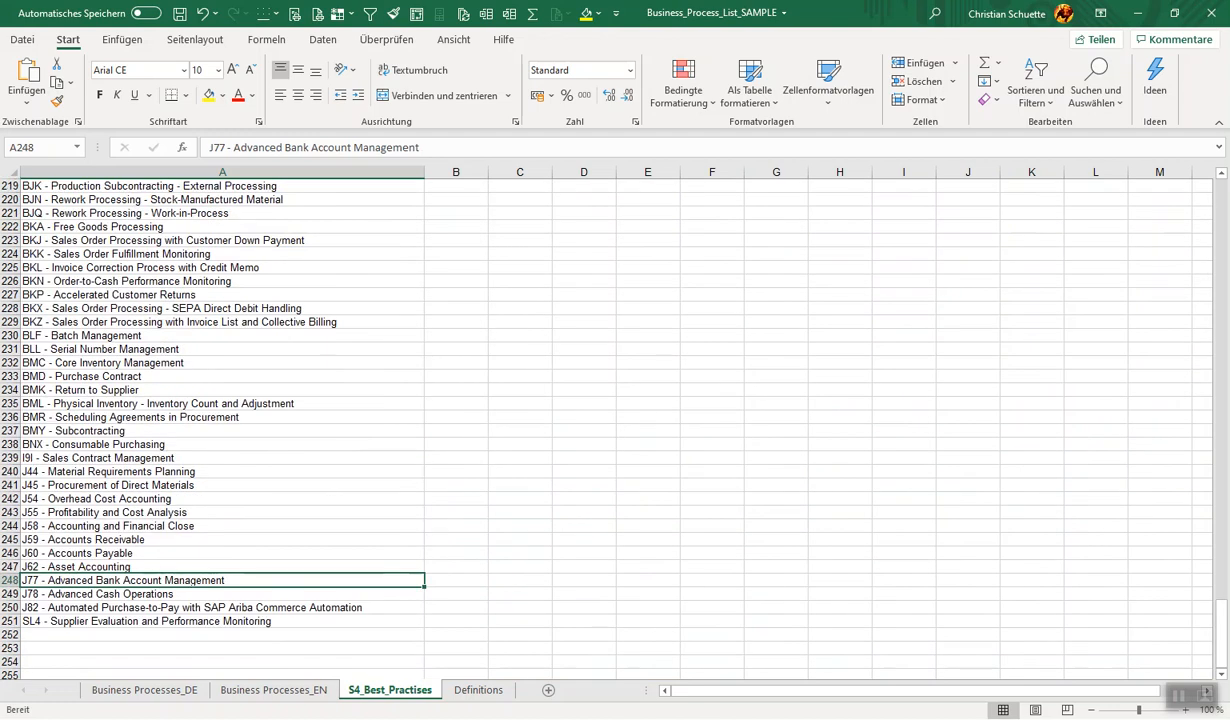
scroll("up", 3)
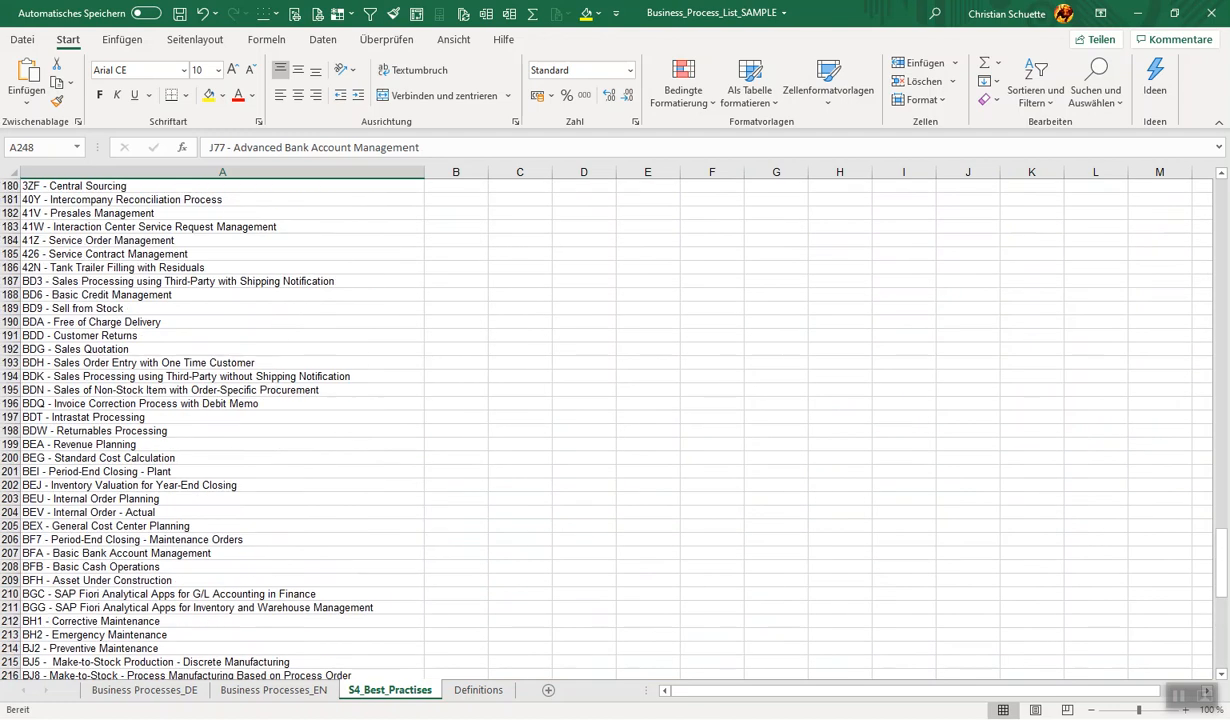
scroll("up", 3)
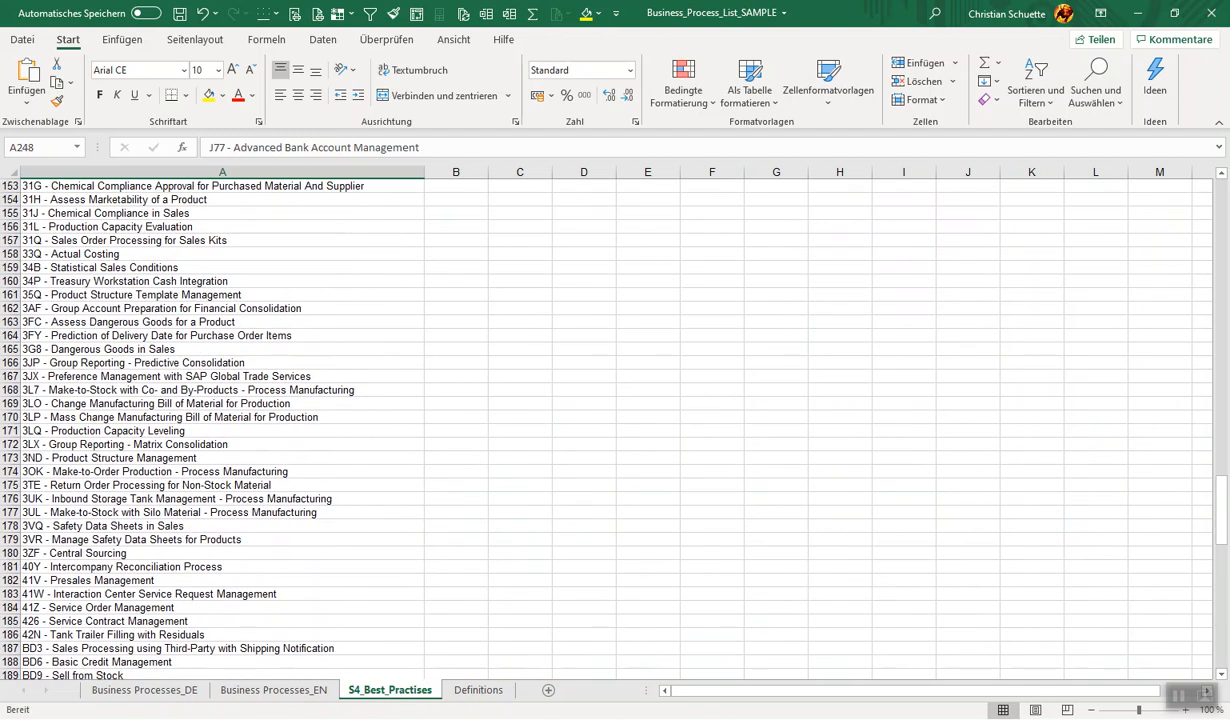
Check the credit memo mapping in C17 on Business Processes_EN, then switch to Firefox.
left_click(273, 690)
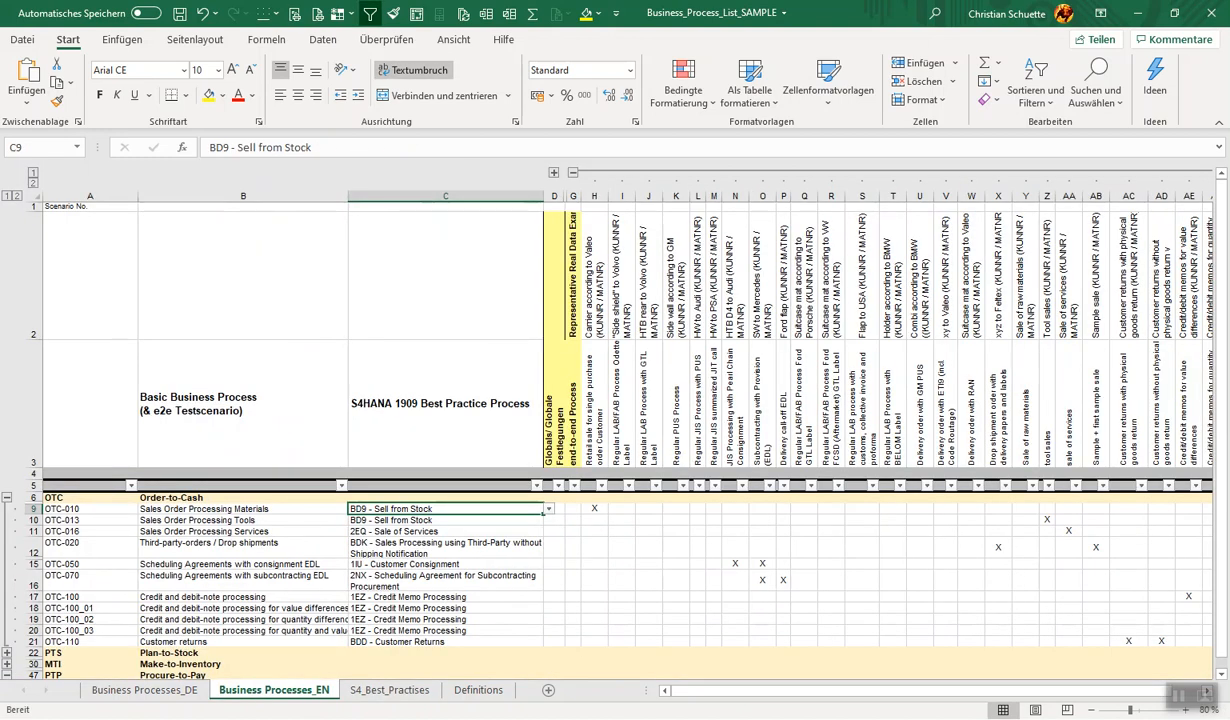
left_click(445, 597)
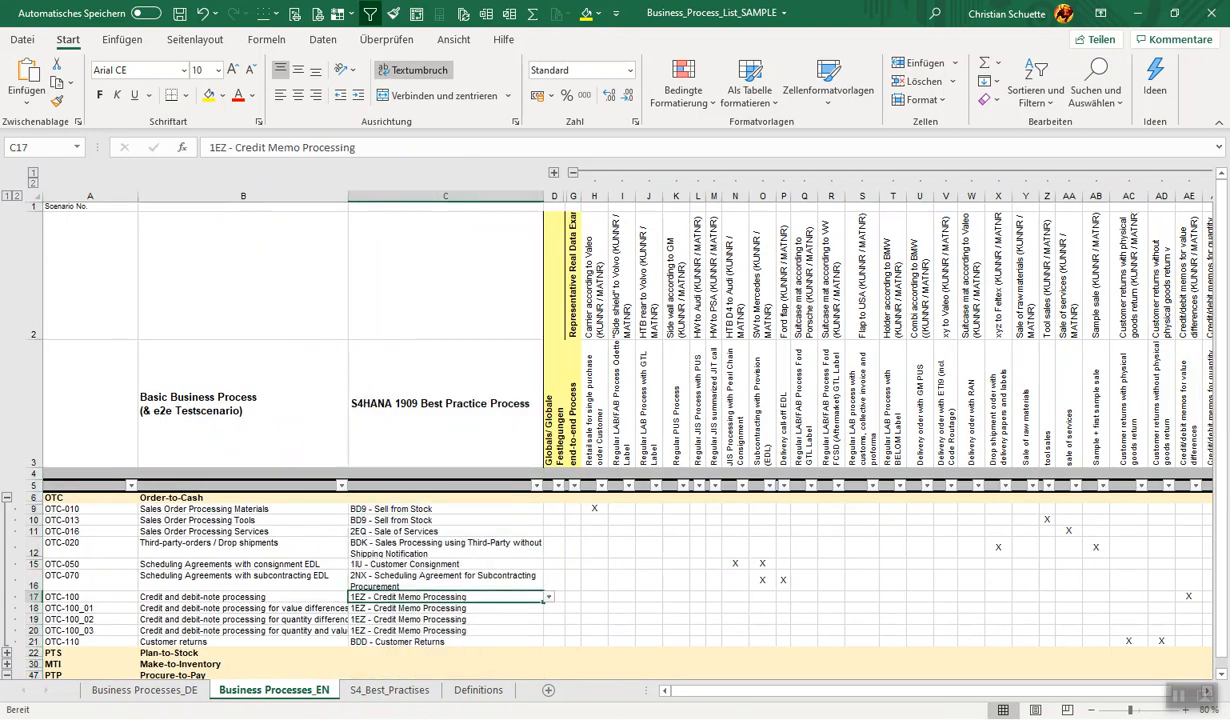
key("alt+tab")
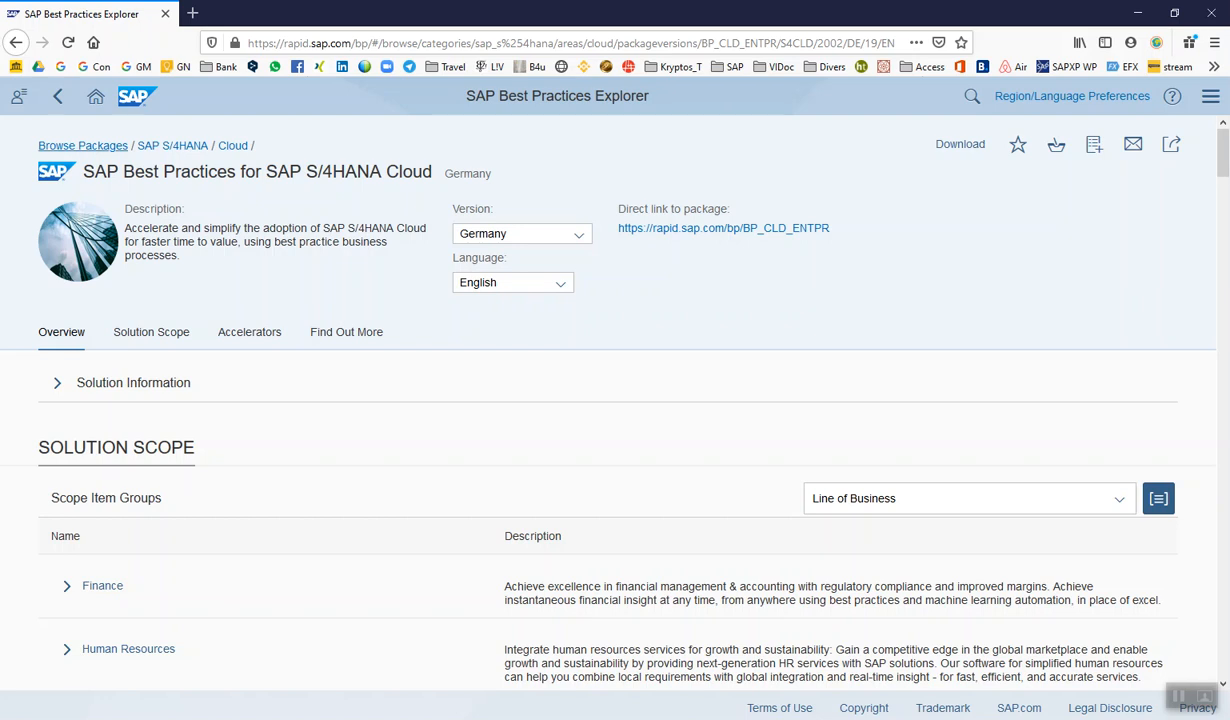
Show the Solution Scope and browse the Sourcing and Procurement and Central Procurement scope items.
left_click(18, 95)
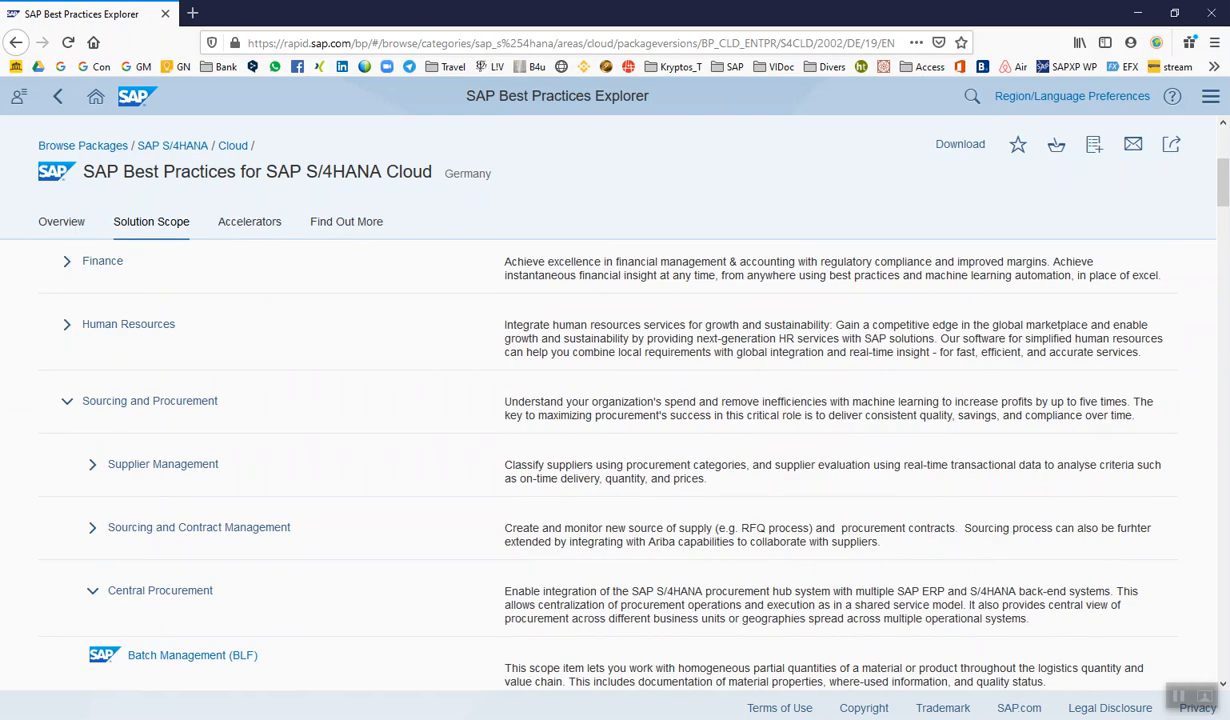
scroll("down", 3)
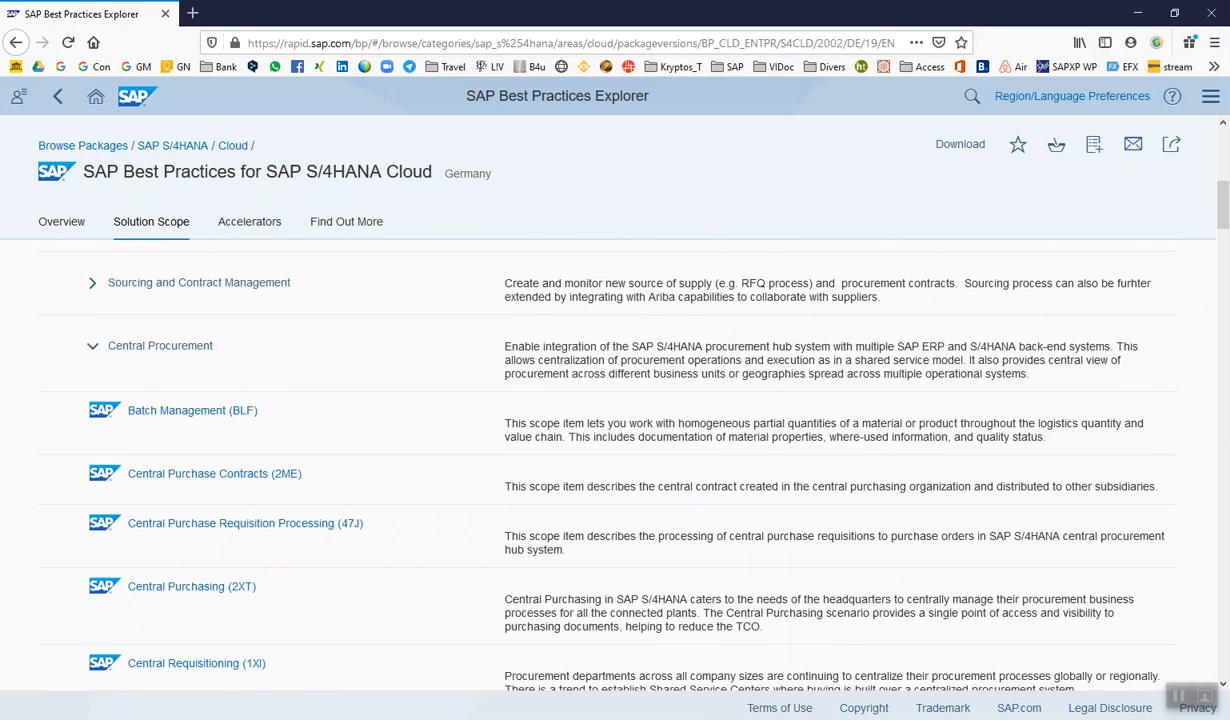
scroll("down", 3)
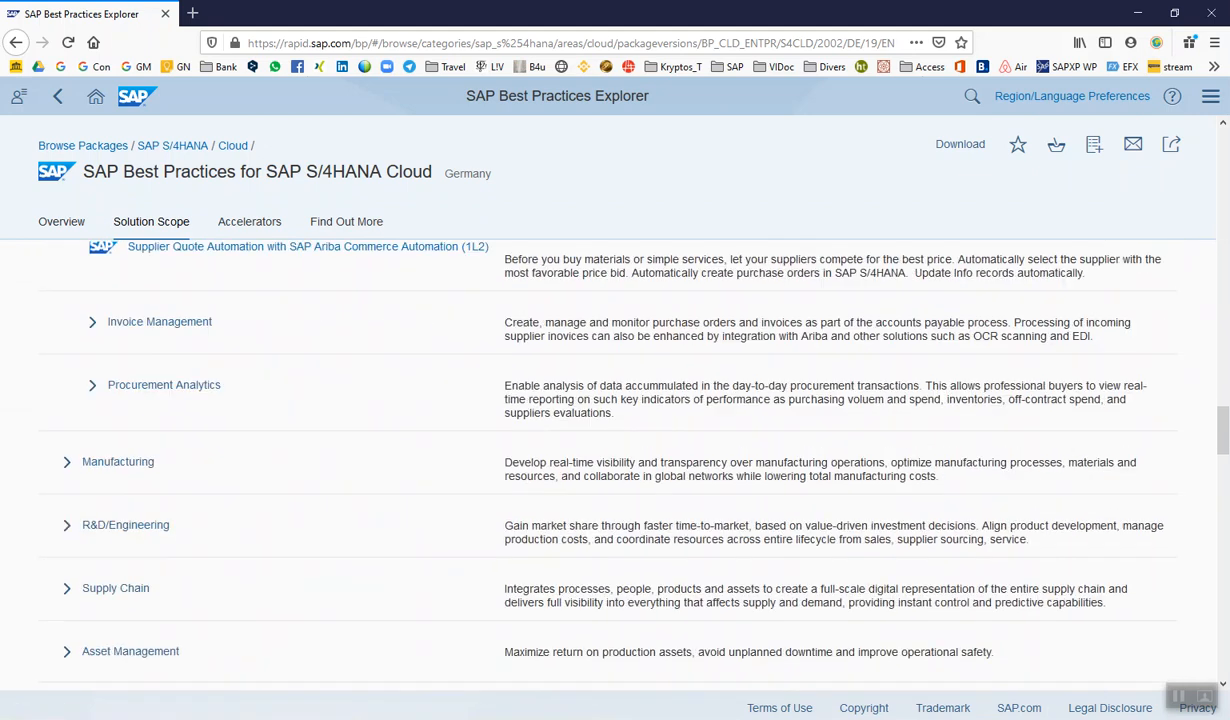
scroll("up", 3)
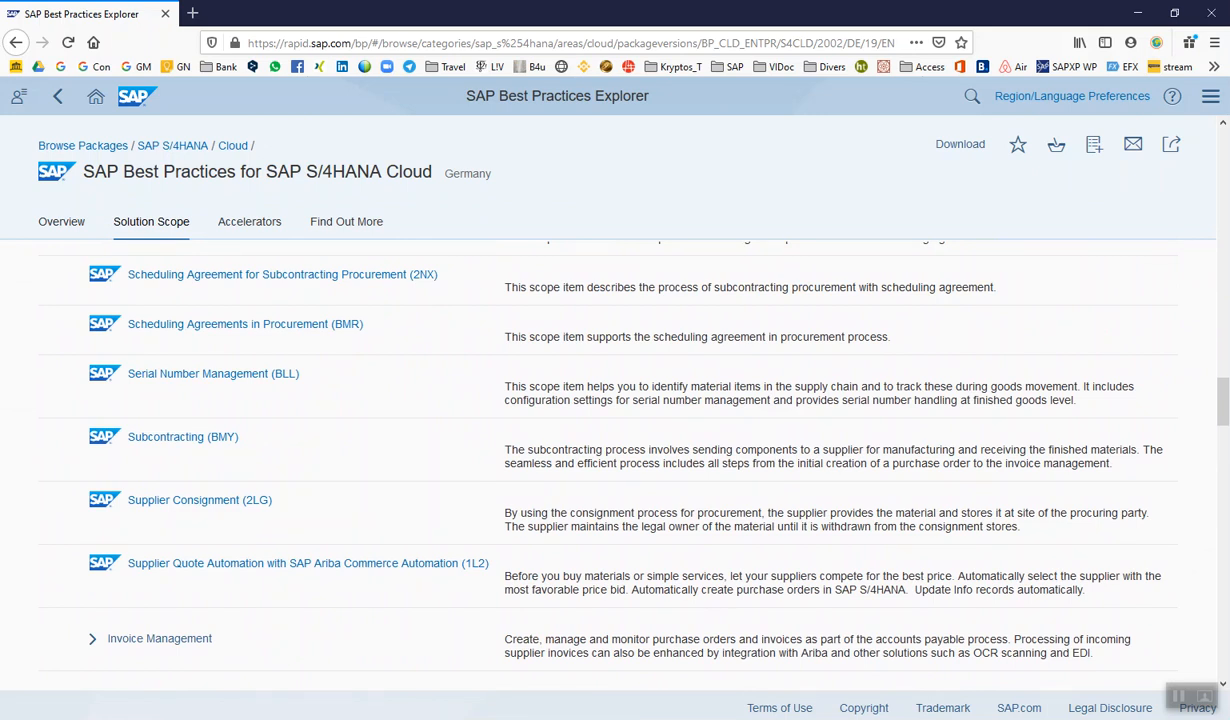
scroll("up", 3)
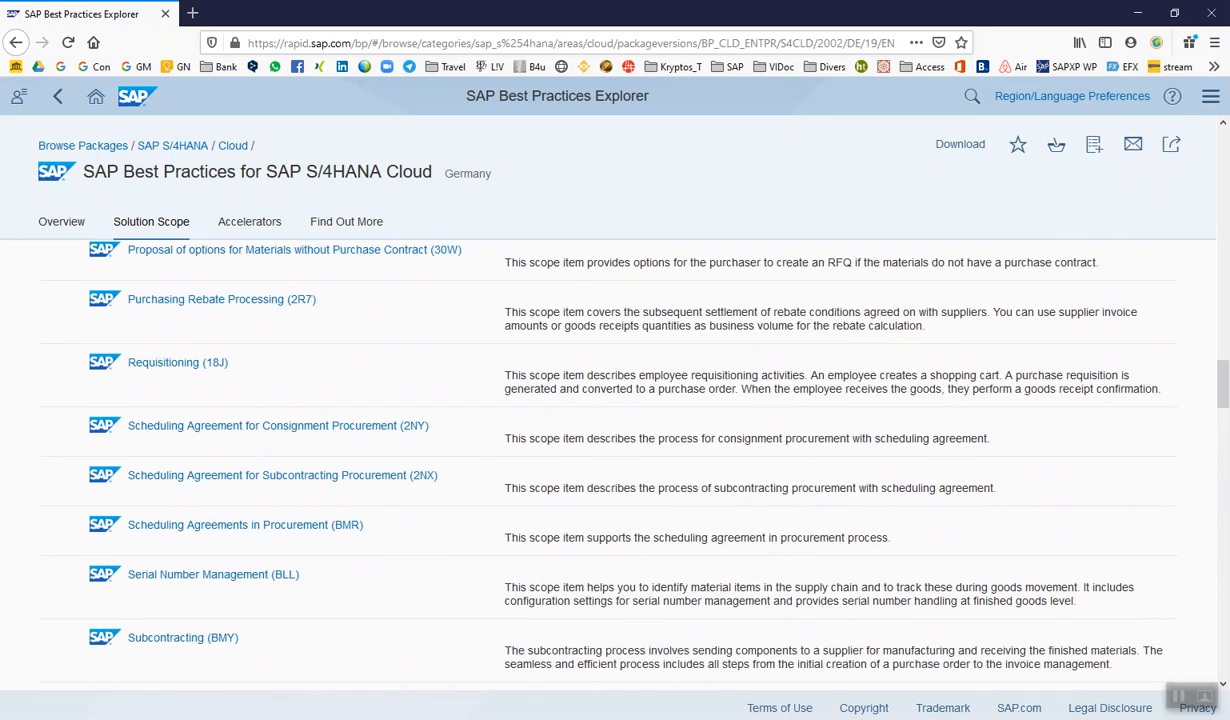
scroll("up", 3)
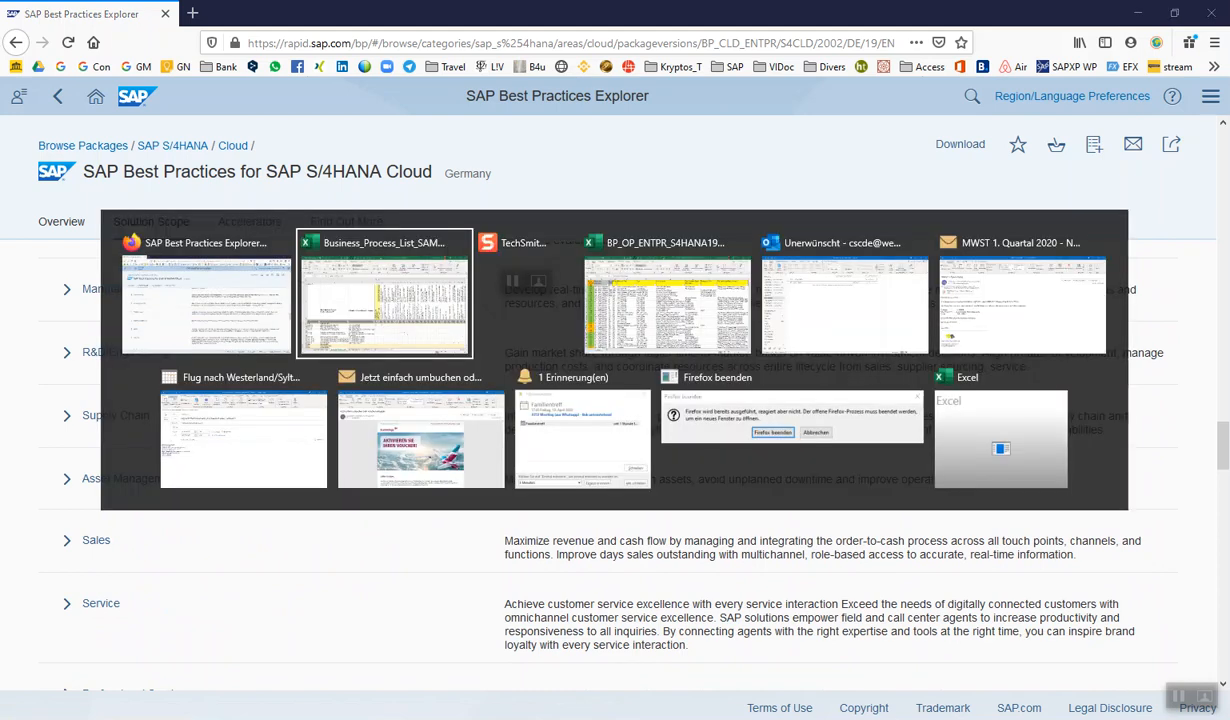
Expand the Sales area and its Order and Contract Management scope items.
left_click(384, 293)
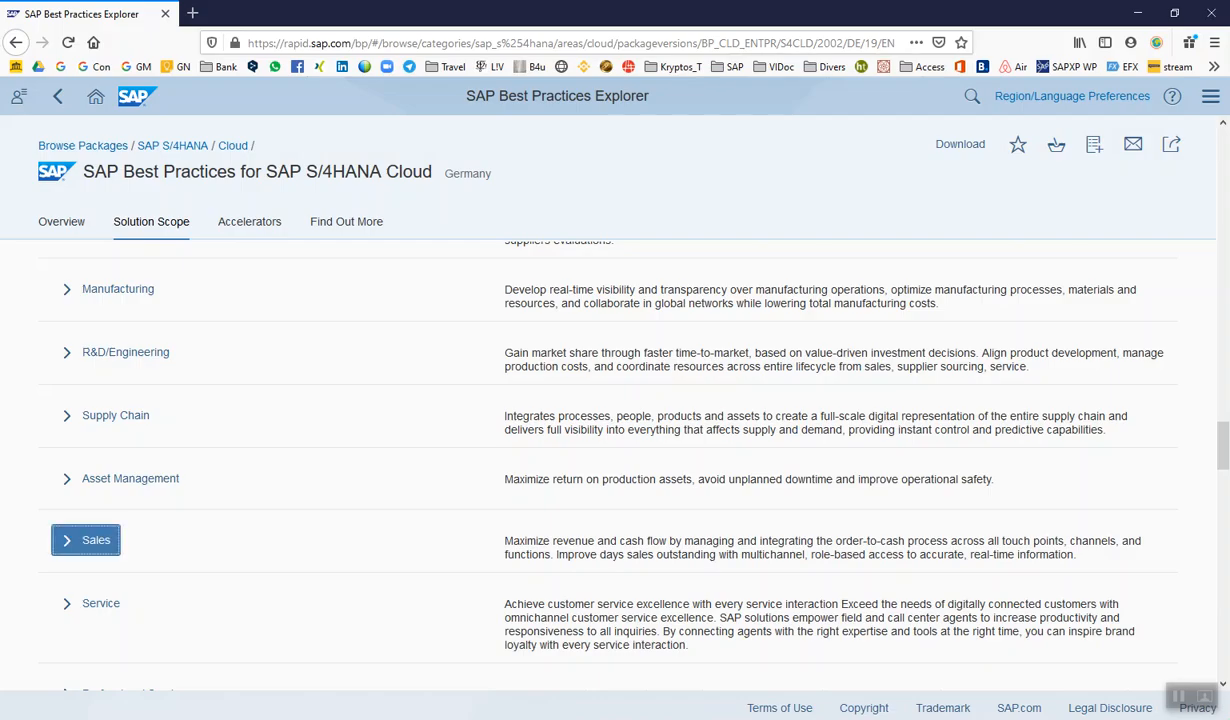
left_click(95, 539)
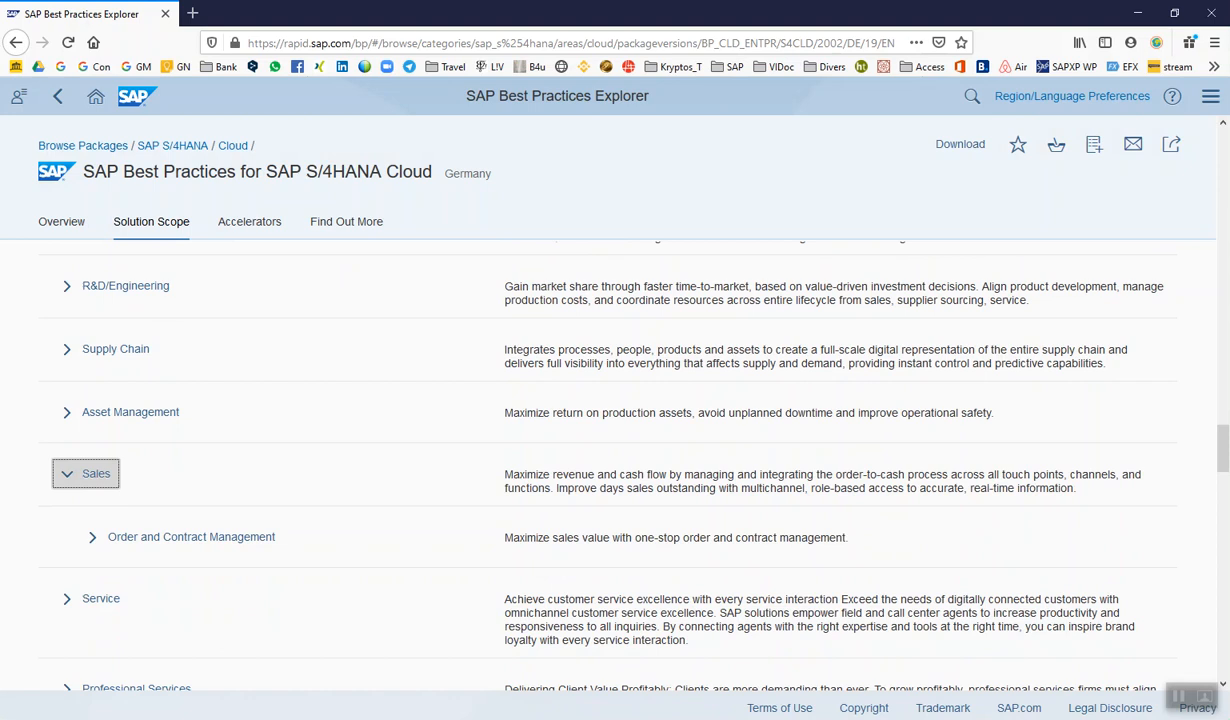
scroll("down", 3)
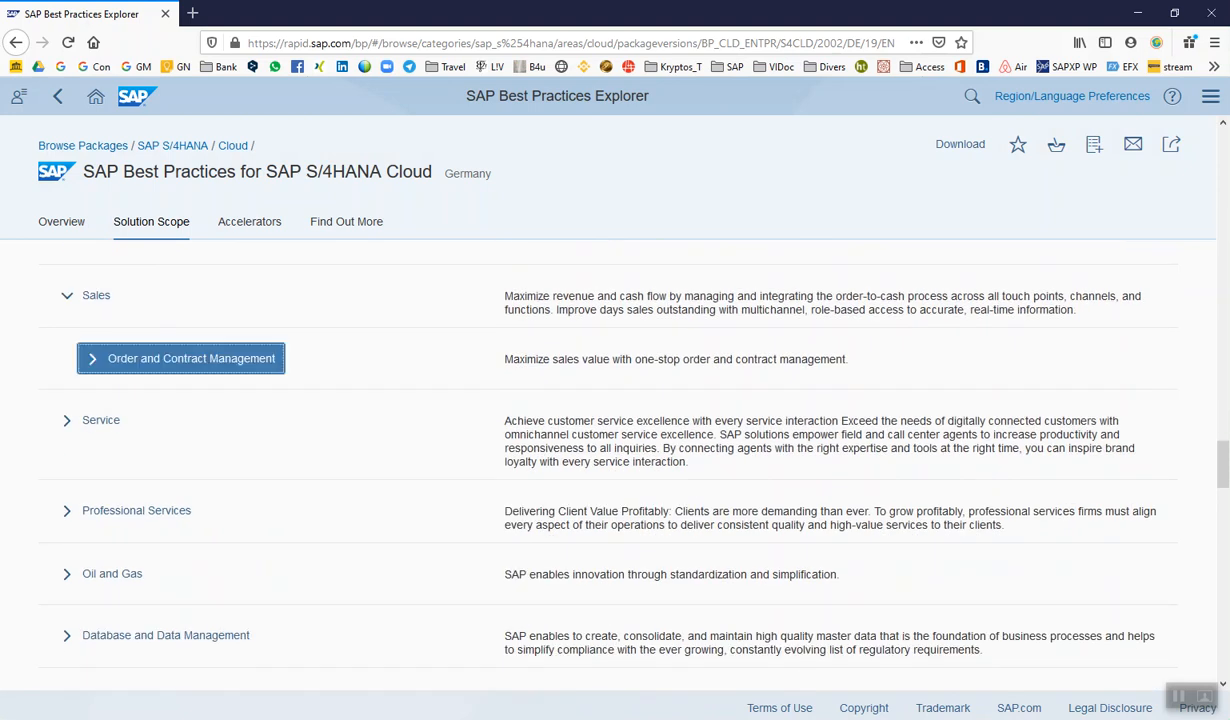
left_click(180, 358)
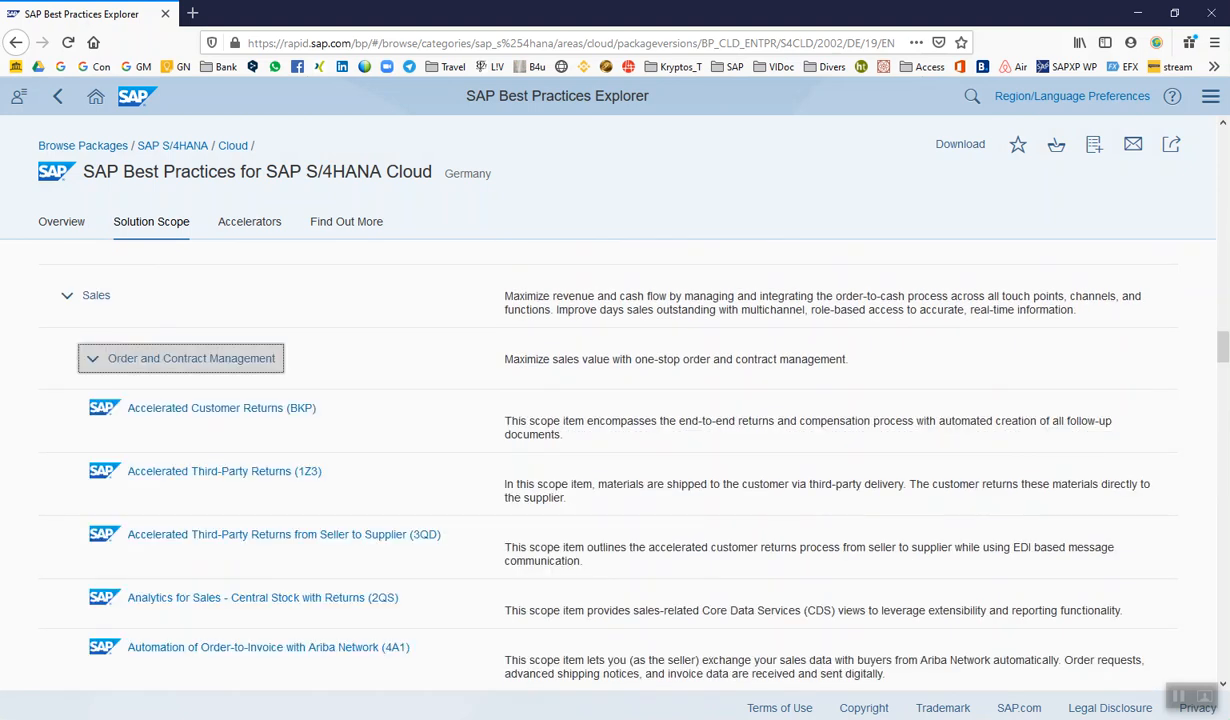
Scroll down the sales scope items until Sell from Stock (BD9) appears.
scroll("down", 3)
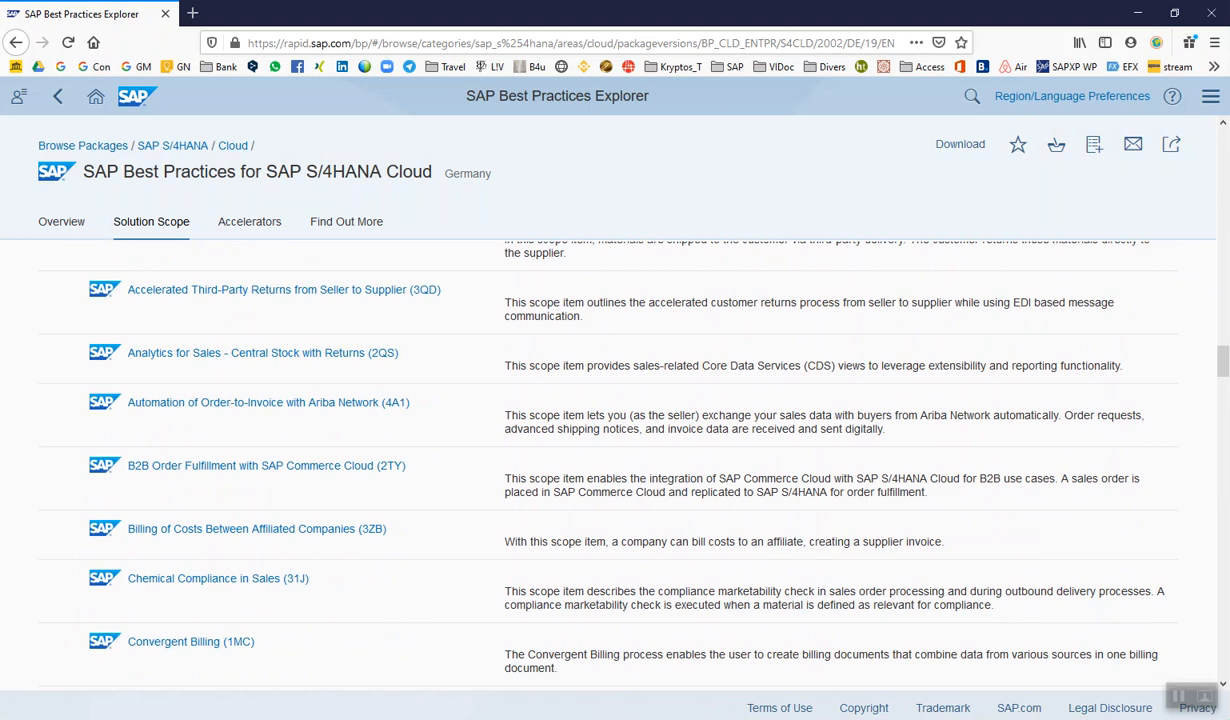
scroll("down", 3)
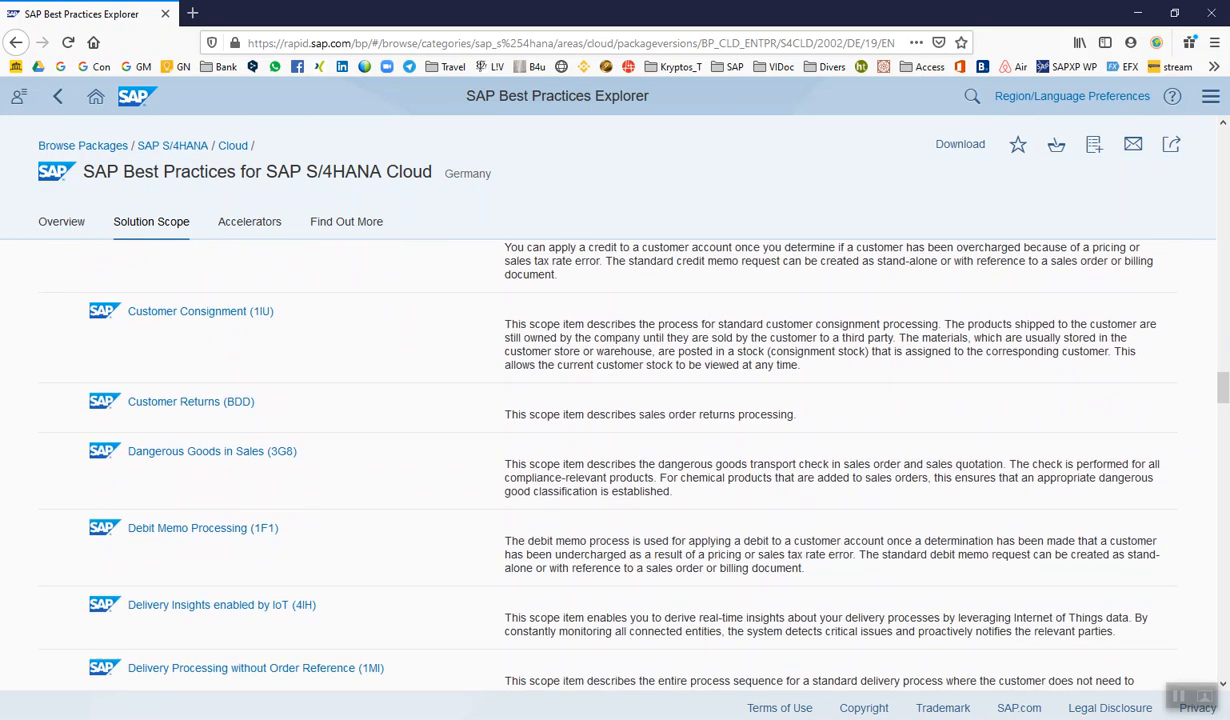
scroll("down", 3)
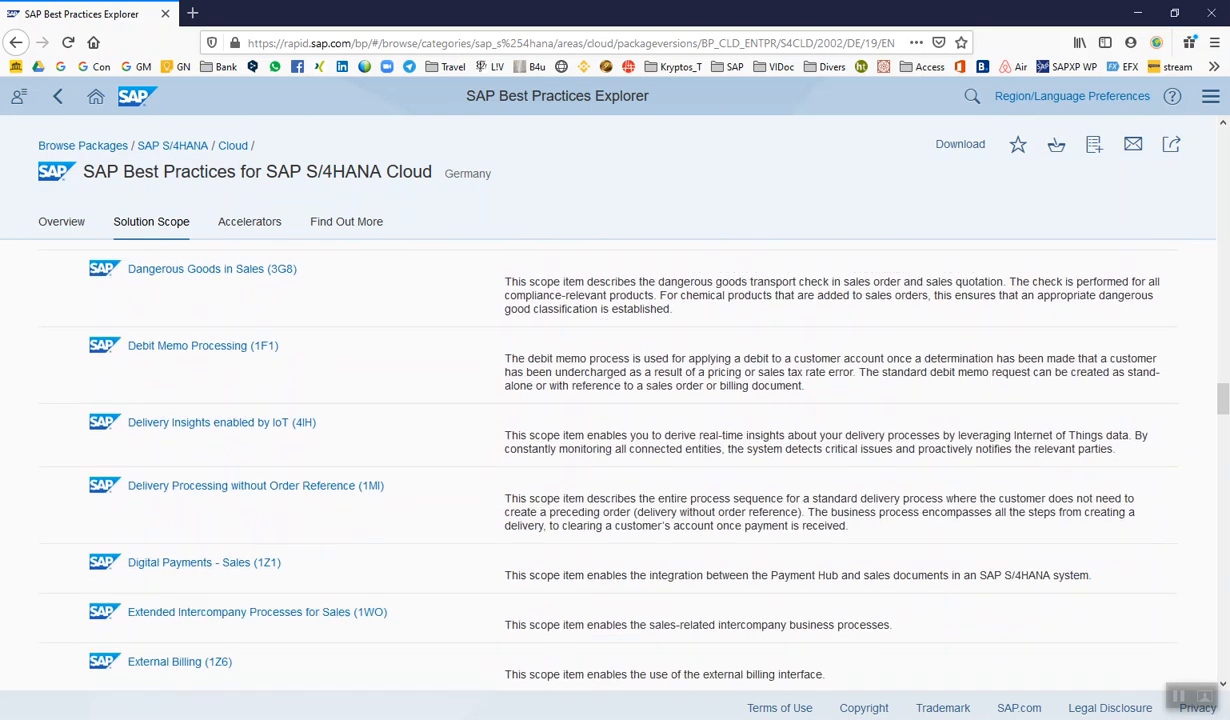
scroll("down", 3)
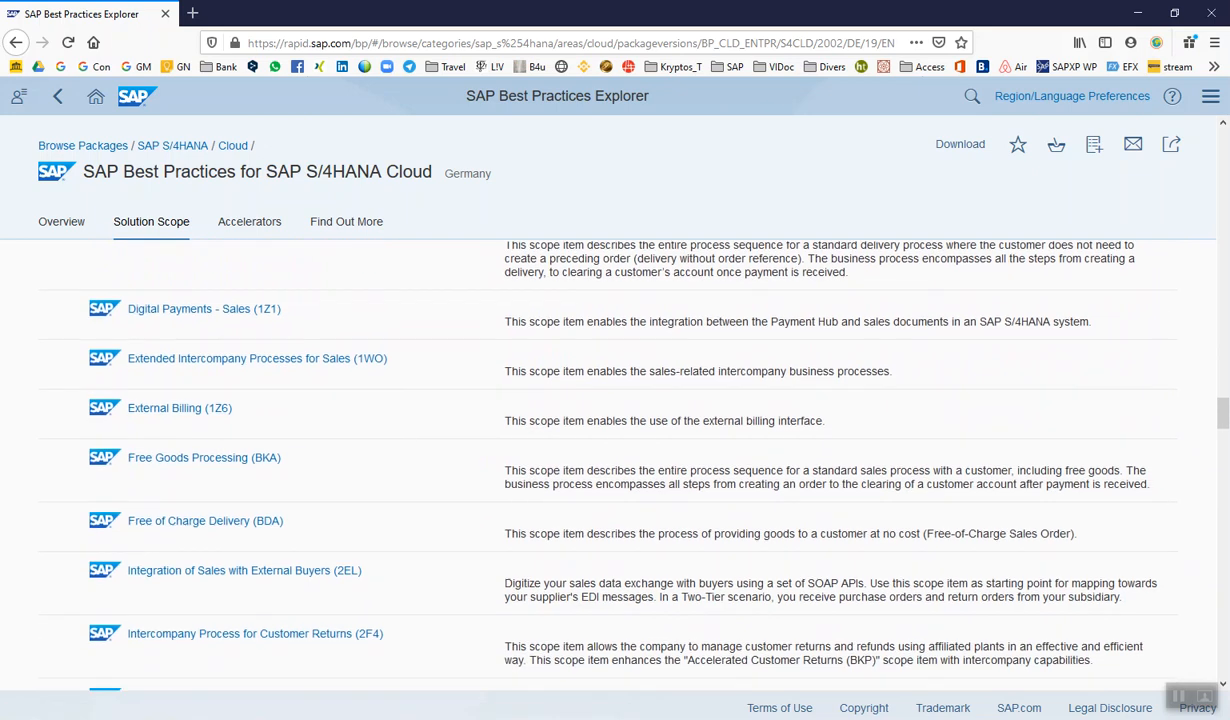
scroll("down", 3)
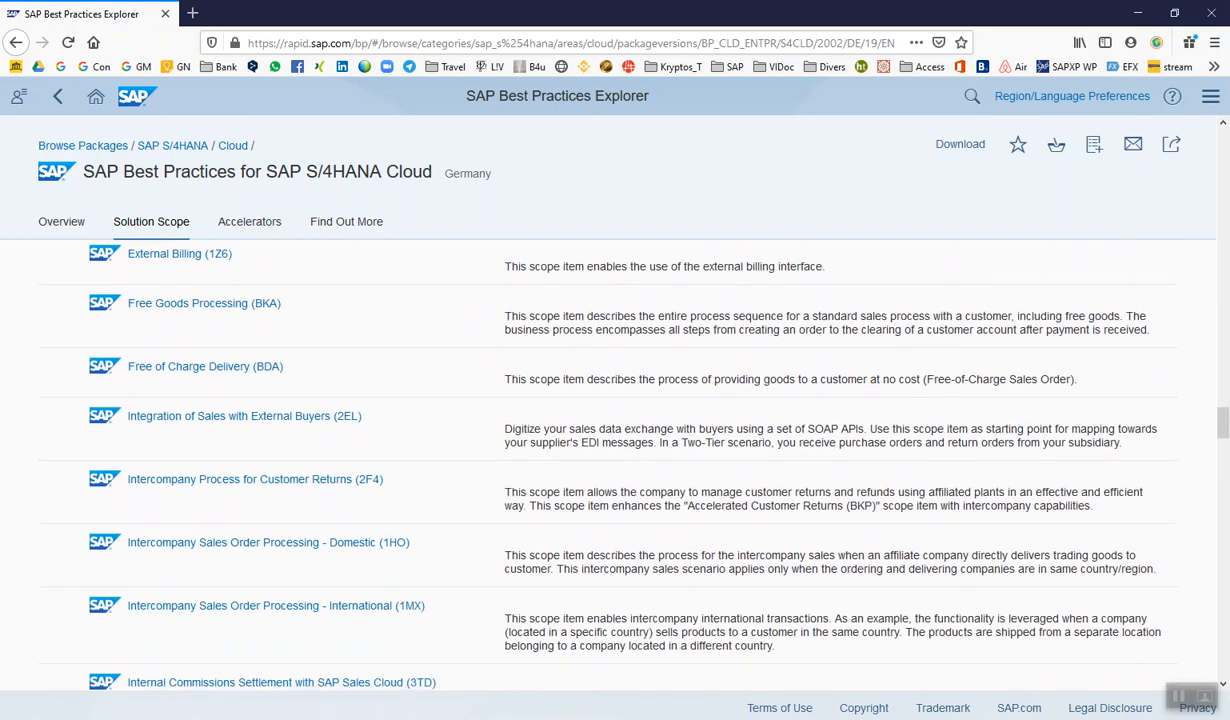
scroll("down", 3)
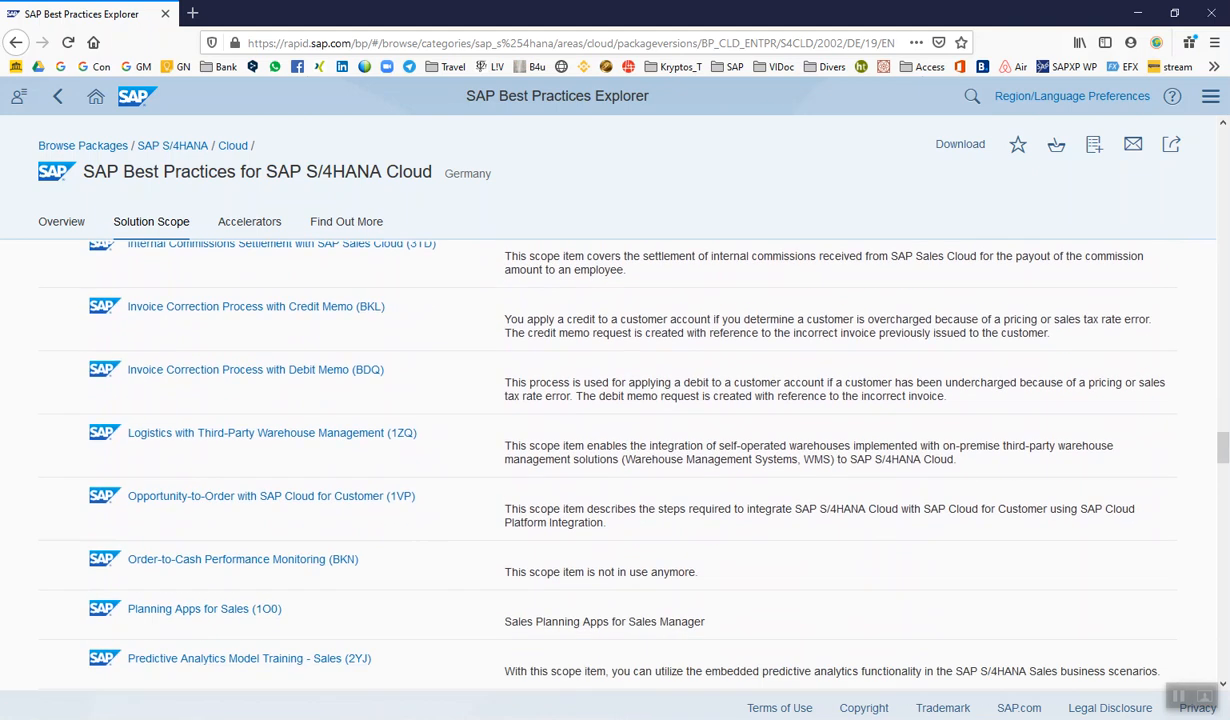
scroll("down", 3)
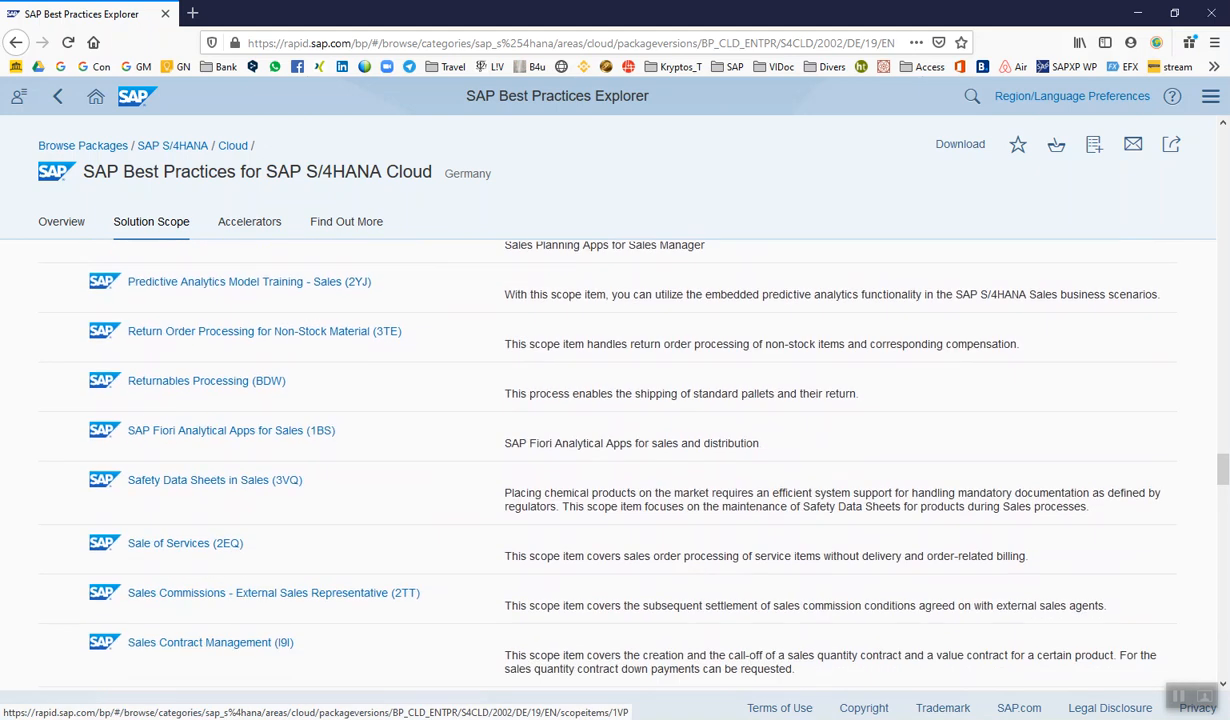
scroll("down", 3)
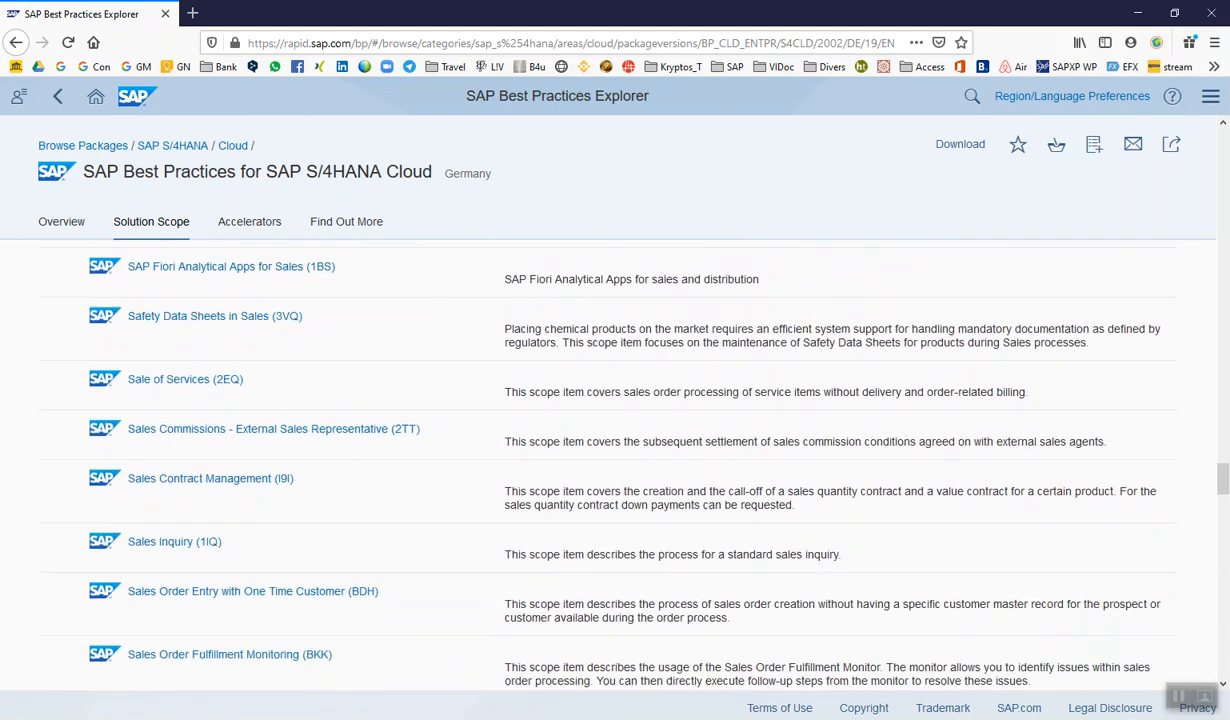
scroll("down", 3)
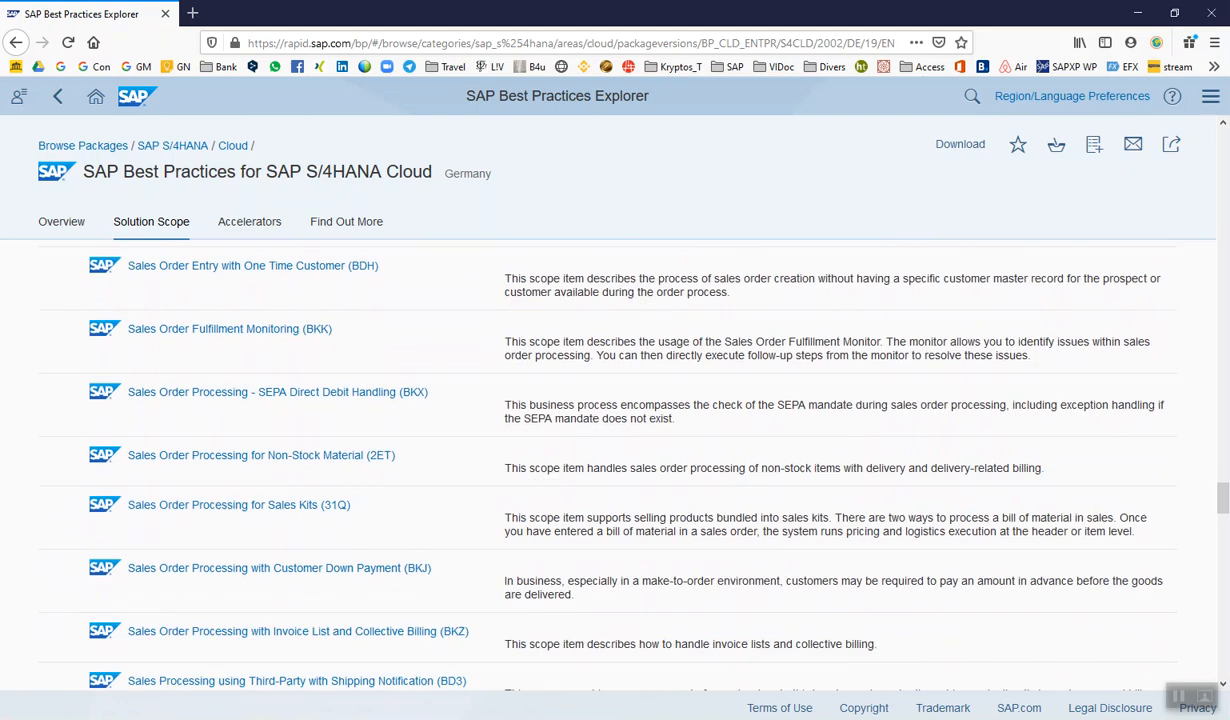
scroll("down", 3)
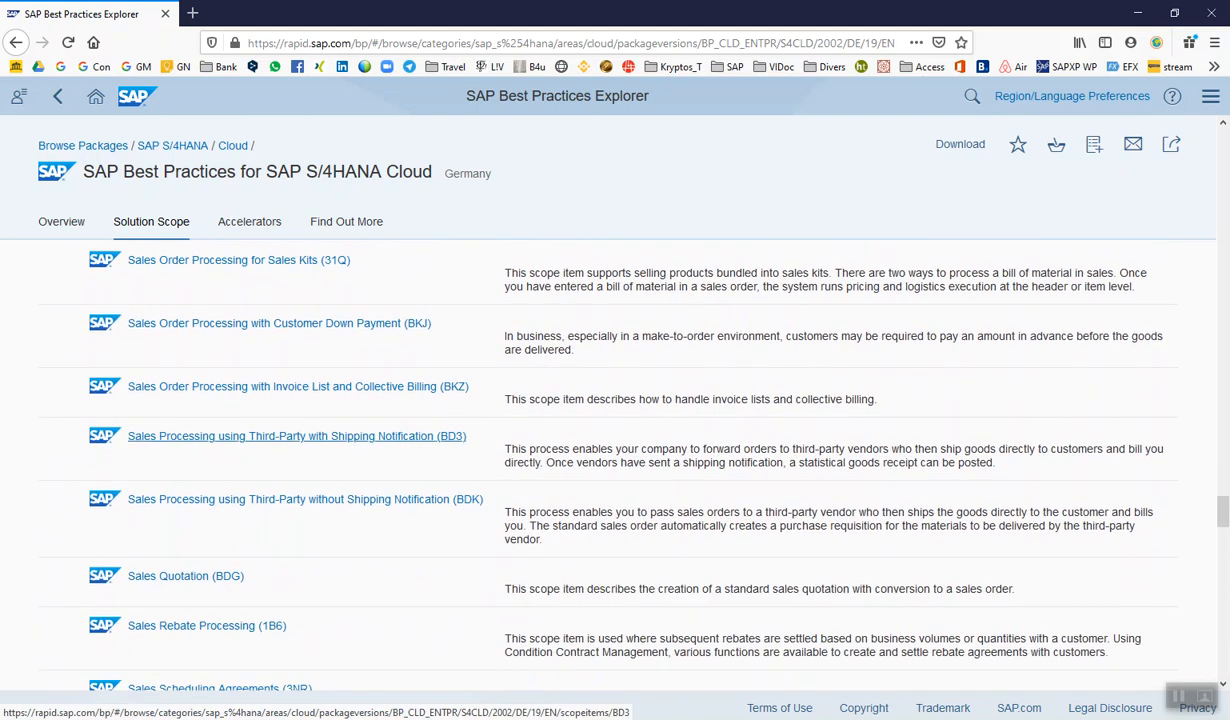
scroll("down", 3)
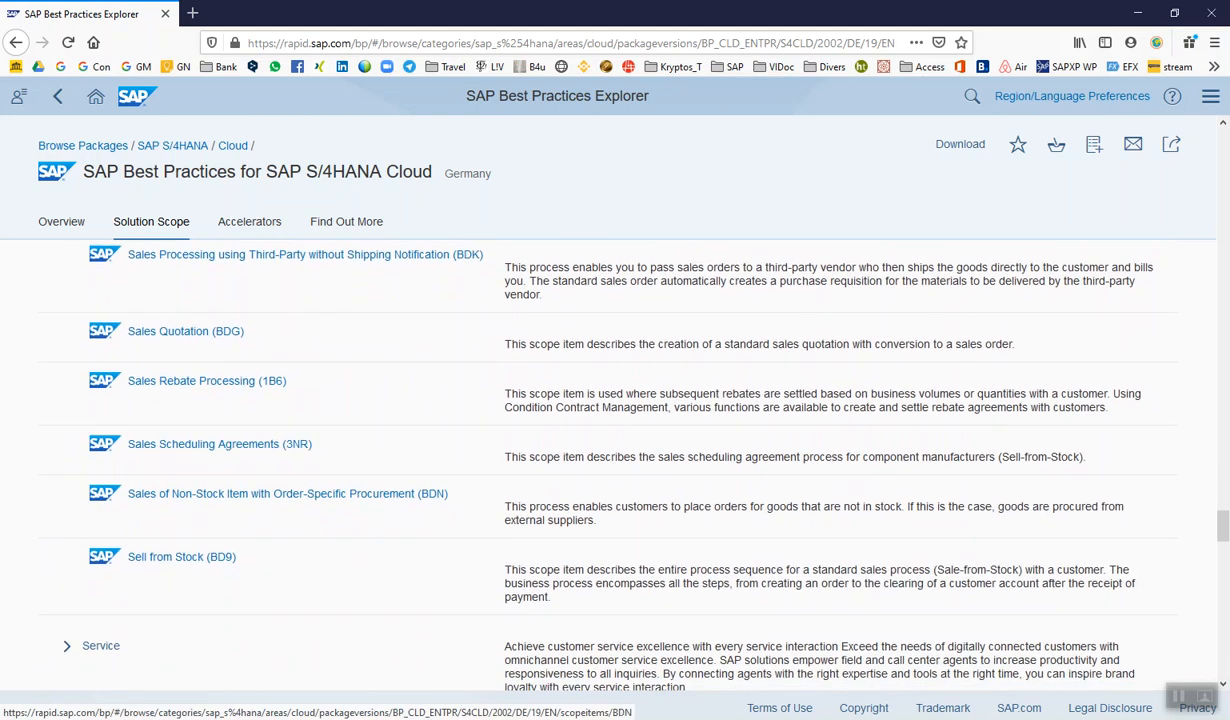
mouse_move(181, 556)
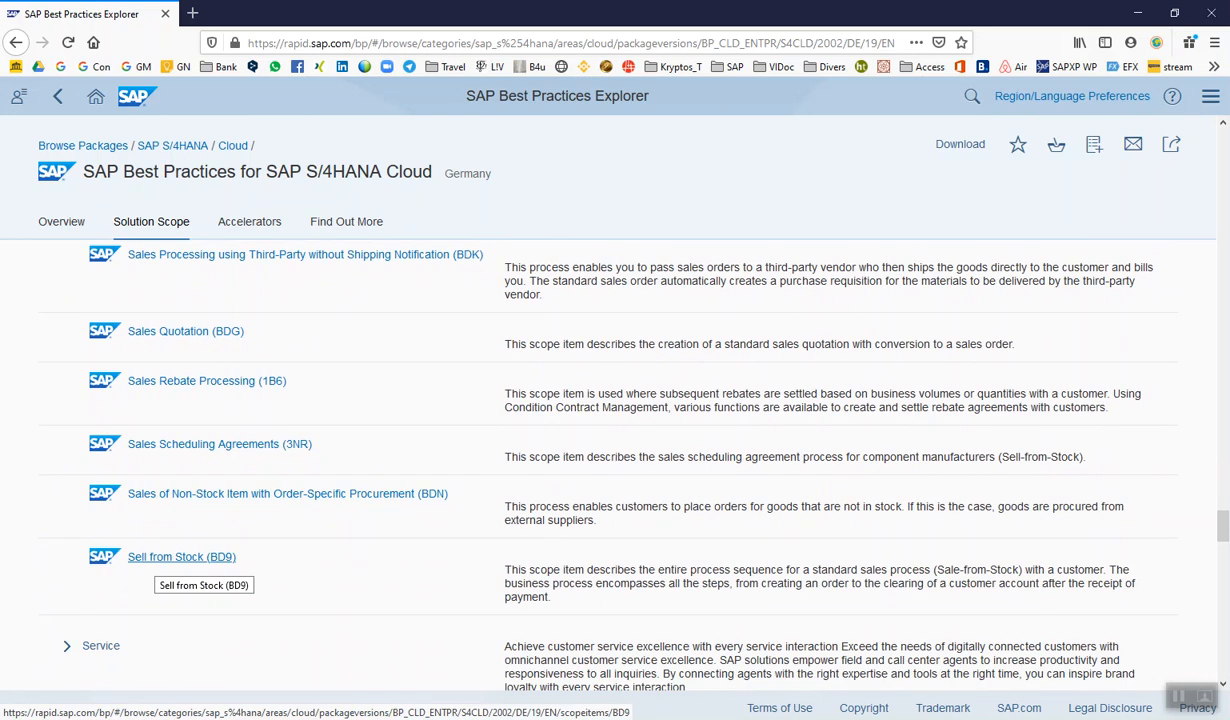
Open the Sell from Stock (BD9) process flow diagram and scroll through its steps.
left_click(181, 556)
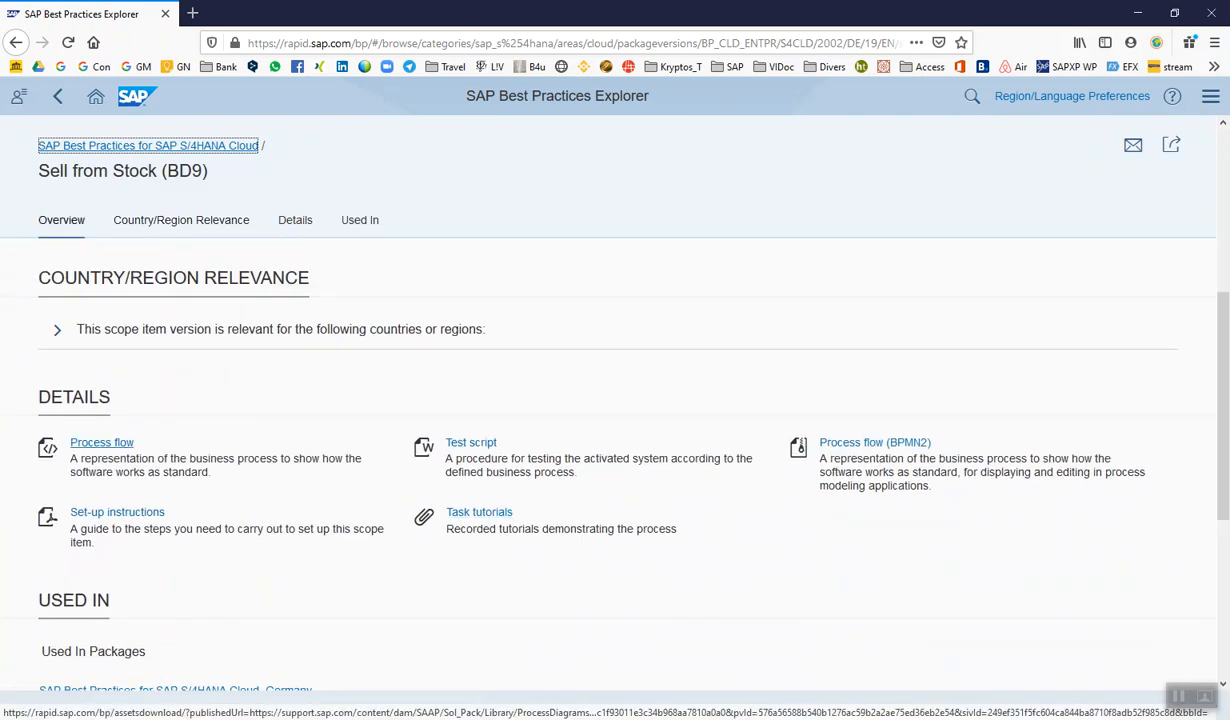
left_click(101, 442)
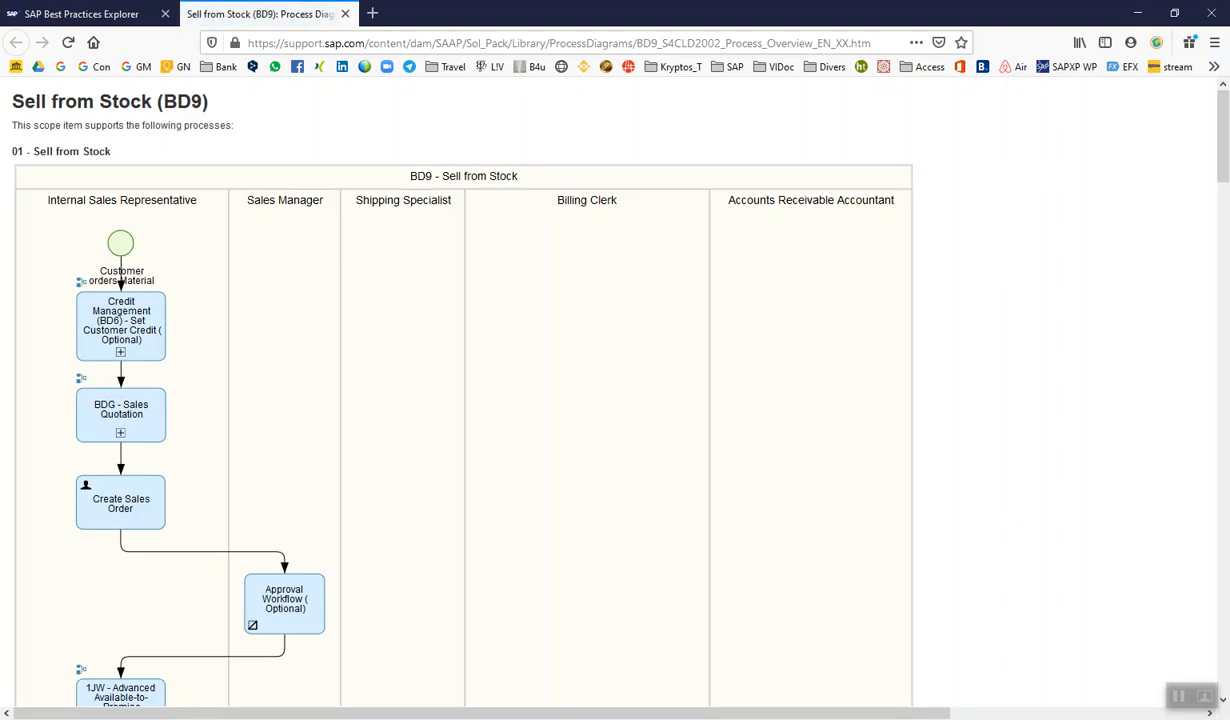
scroll("down", 3)
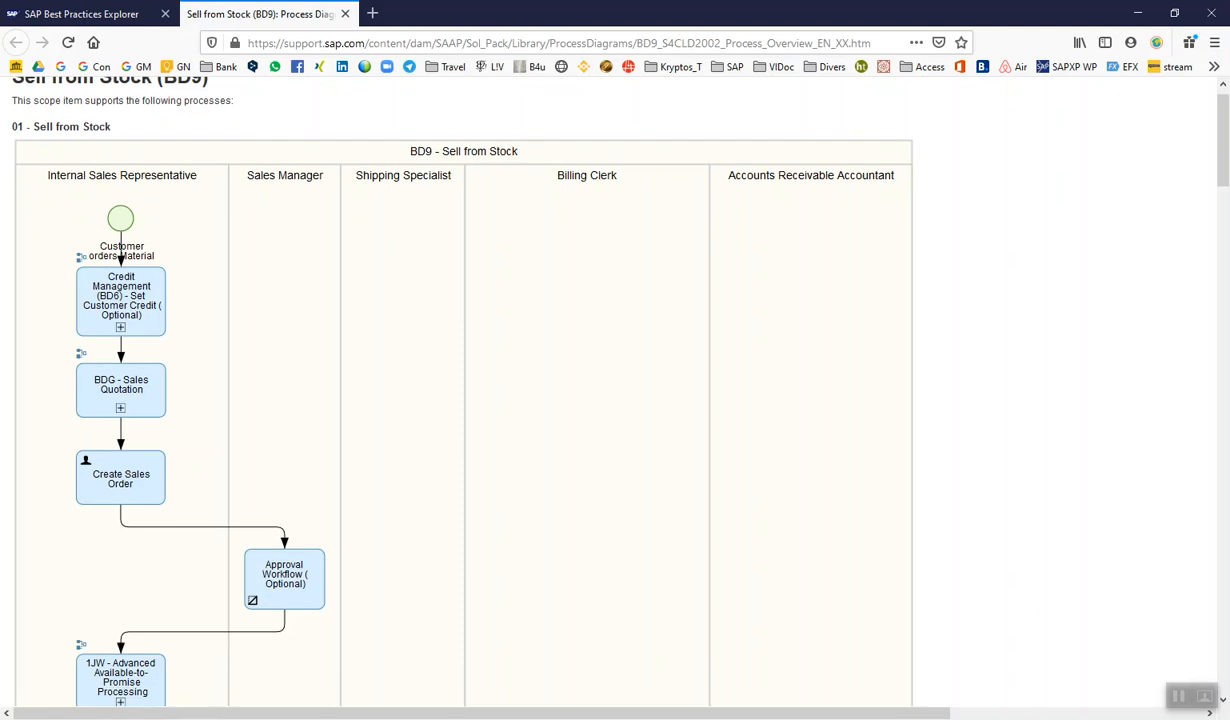
scroll("down", 3)
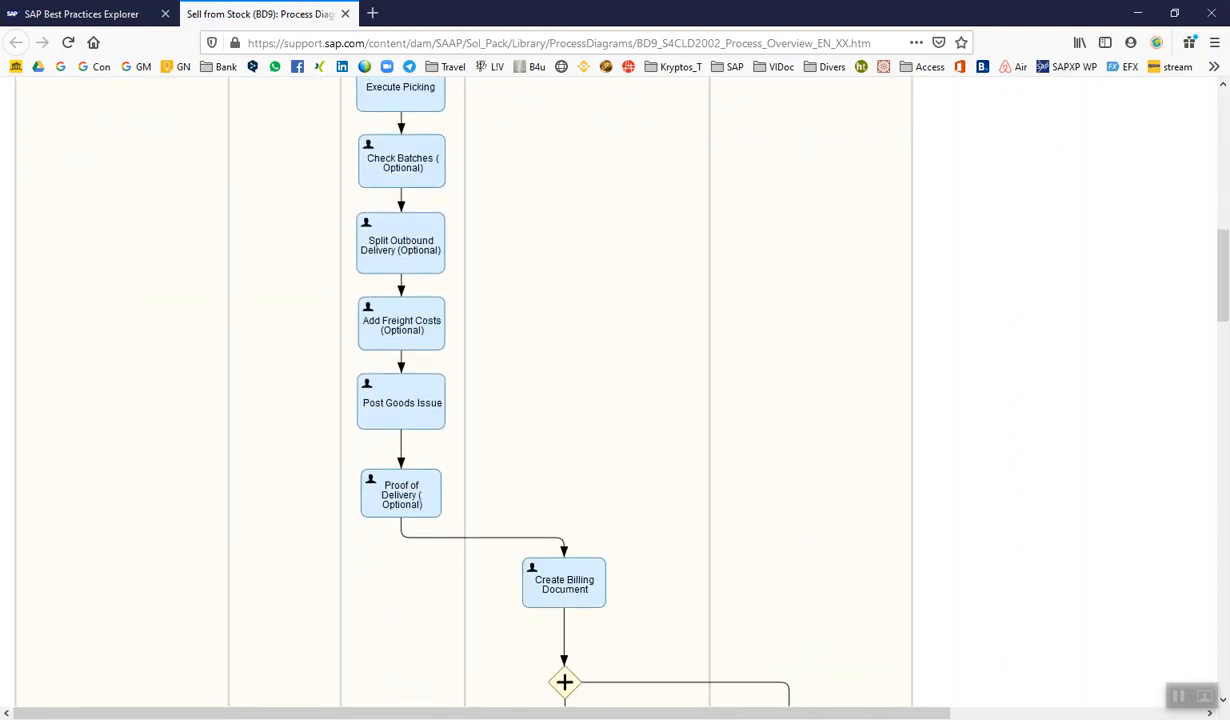
scroll("down", 3)
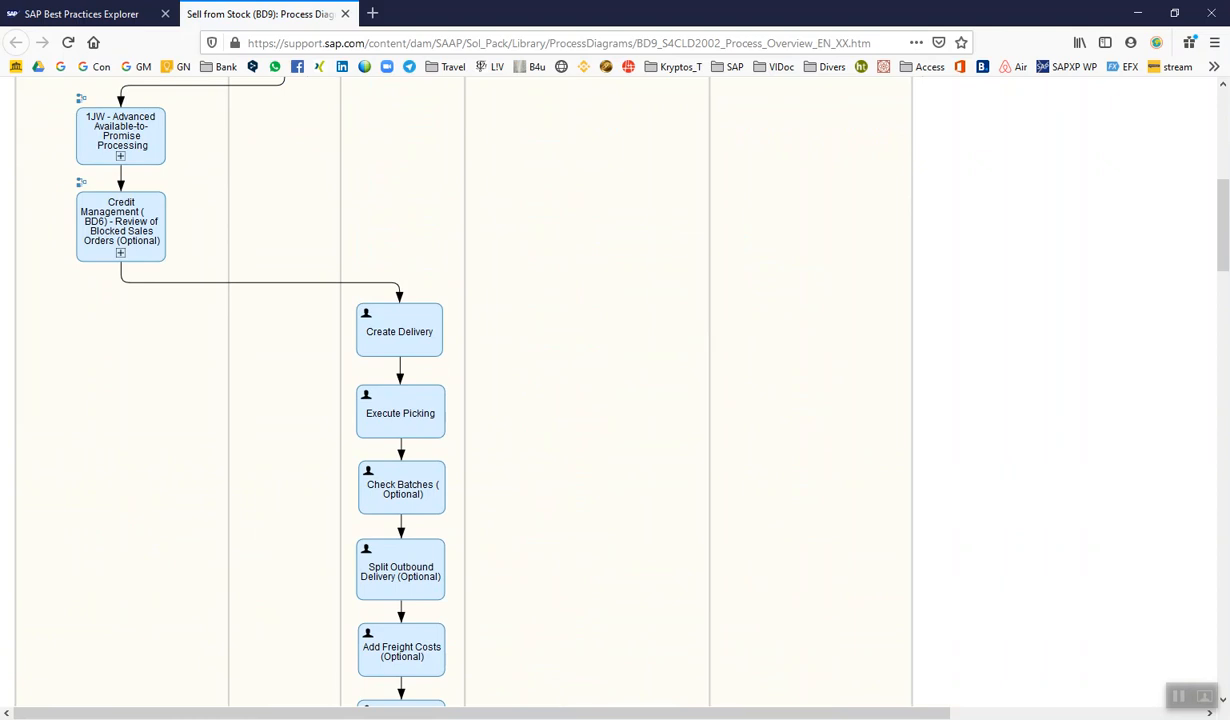
key("alt+tab")
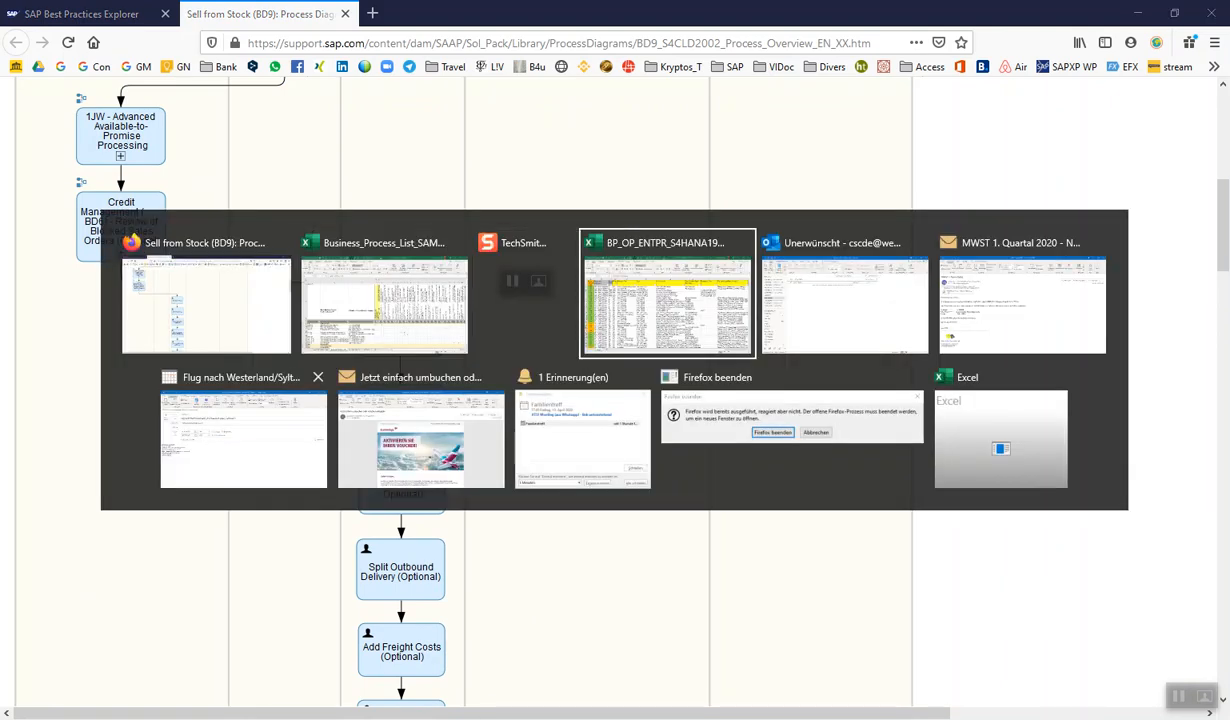
left_click(667, 300)
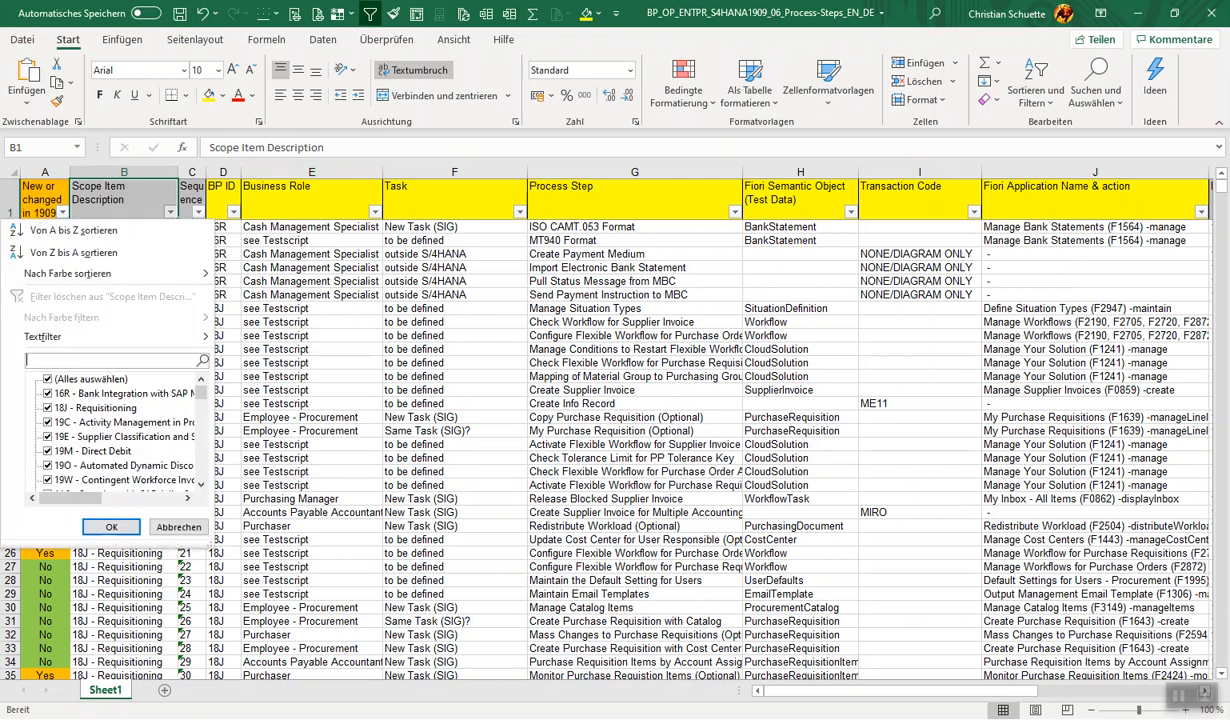
type("bd9")
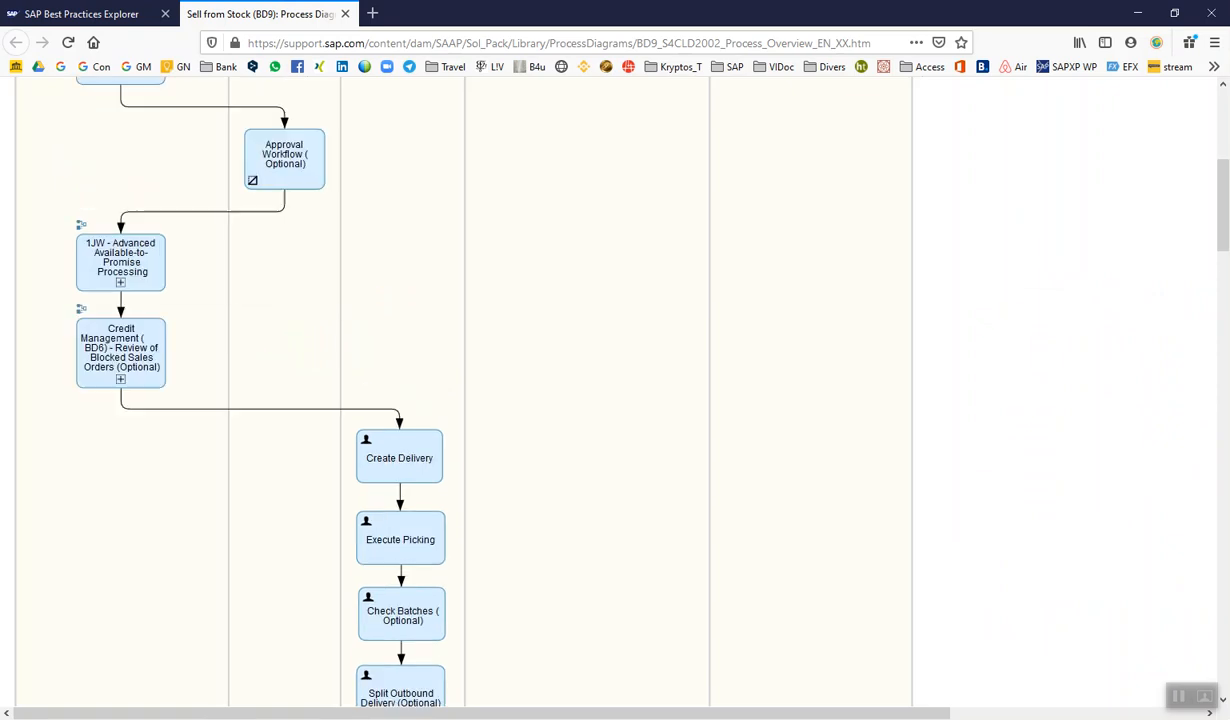
scroll("up", 3)
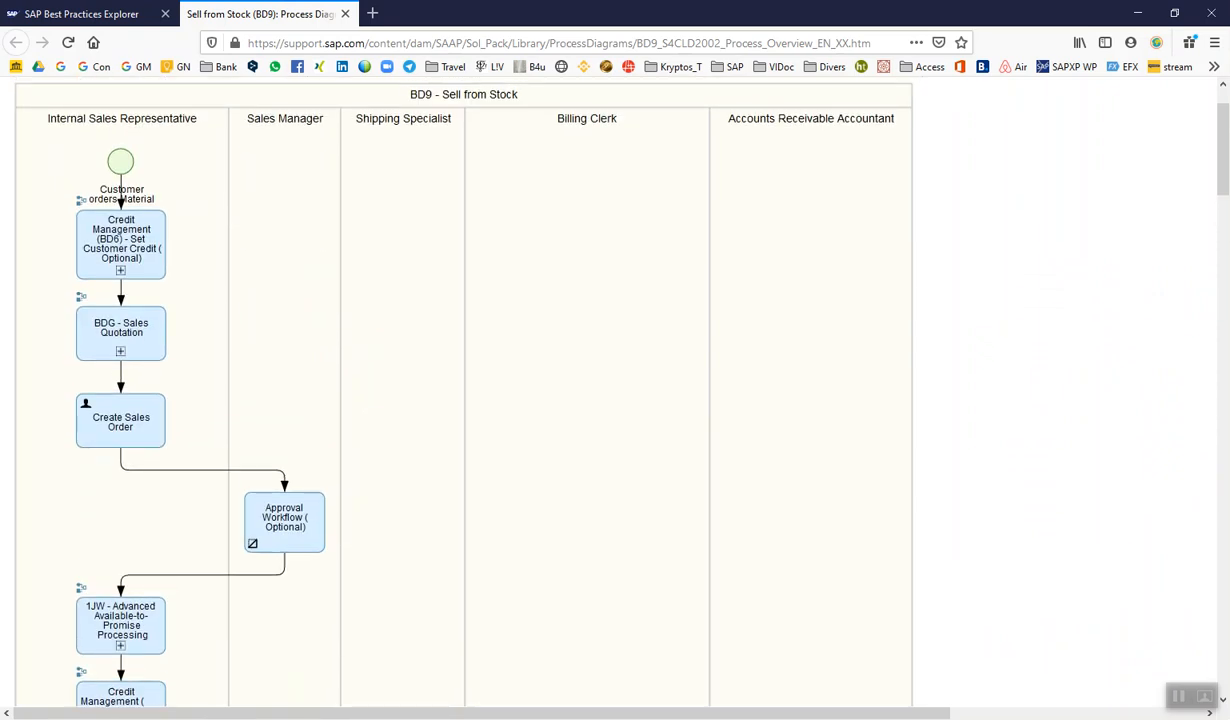
key("alt+tab")
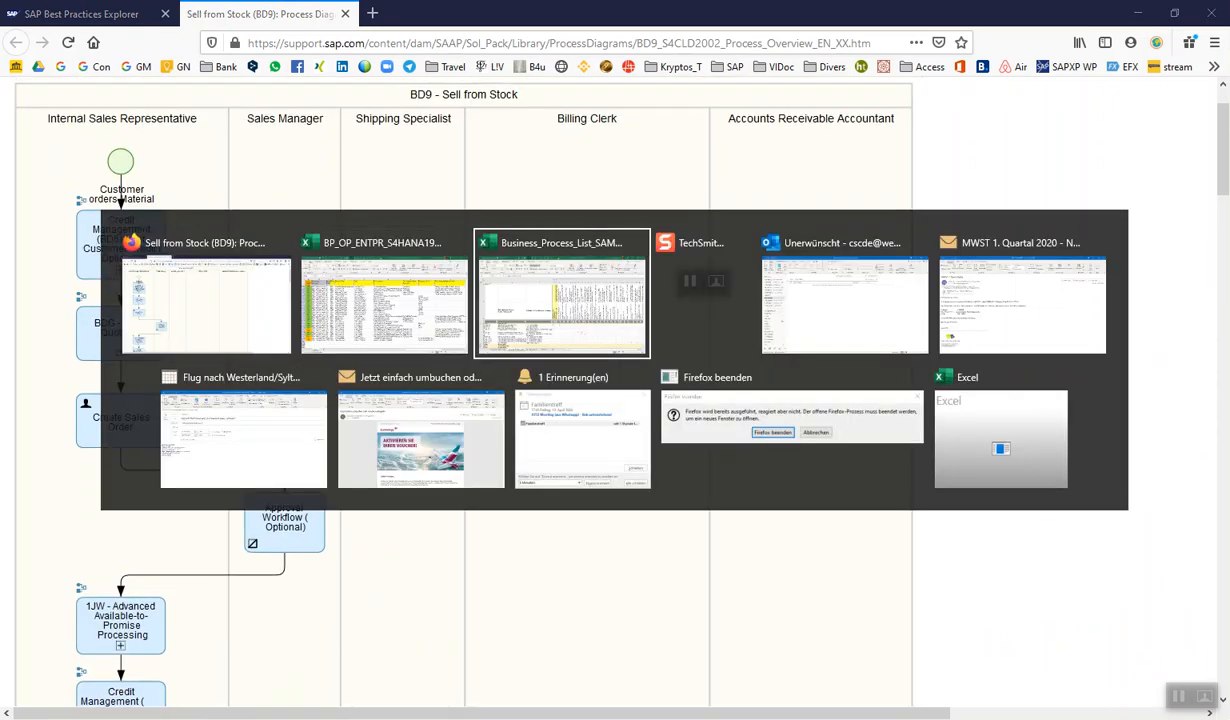
Select Sales Order Processing Materials (B9) and its BD9 - Sell from Stock mapping (C9).
left_click(562, 295)
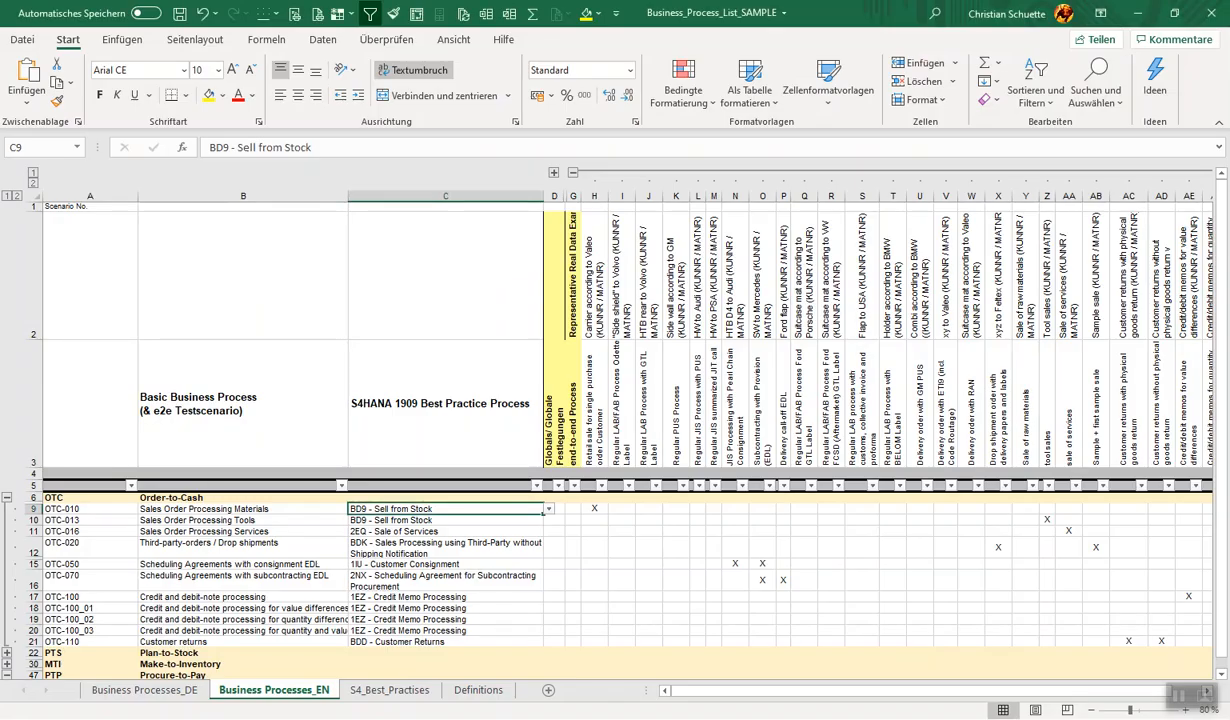
left_click(242, 508)
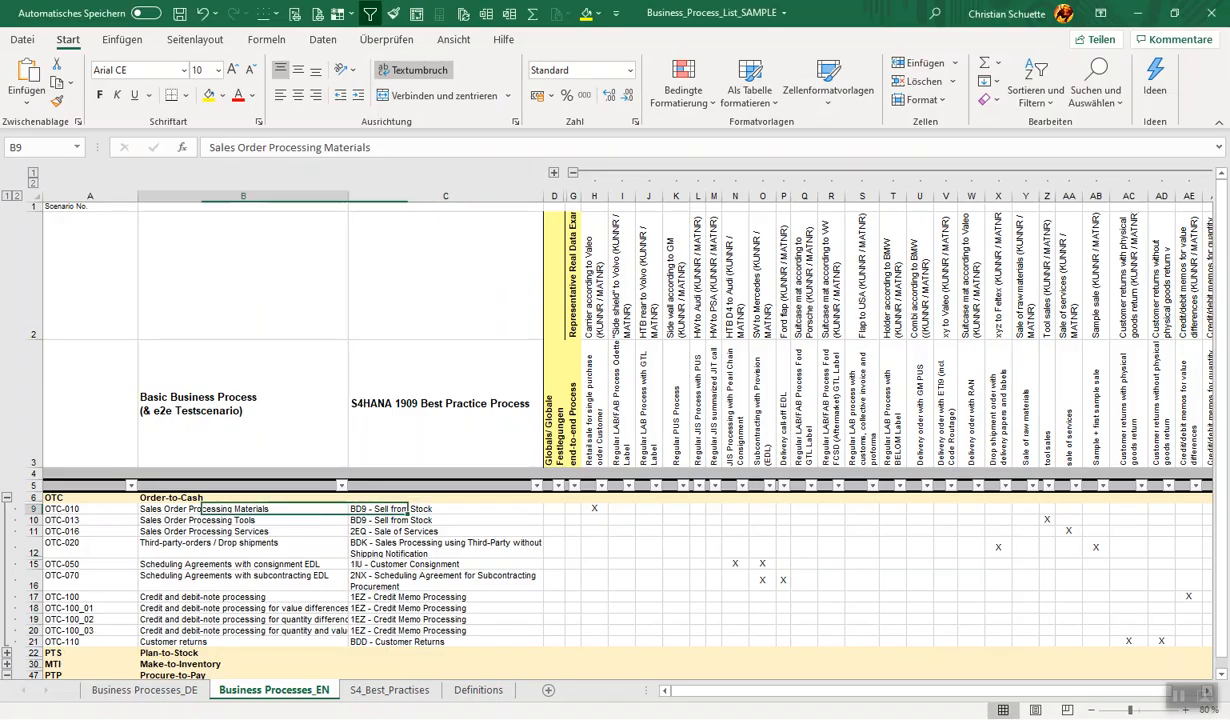
left_click(242, 508)
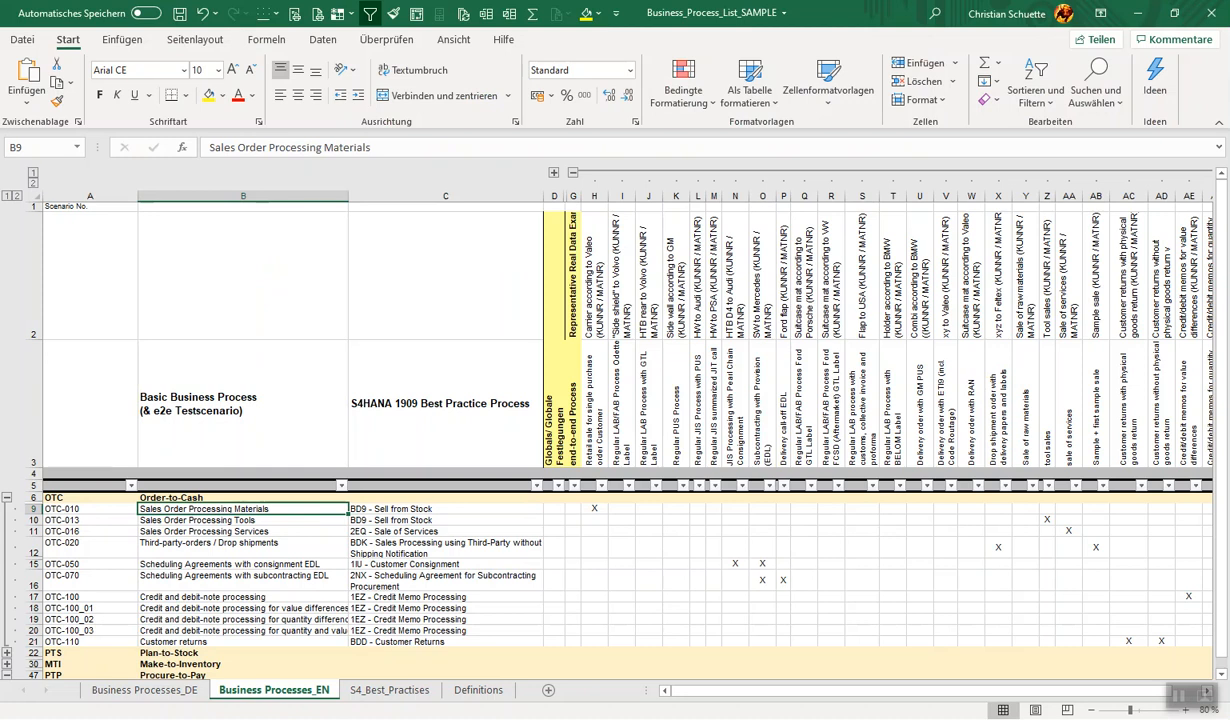
left_click(445, 508)
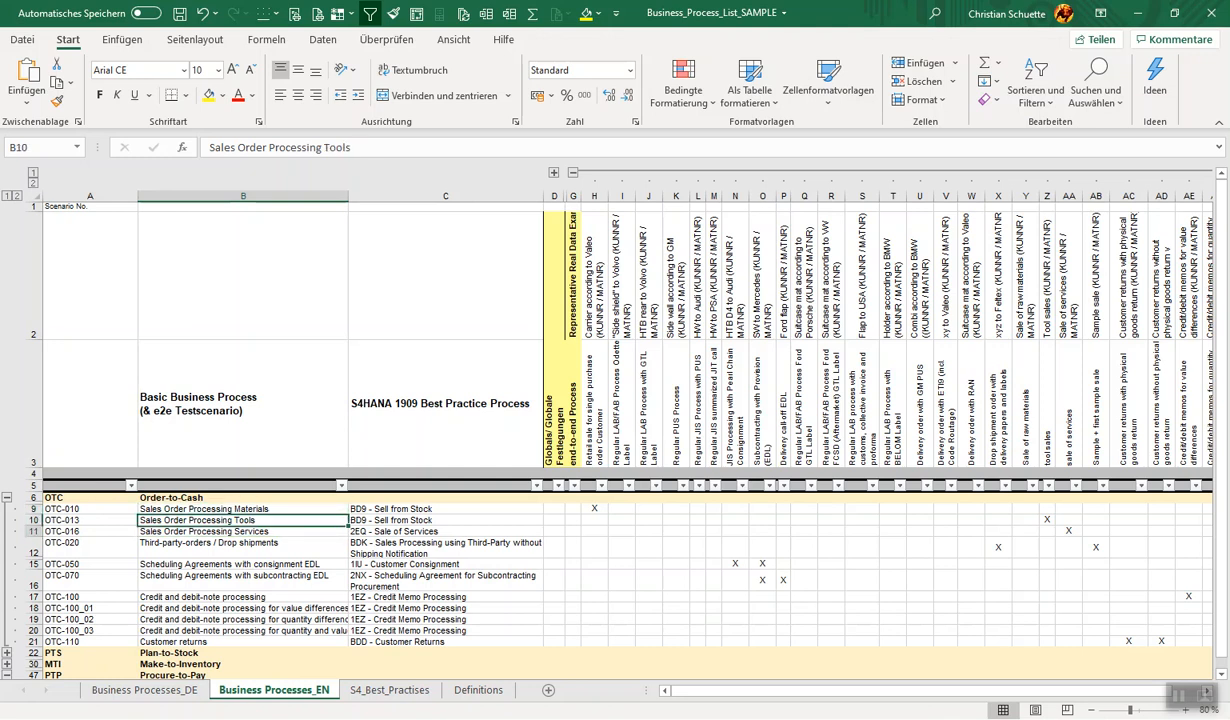
Open the column H AutoFilter dropdown for the Carrier according to Valeo scenario.
left_click(242, 531)
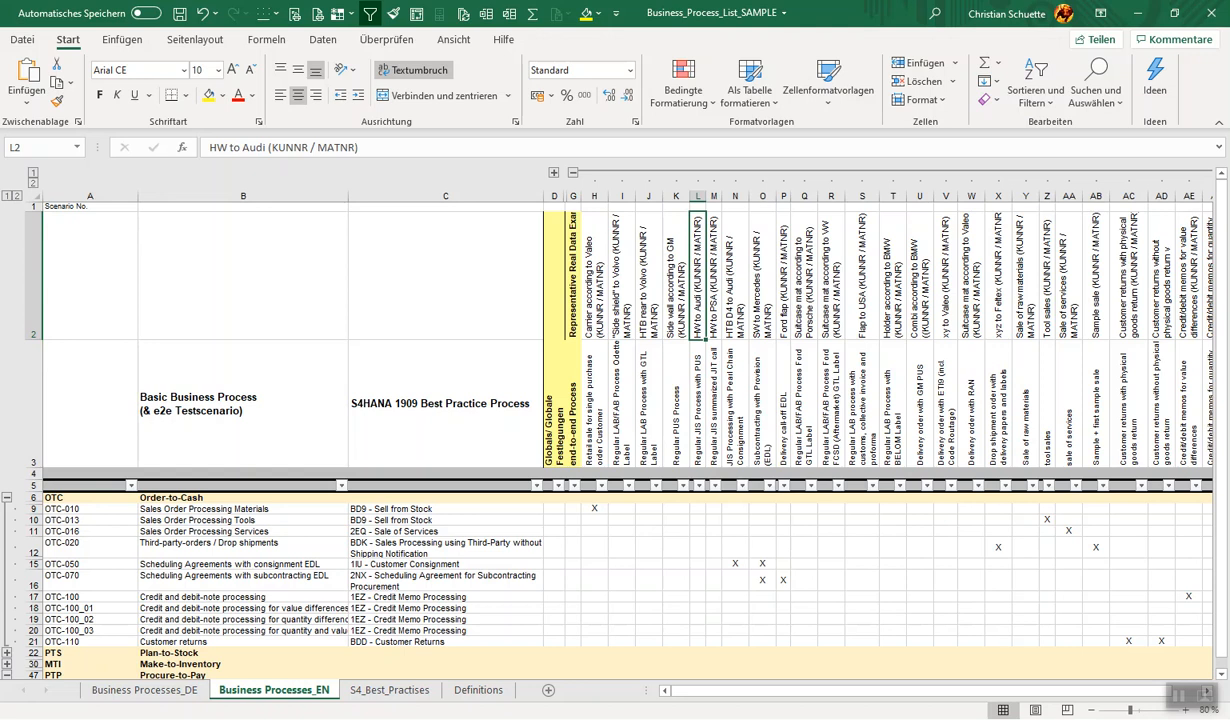
left_click(697, 410)
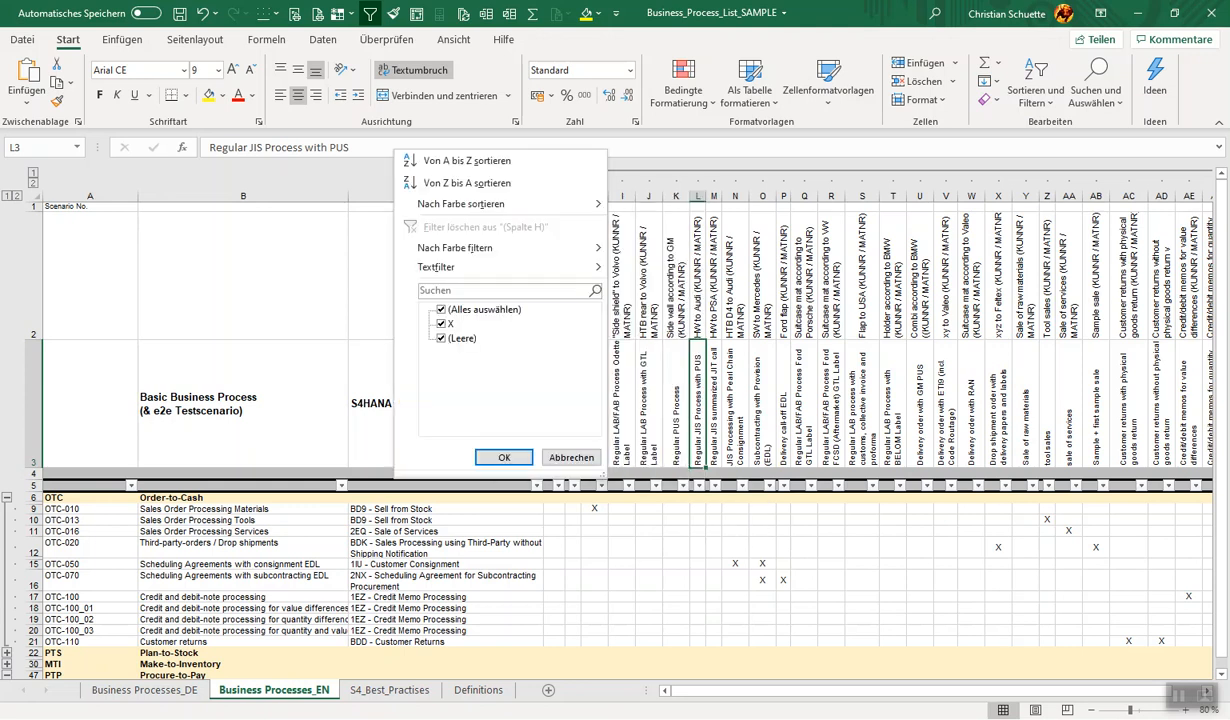
Reapply the column H filter to X rows and bring up the BD9 process-steps workbook.
left_click(504, 457)
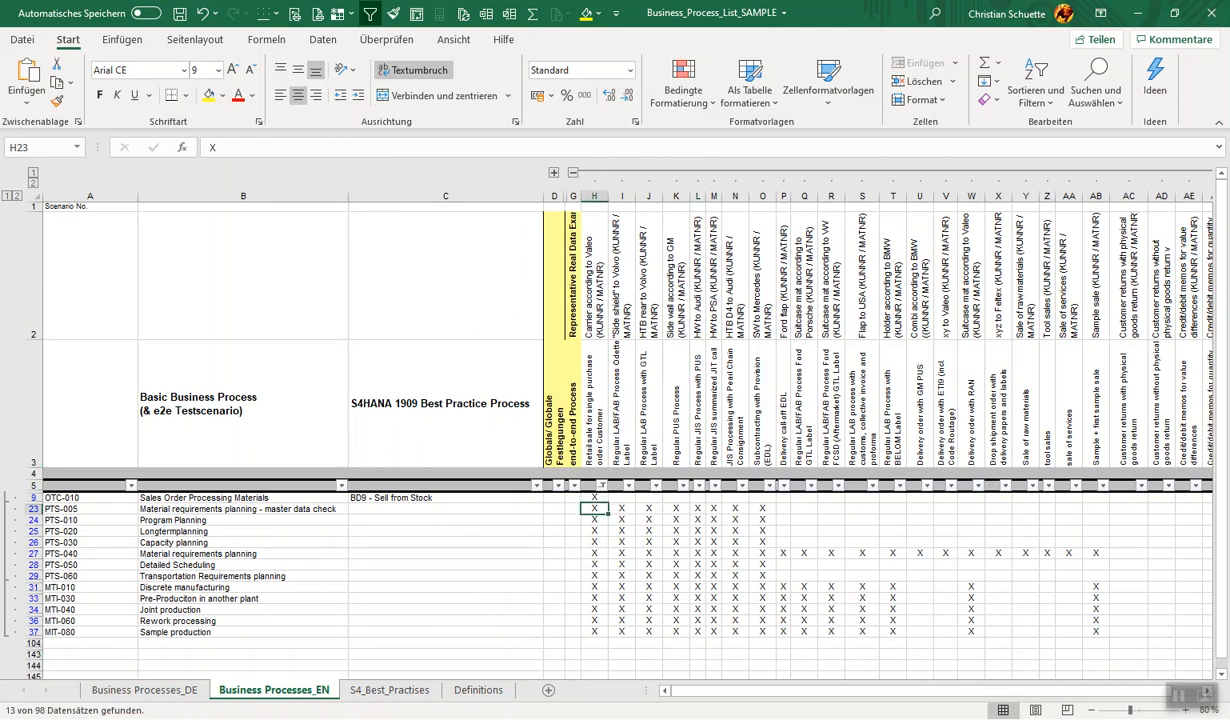
left_click_drag(594, 508, 594, 631)
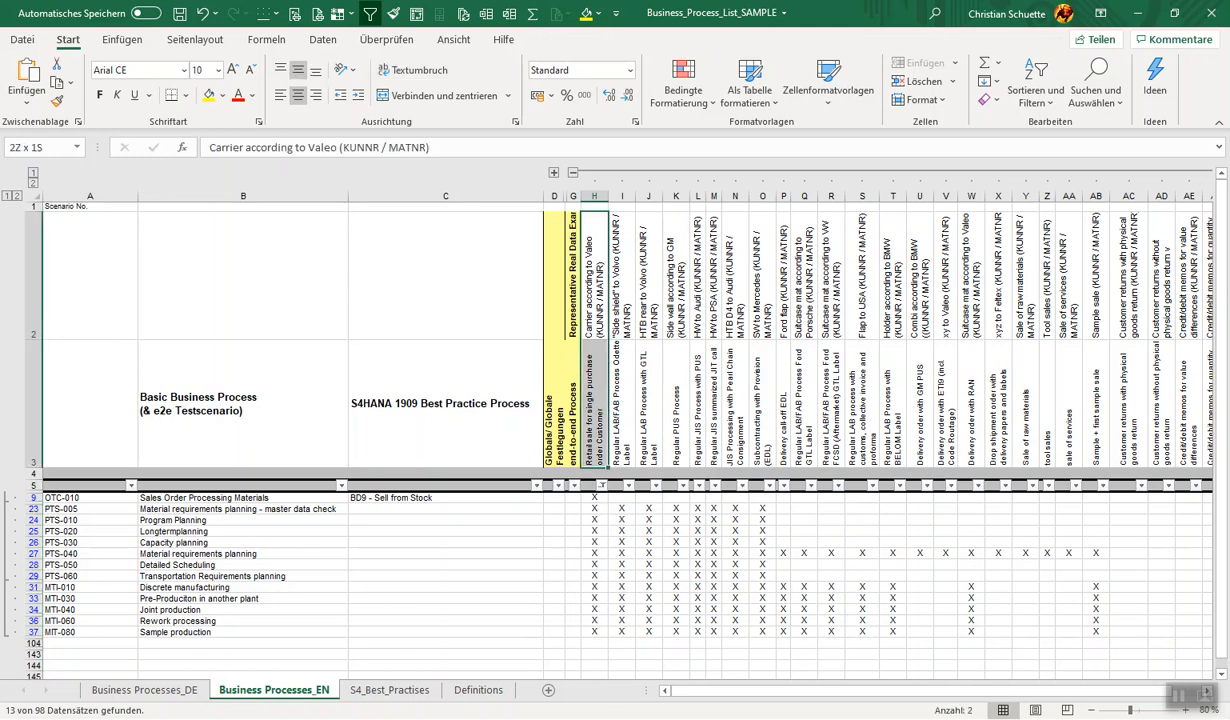
left_click(595, 484)
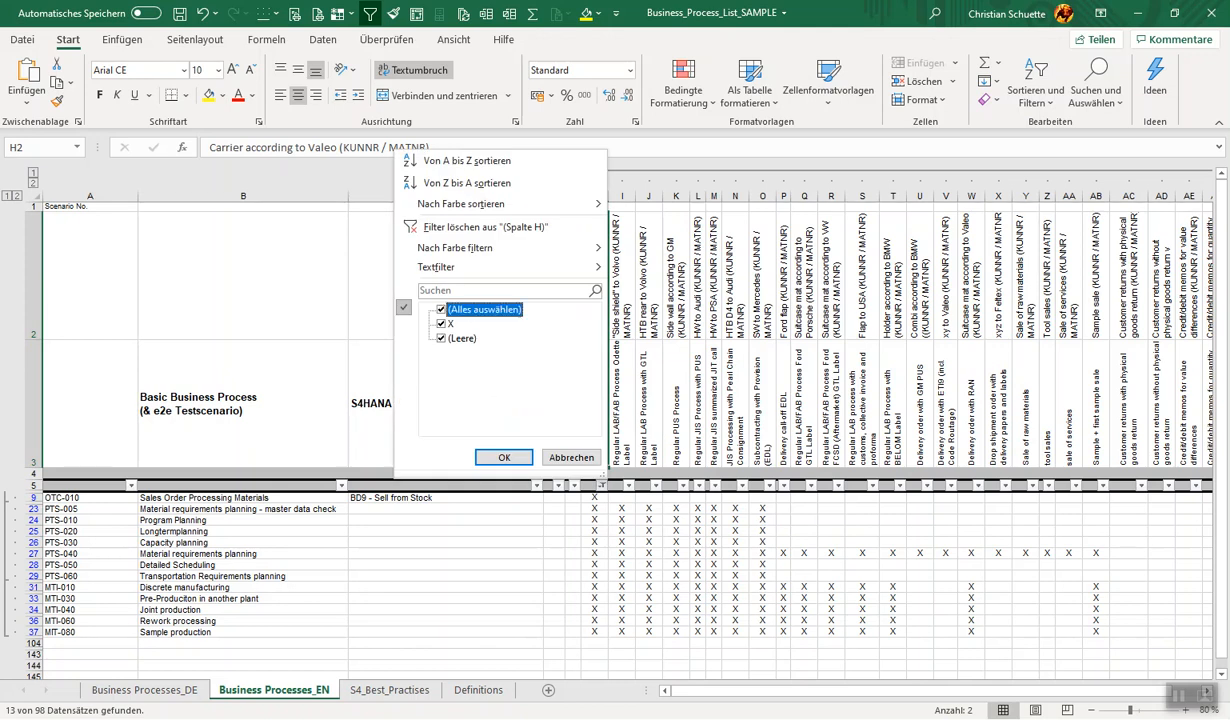
left_click(504, 457)
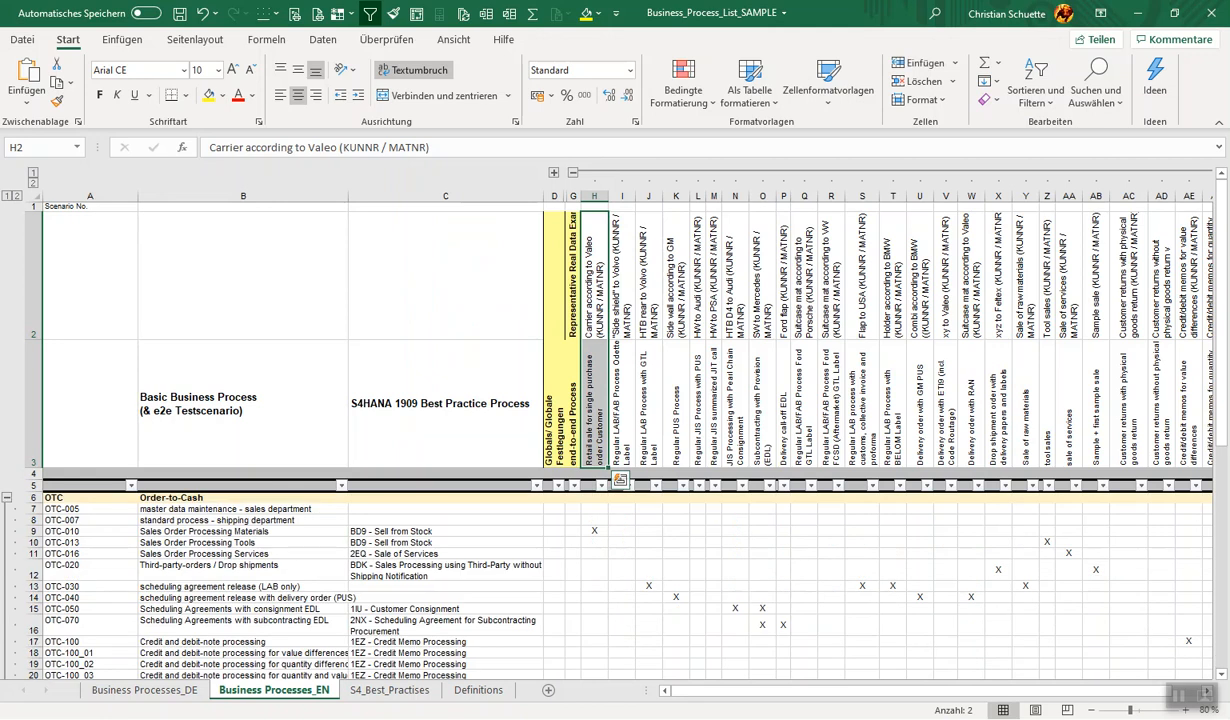
left_click(620, 482)
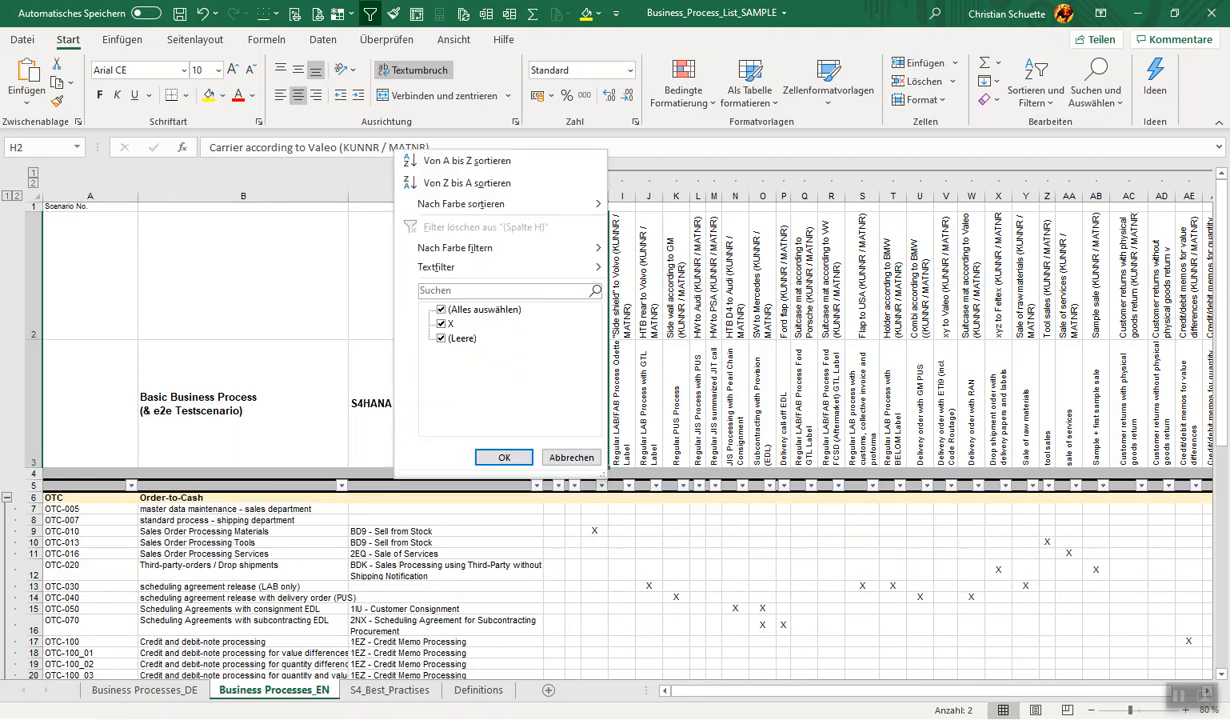
left_click(504, 457)
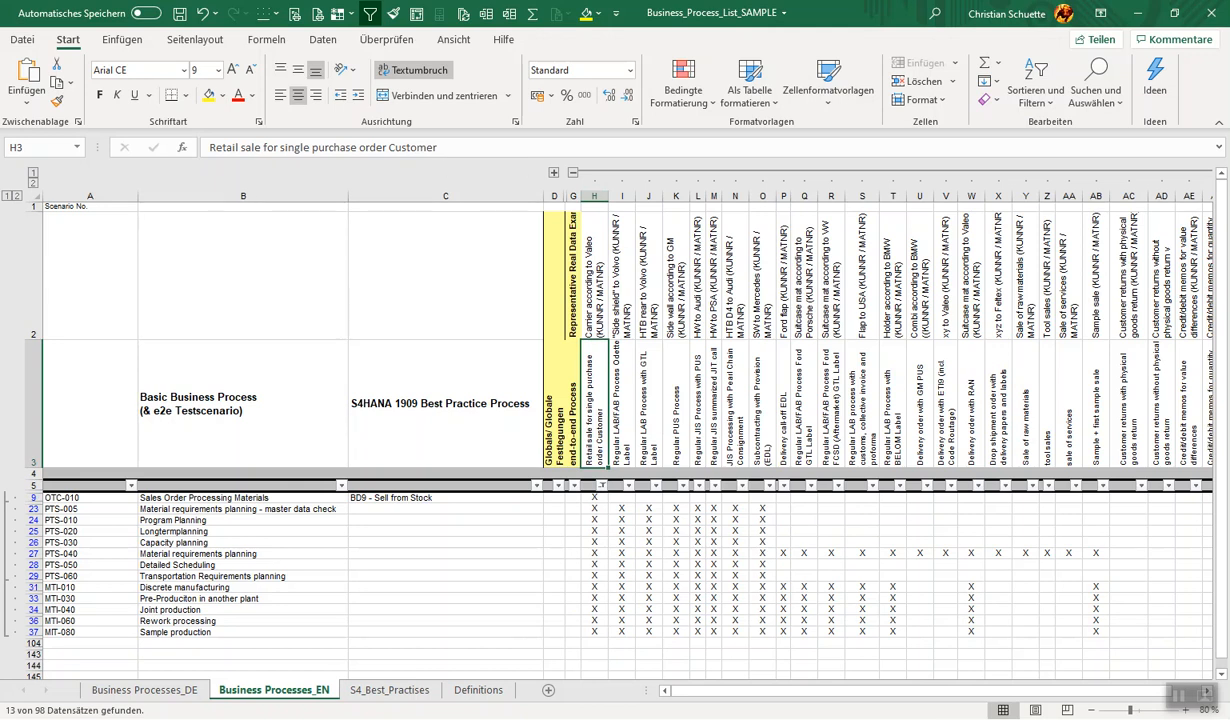
left_click(445, 531)
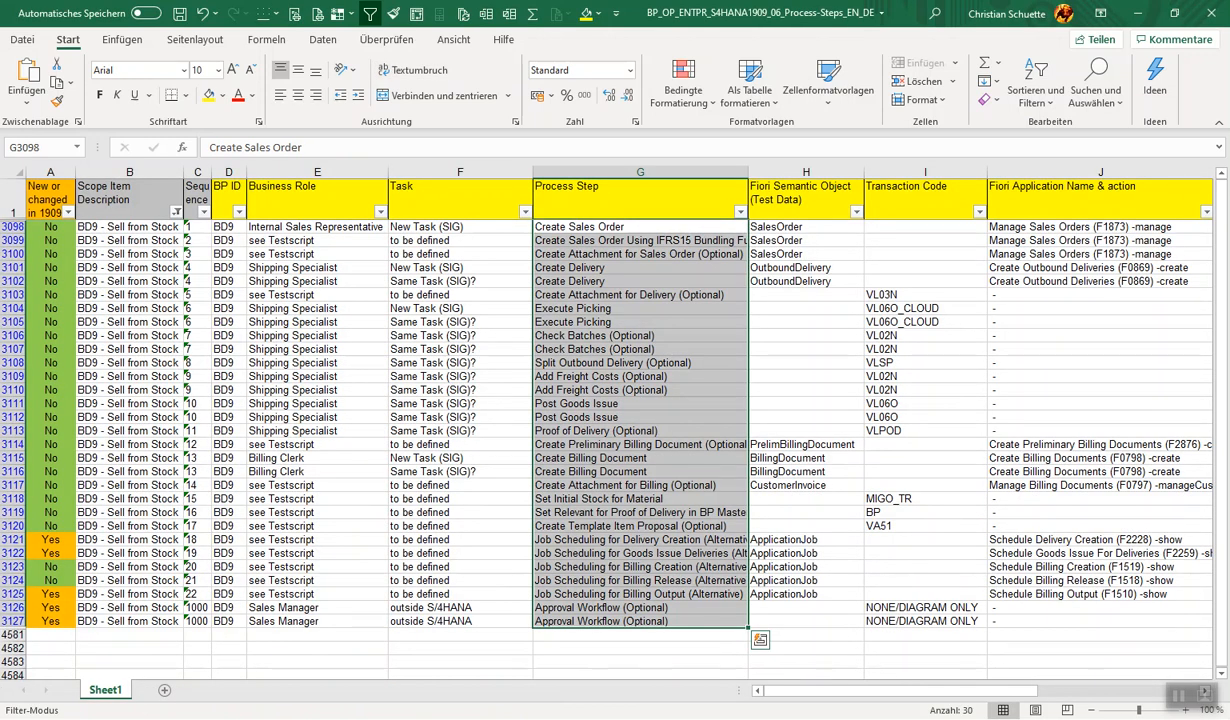
Clear the column H filter and collapse the Plan-to-Stock and Make-to-Inventory groups.
left_click(273, 690)
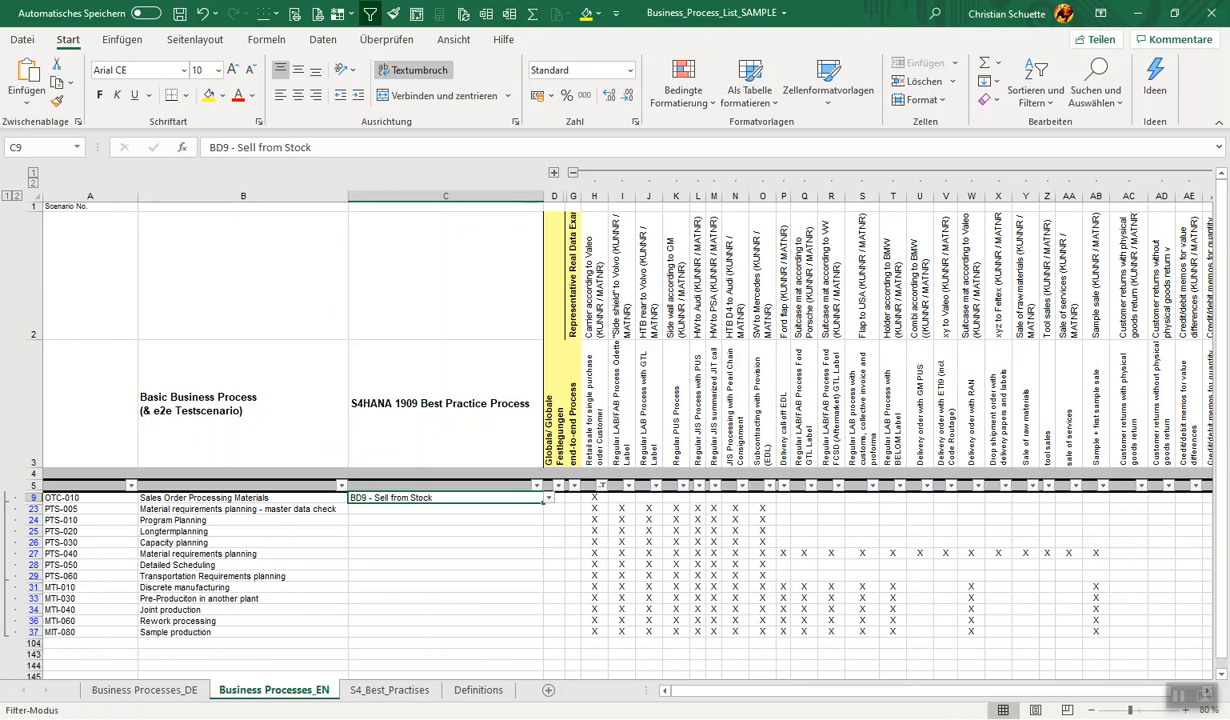
left_click(594, 497)
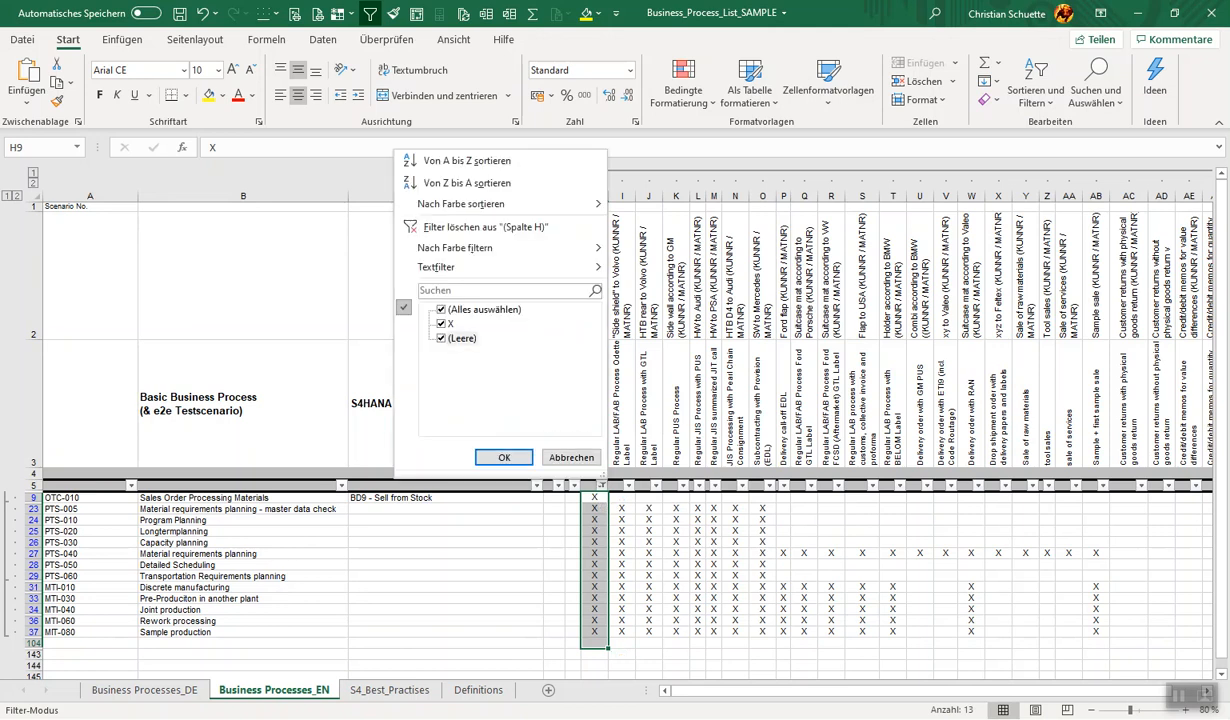
left_click(504, 457)
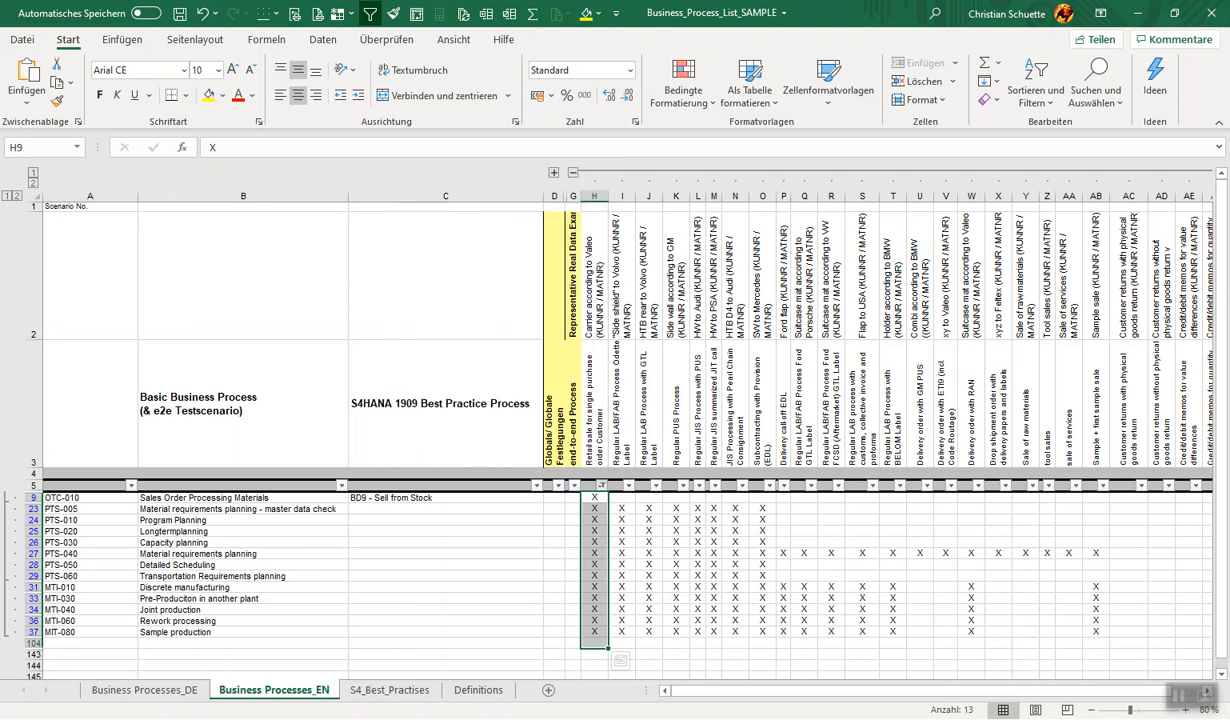
left_click(8, 497)
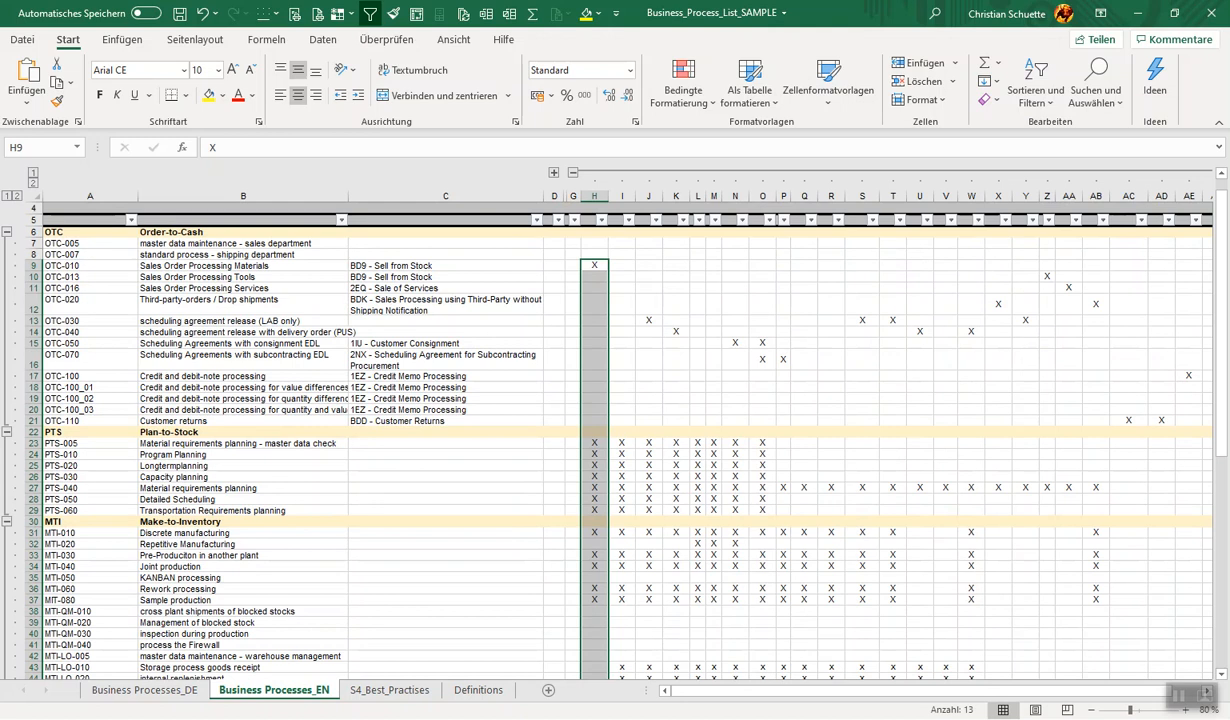
left_click(33, 195)
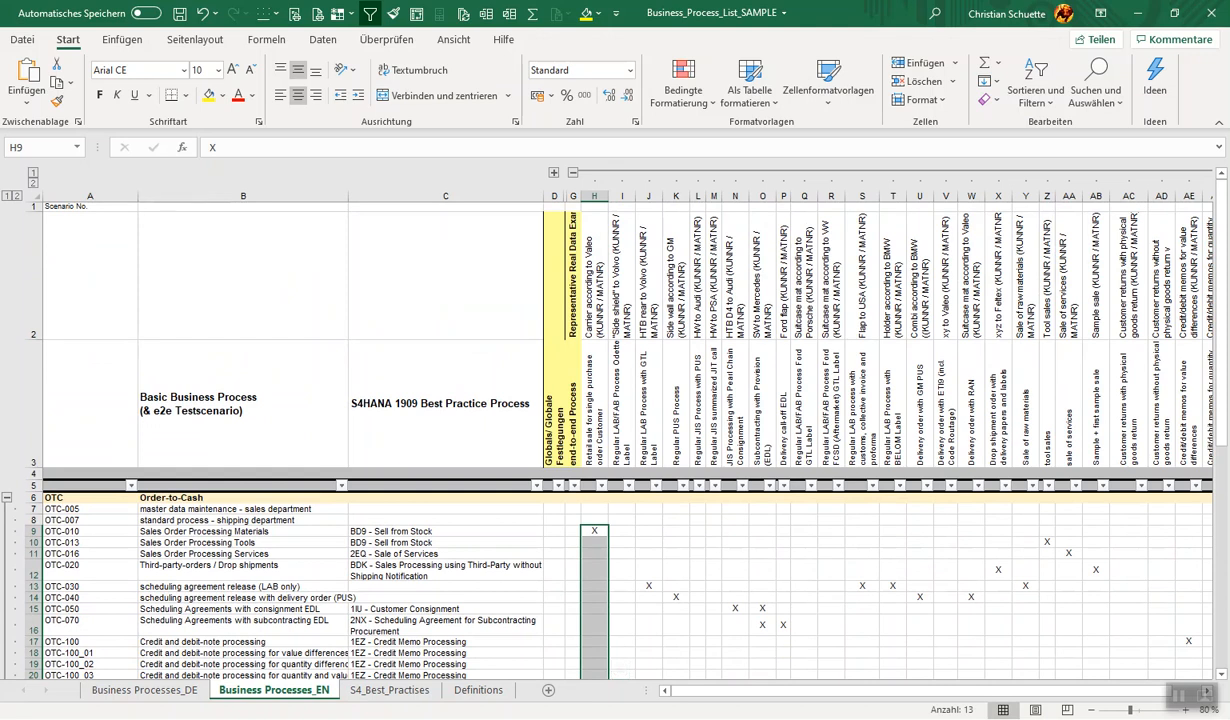
left_click(445, 542)
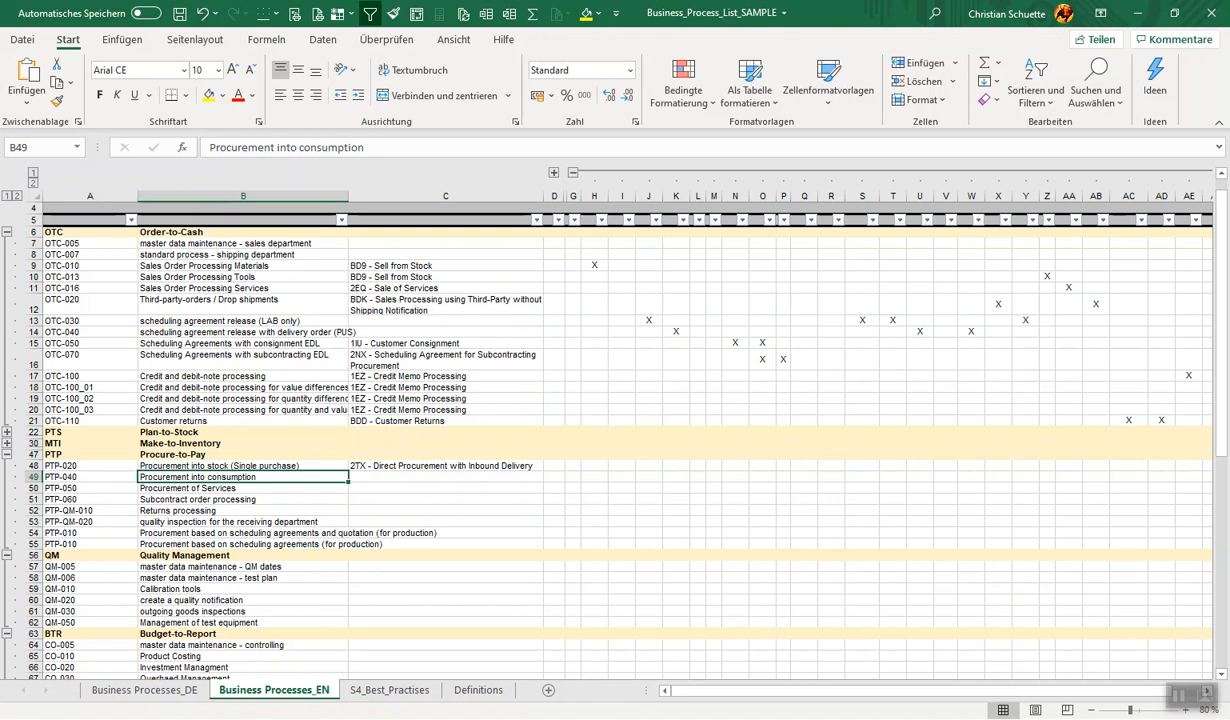
Filter the process-steps scope item descriptions by 'consum' to find the consumable process.
left_click(445, 476)
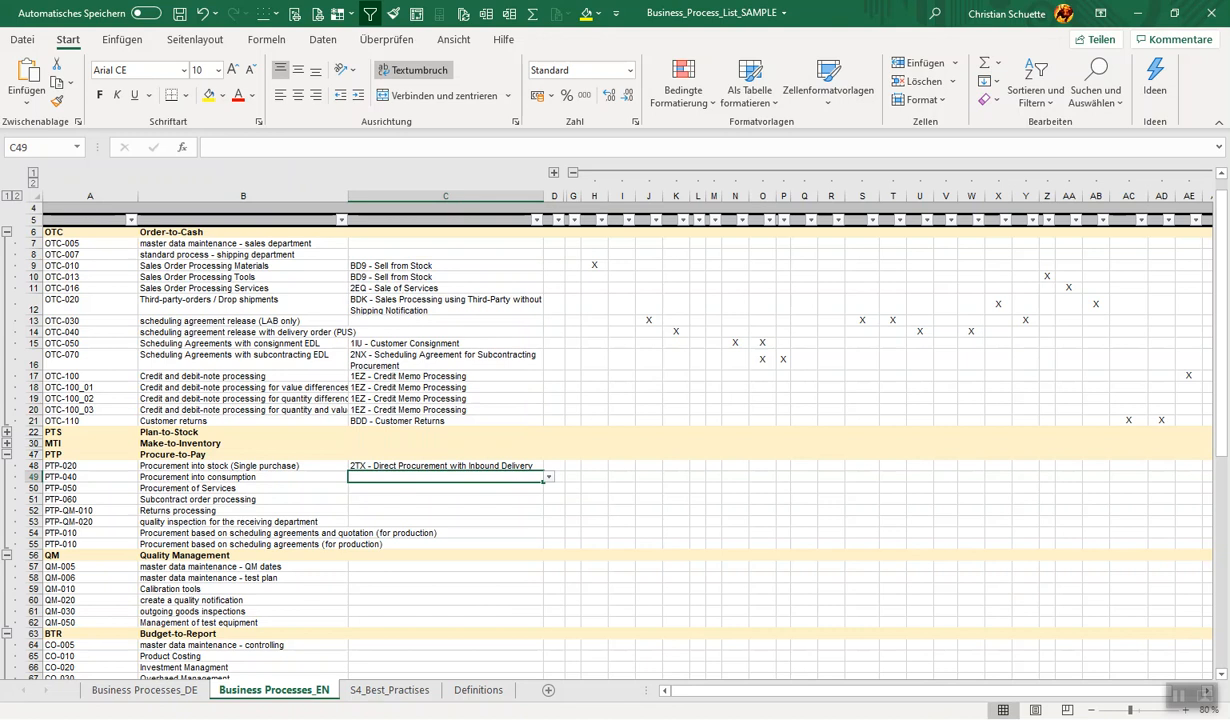
key("alt")
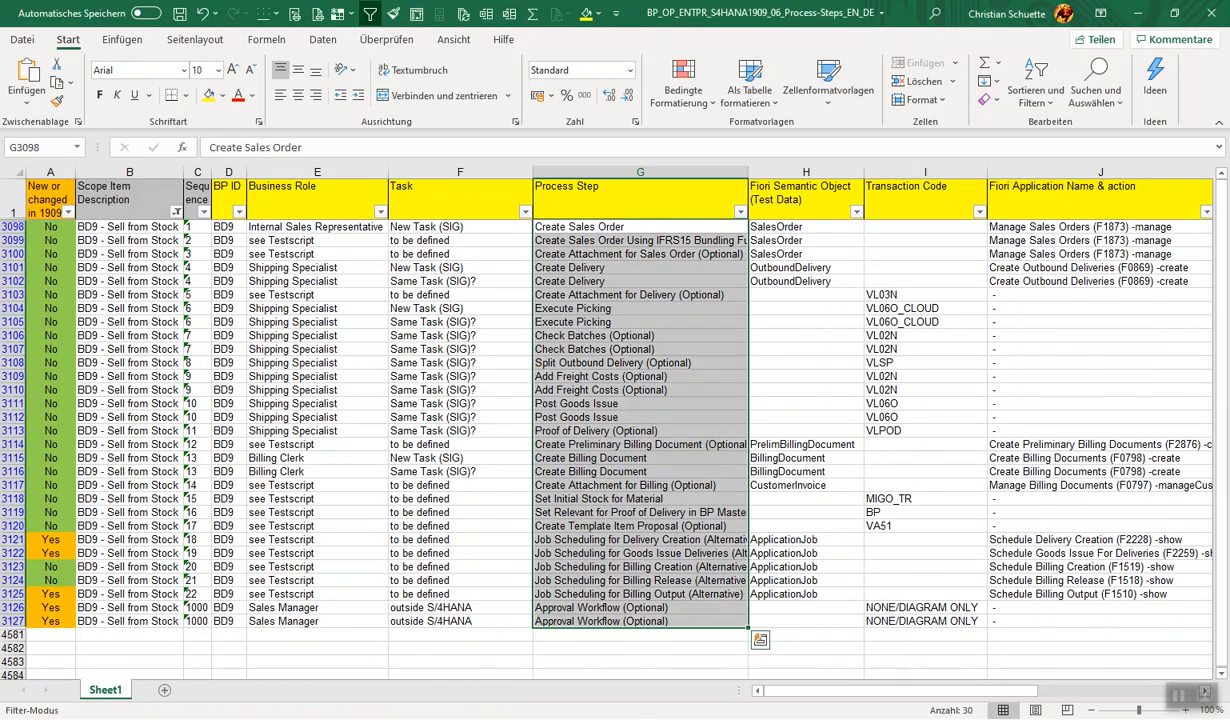
left_click(177, 211)
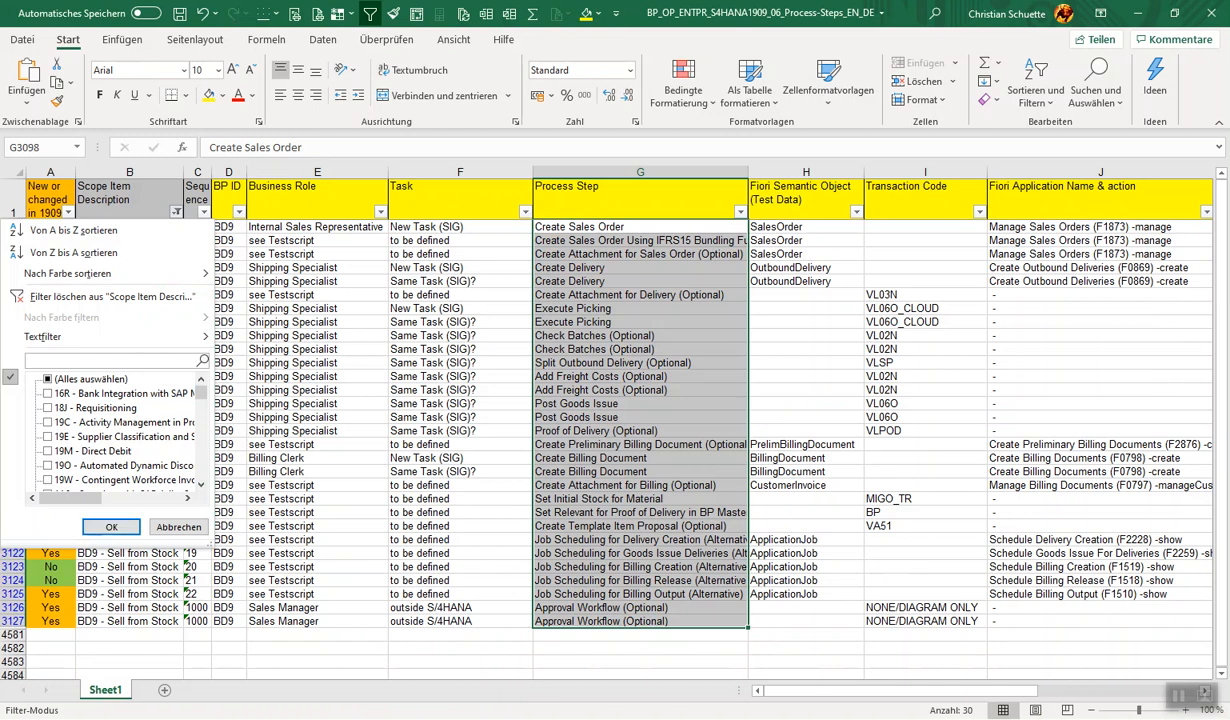
type("consumption")
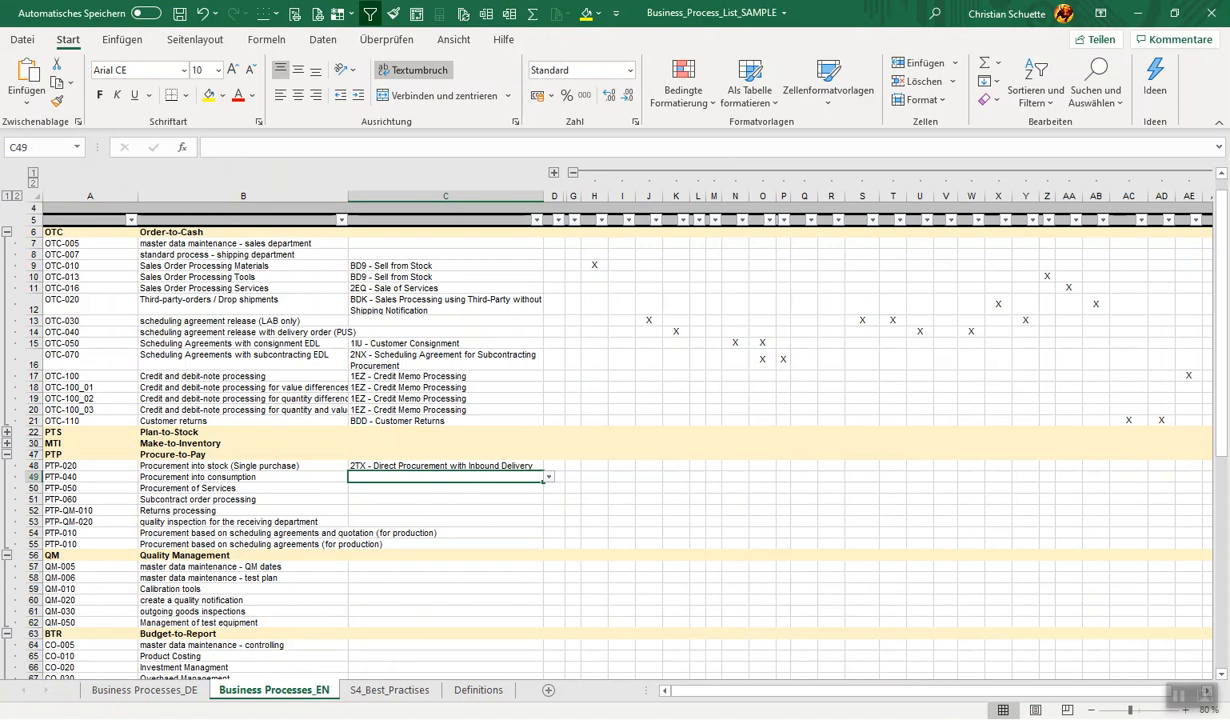
Choose 'BNX - Consumable Purchasing' from the C49 validation list for PTP-040.
left_click(547, 476)
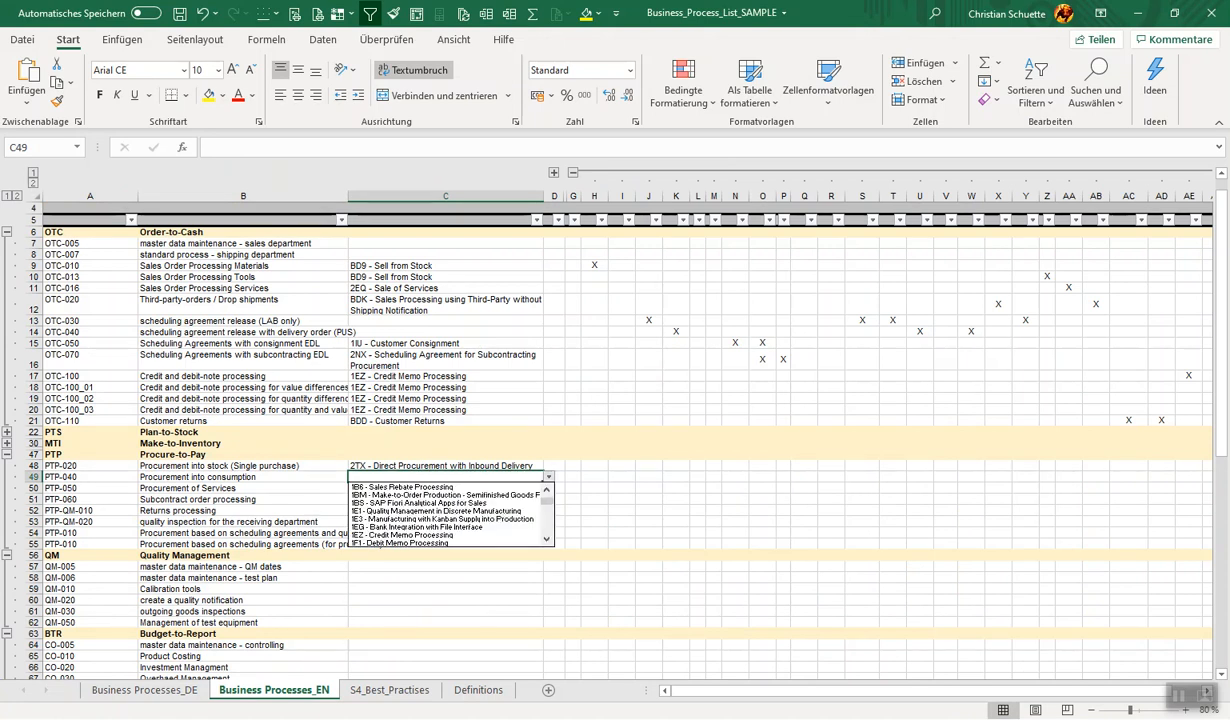
scroll("down", 3)
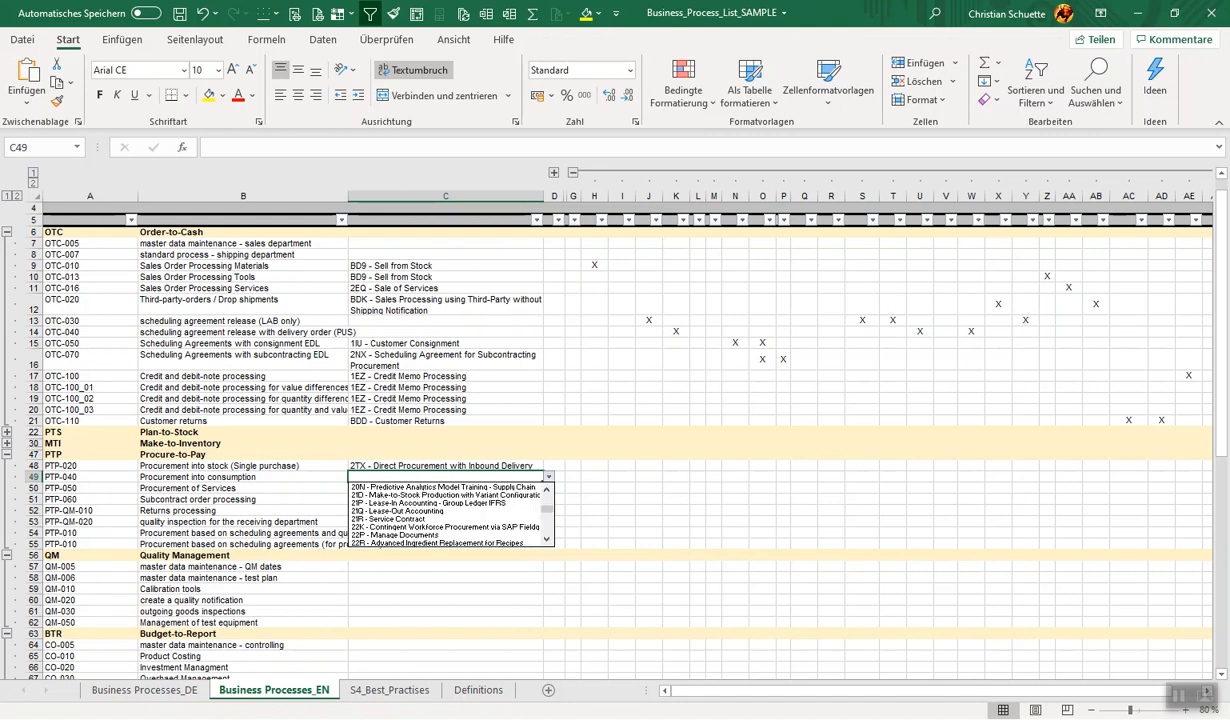
scroll("down", 3)
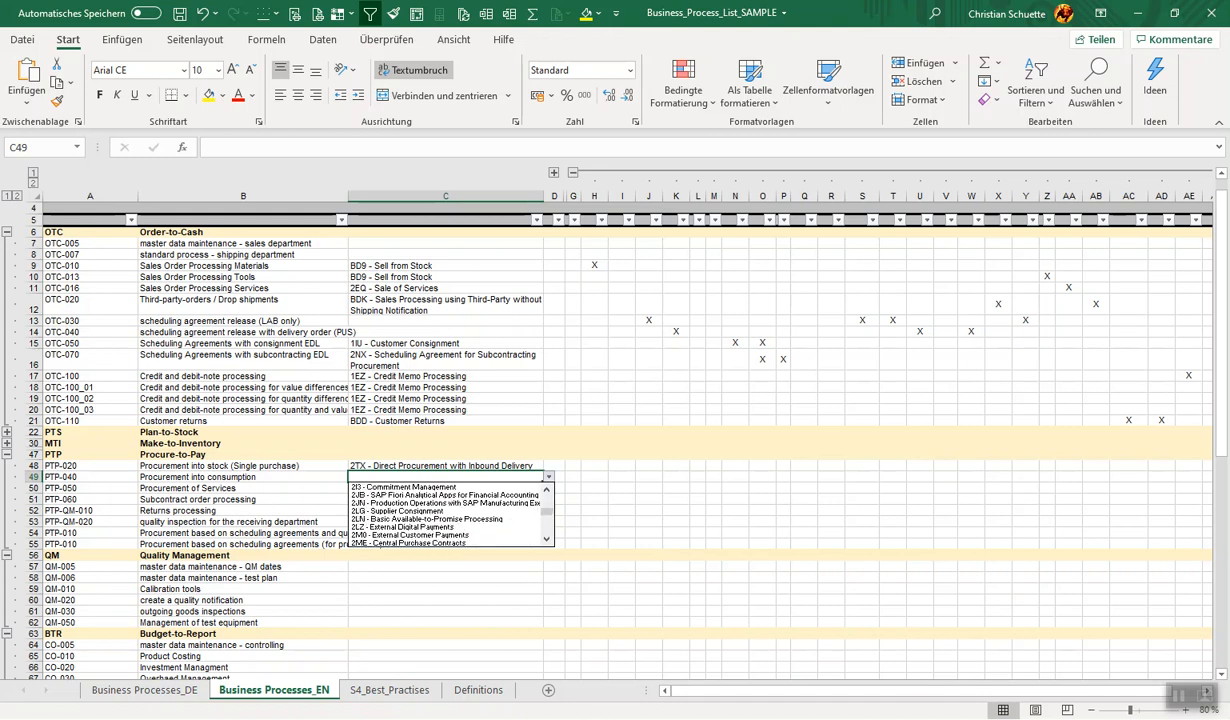
scroll("down", 3)
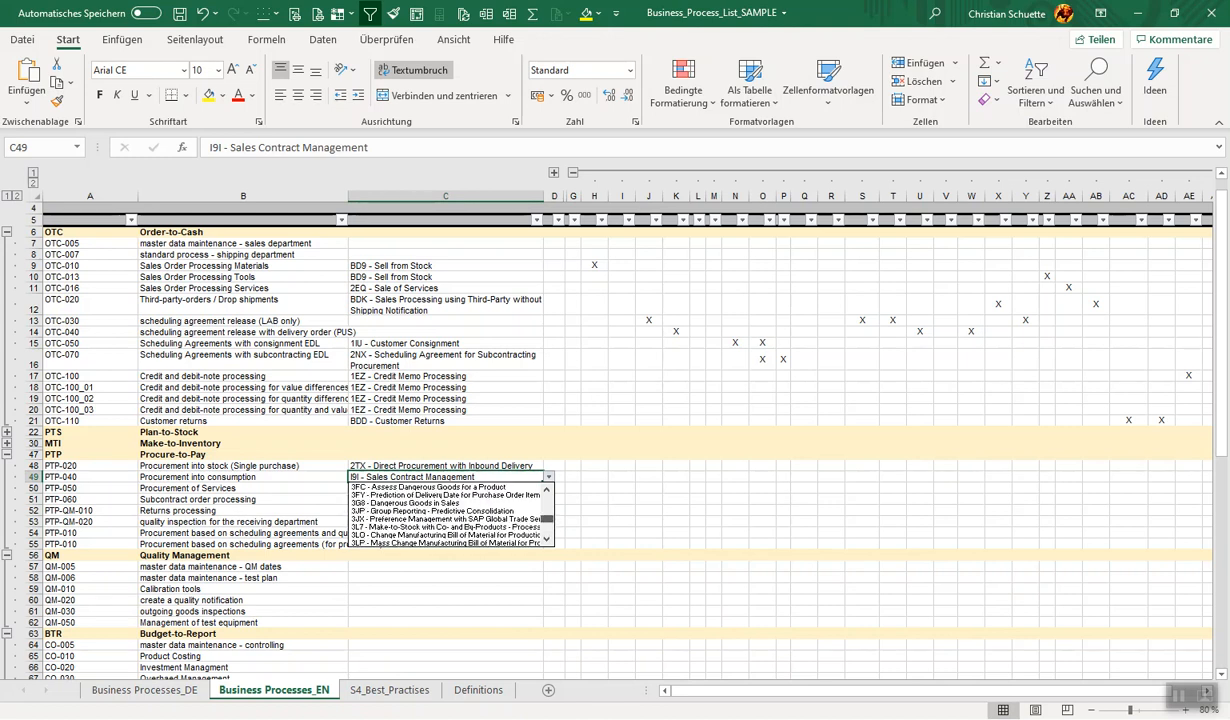
scroll("down", 3)
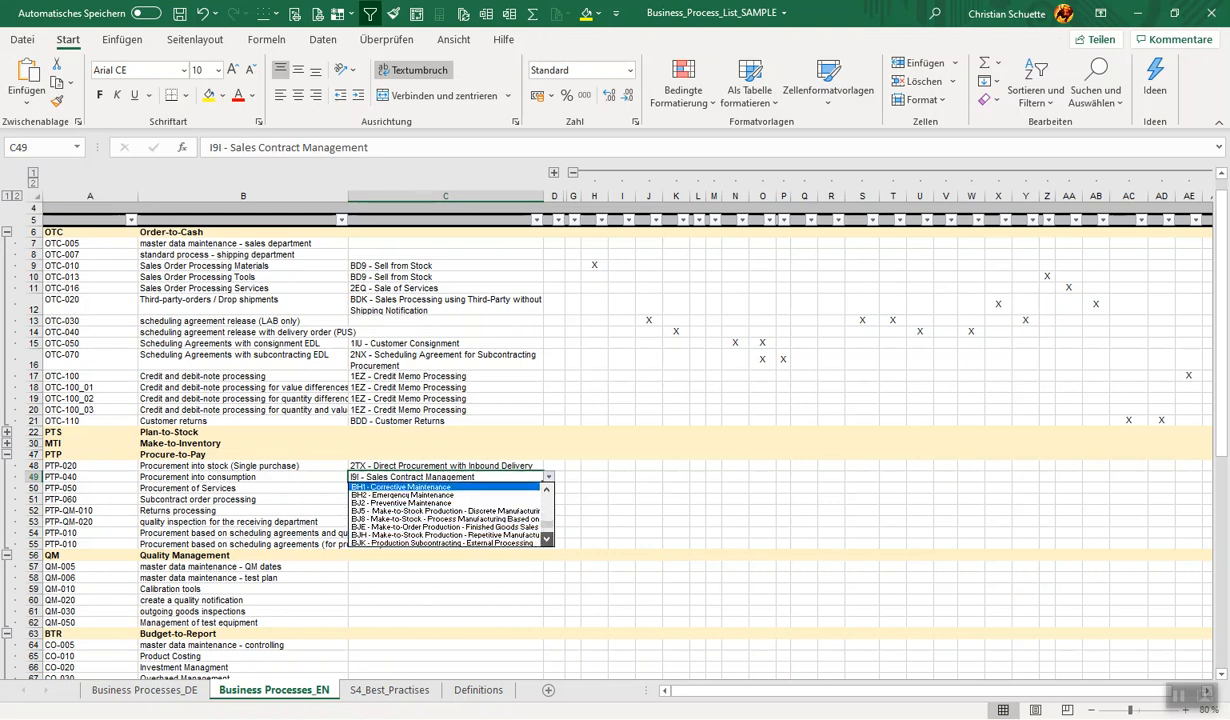
scroll("down", 3)
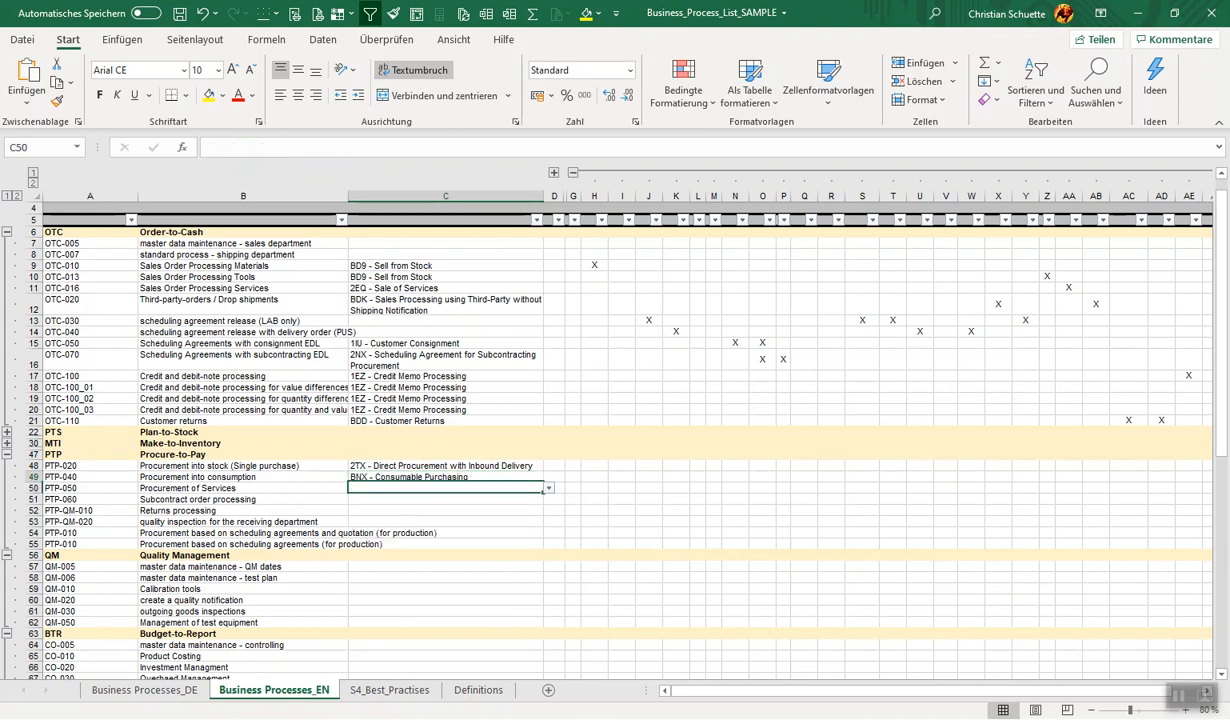
left_click(445, 477)
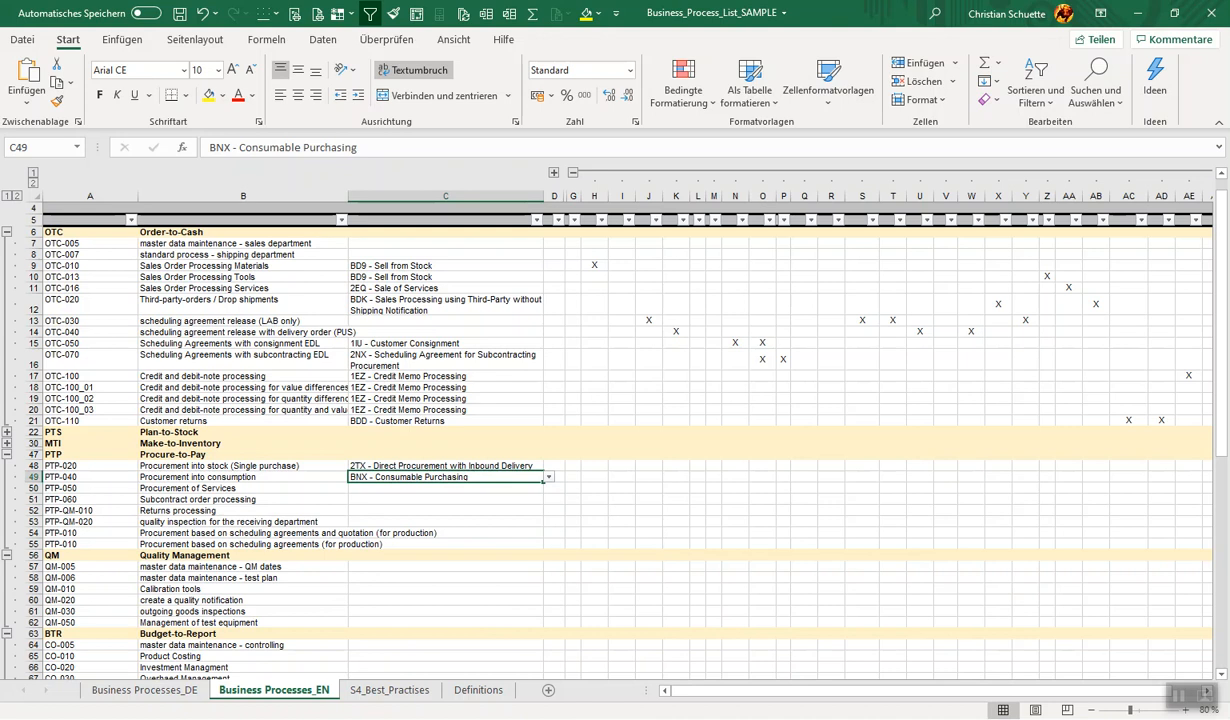
key("alt+tab")
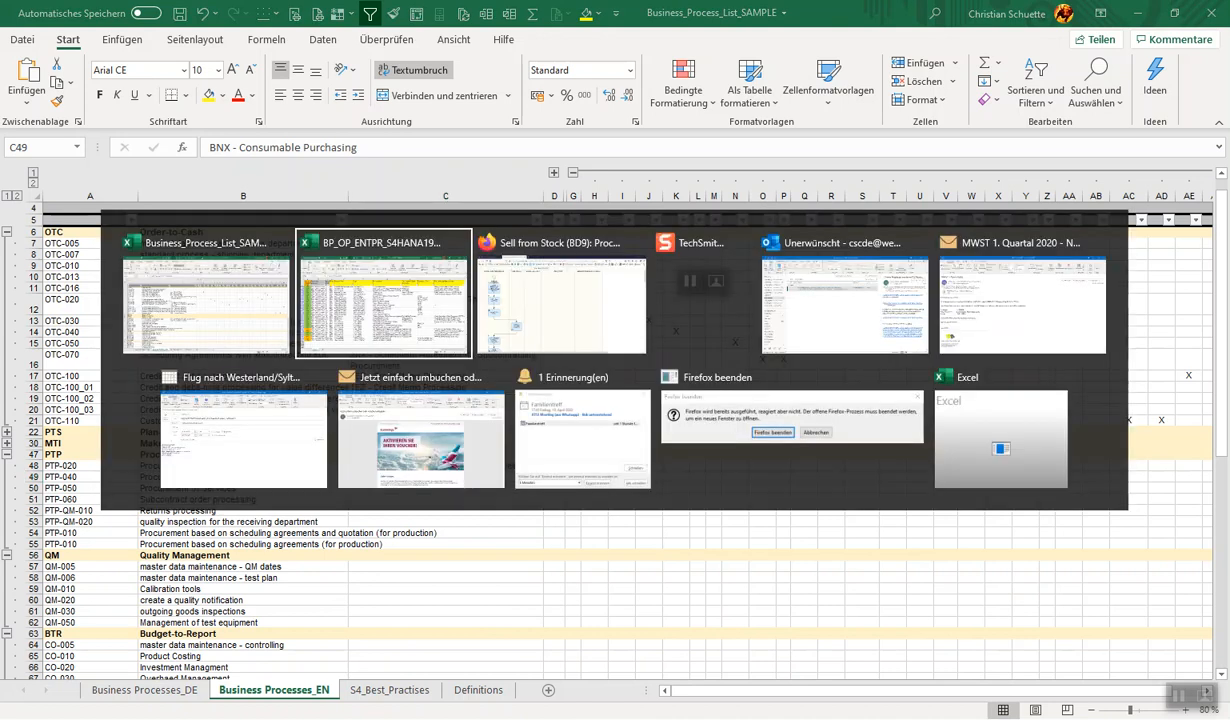
Navigate from the BD9 diagram back to the S/4HANA Cloud package's Solution Scope.
left_click(560, 305)
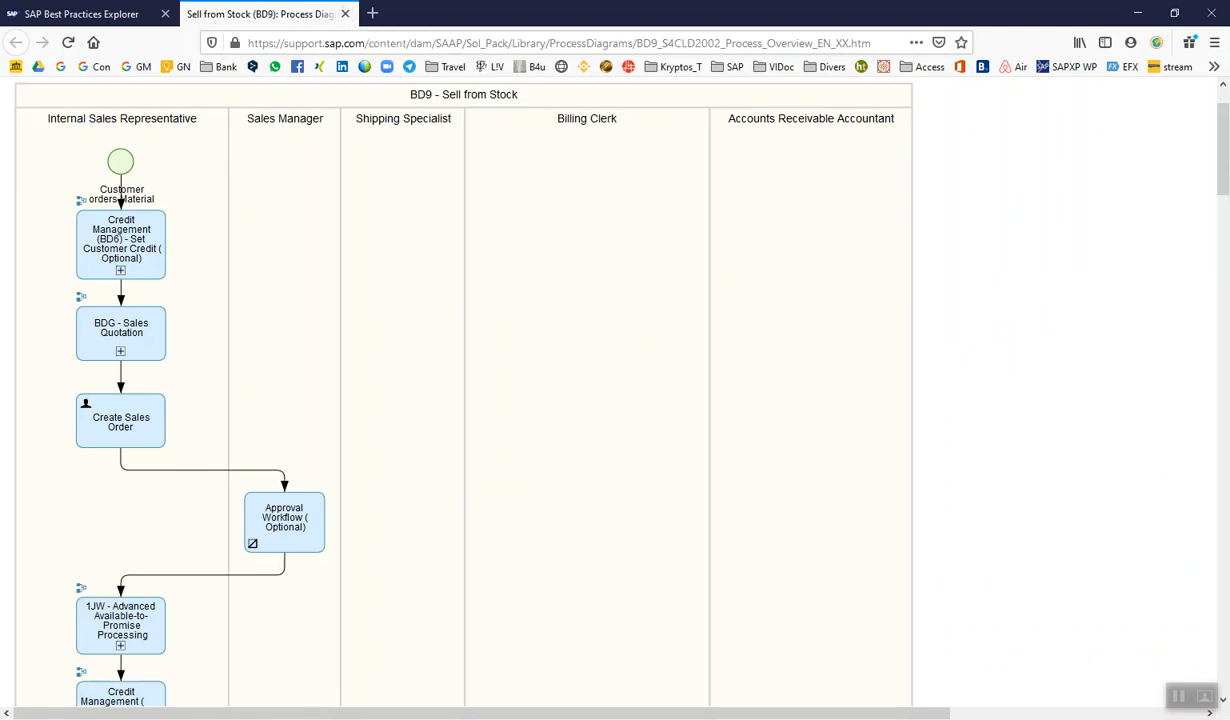
left_click(16, 42)
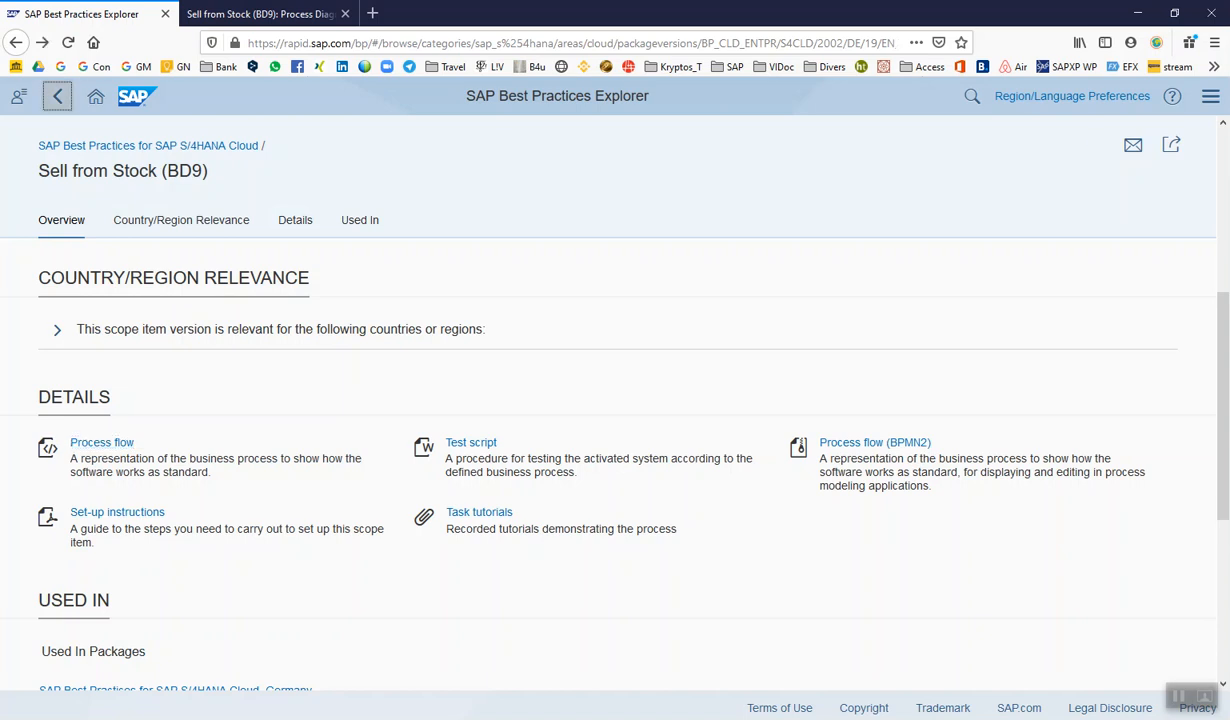
left_click(57, 96)
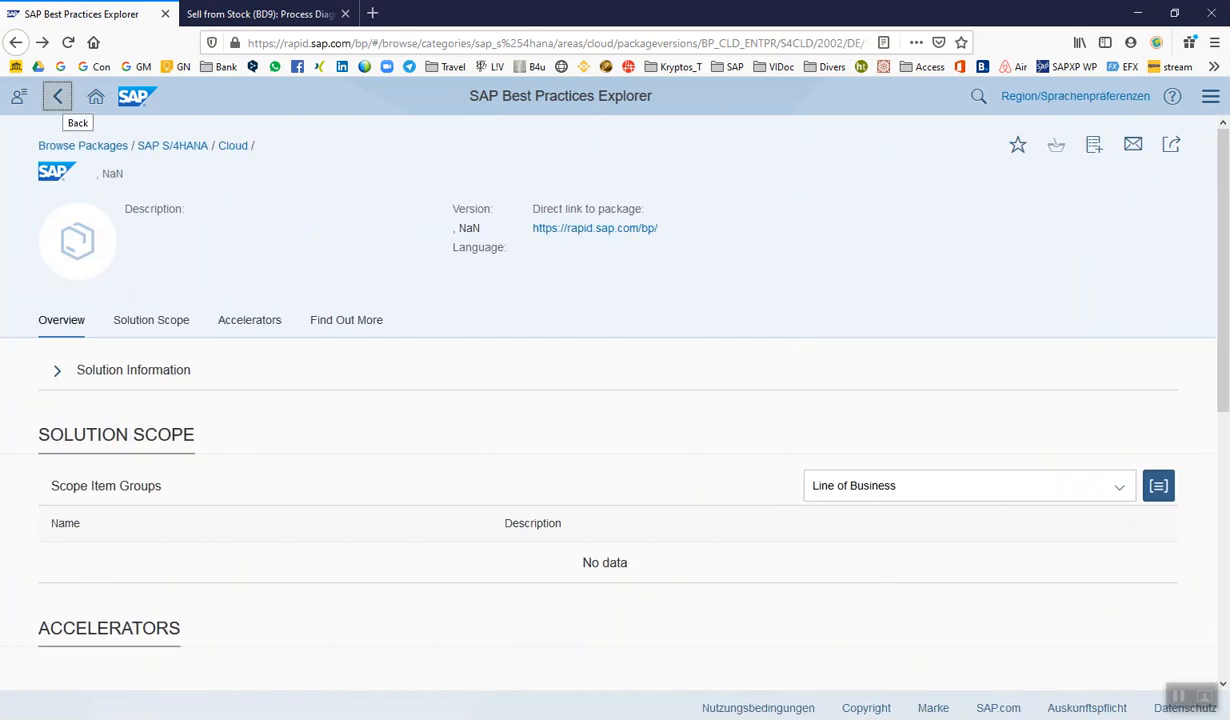
left_click(1073, 95)
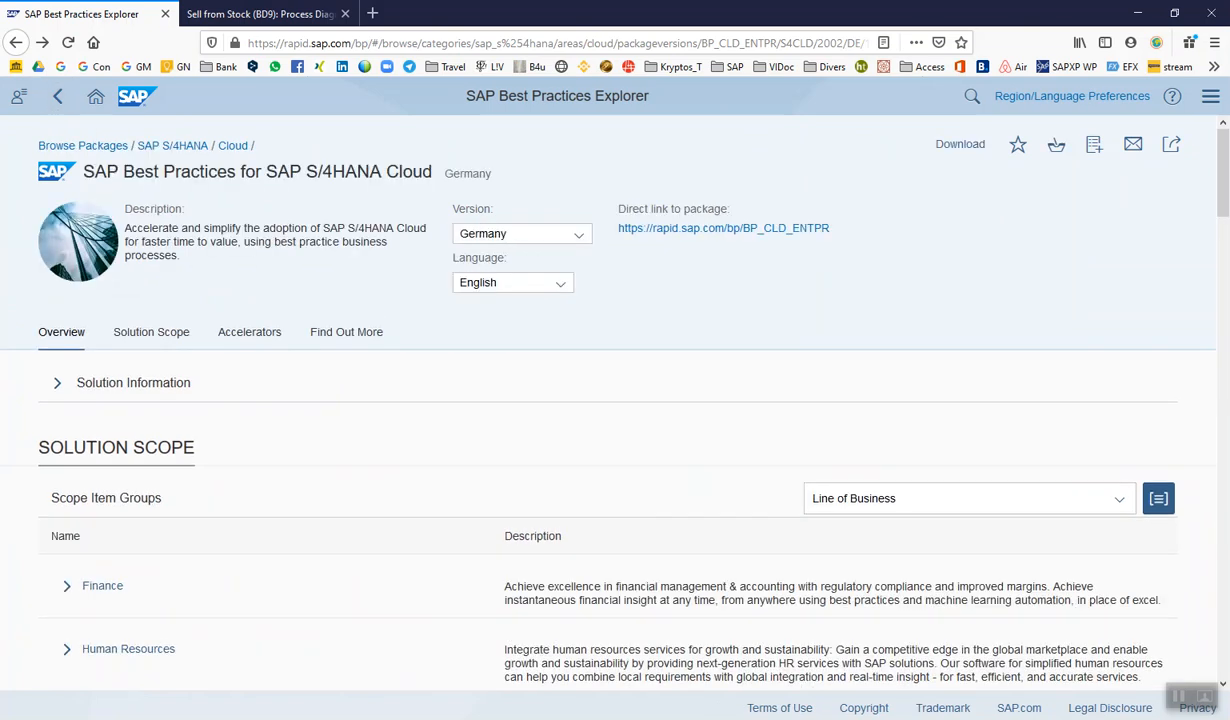
scroll("down", 3)
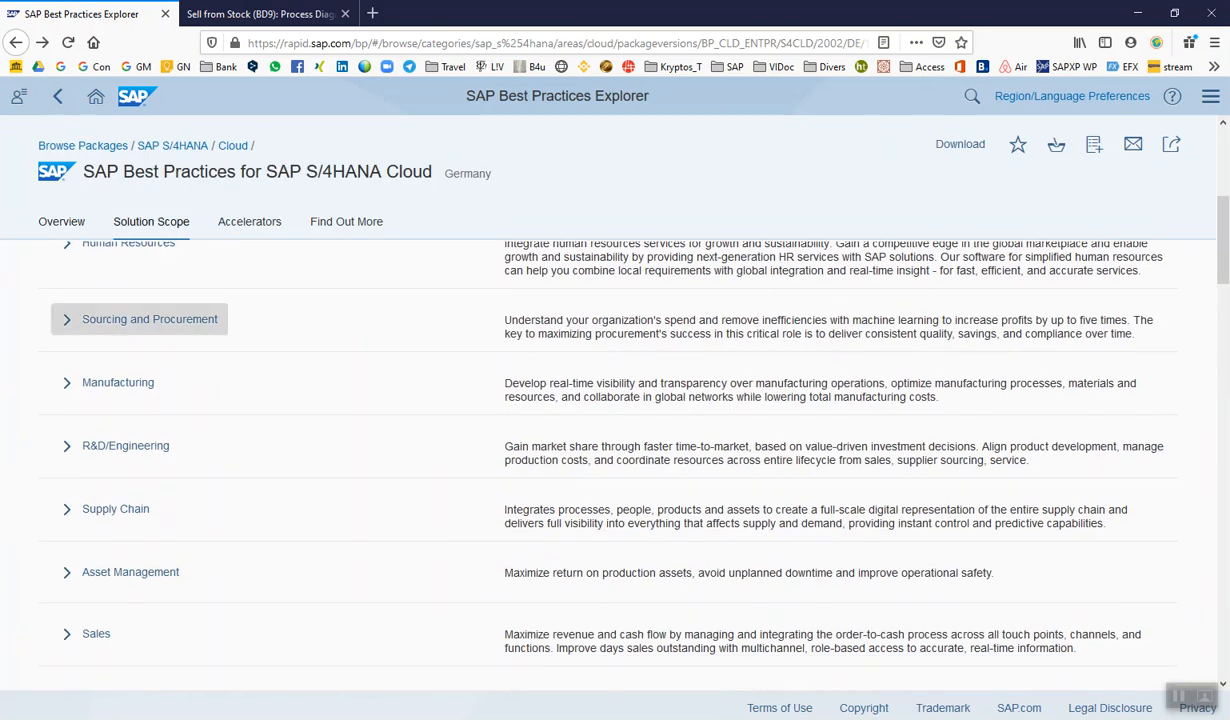
Expand Sourcing and Procurement > Operational Procurement and open the Consumable Purchasing (BNX) process flow.
left_click(149, 318)
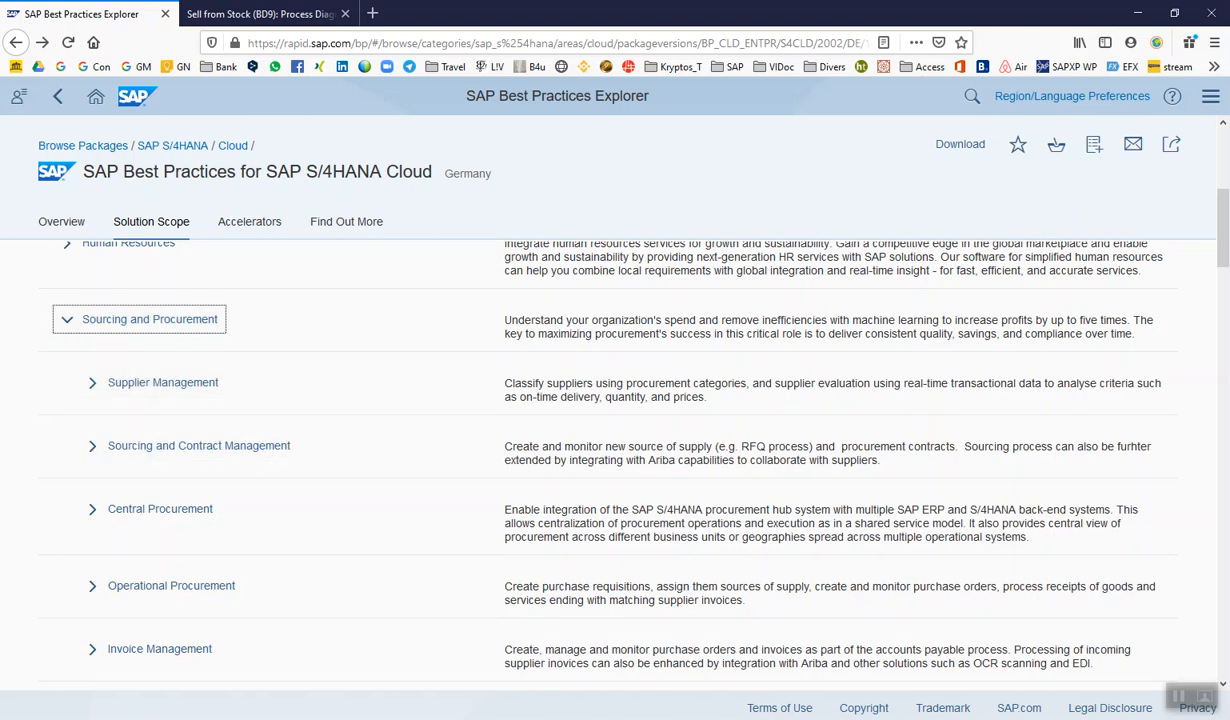
left_click(171, 585)
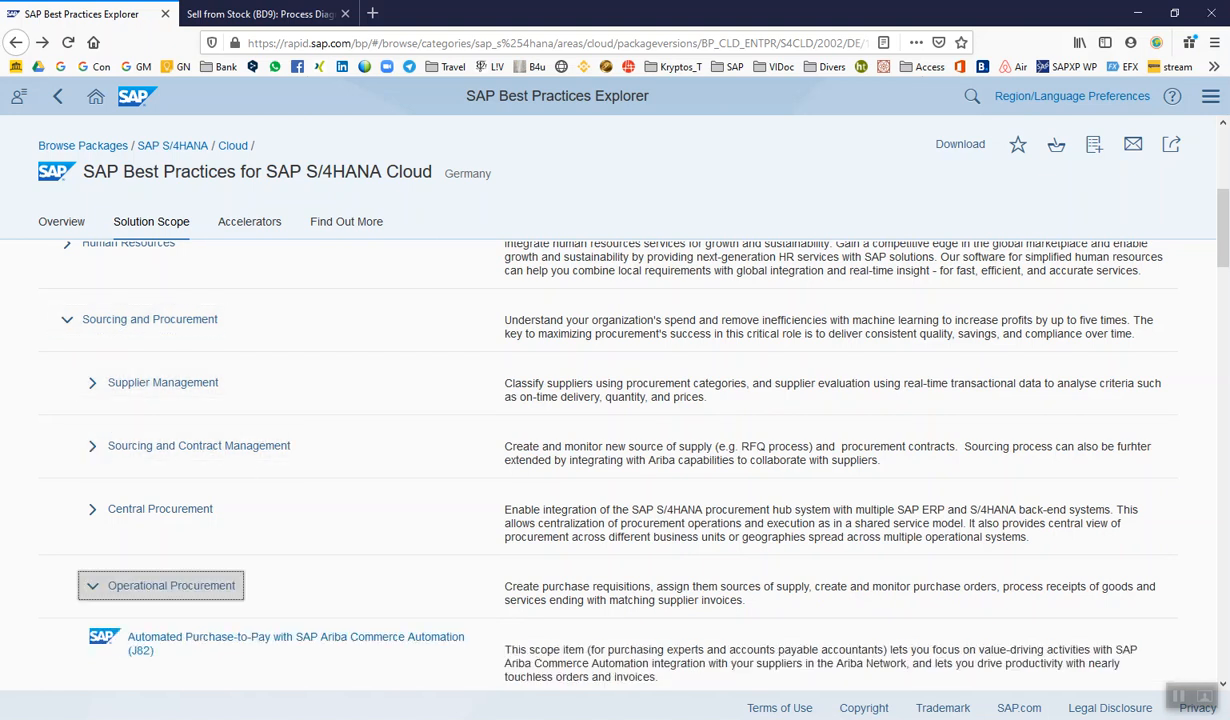
scroll("down", 3)
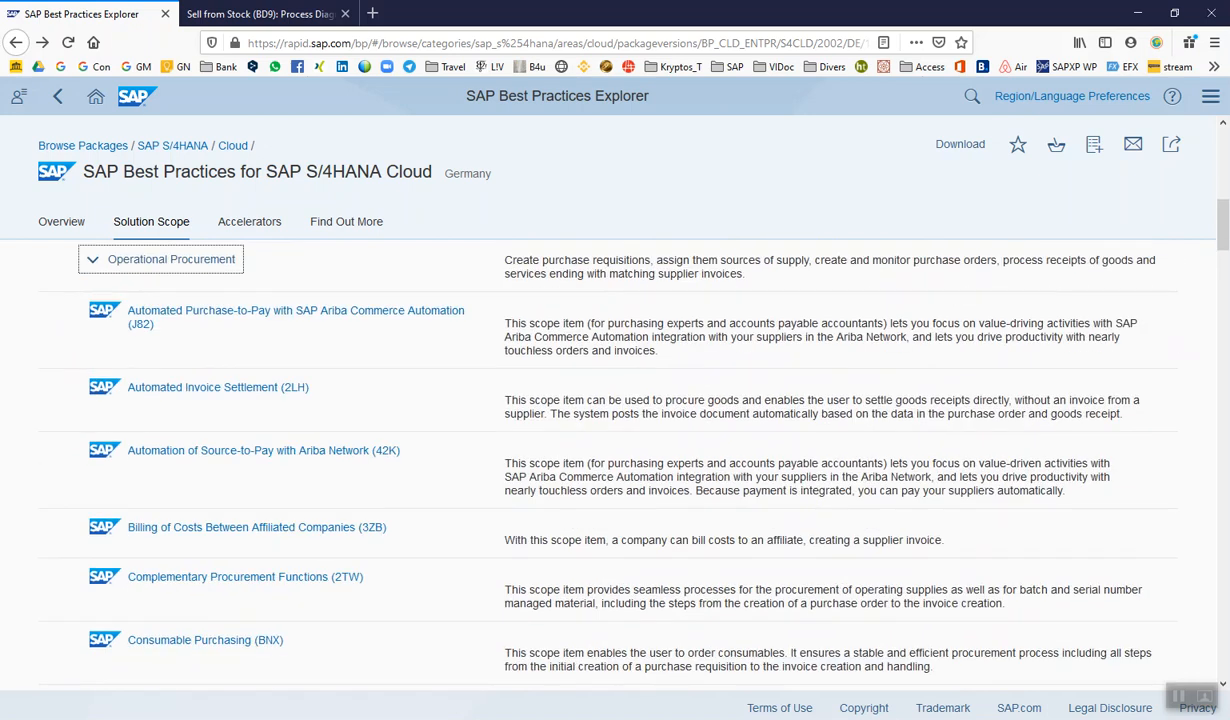
scroll("down", 3)
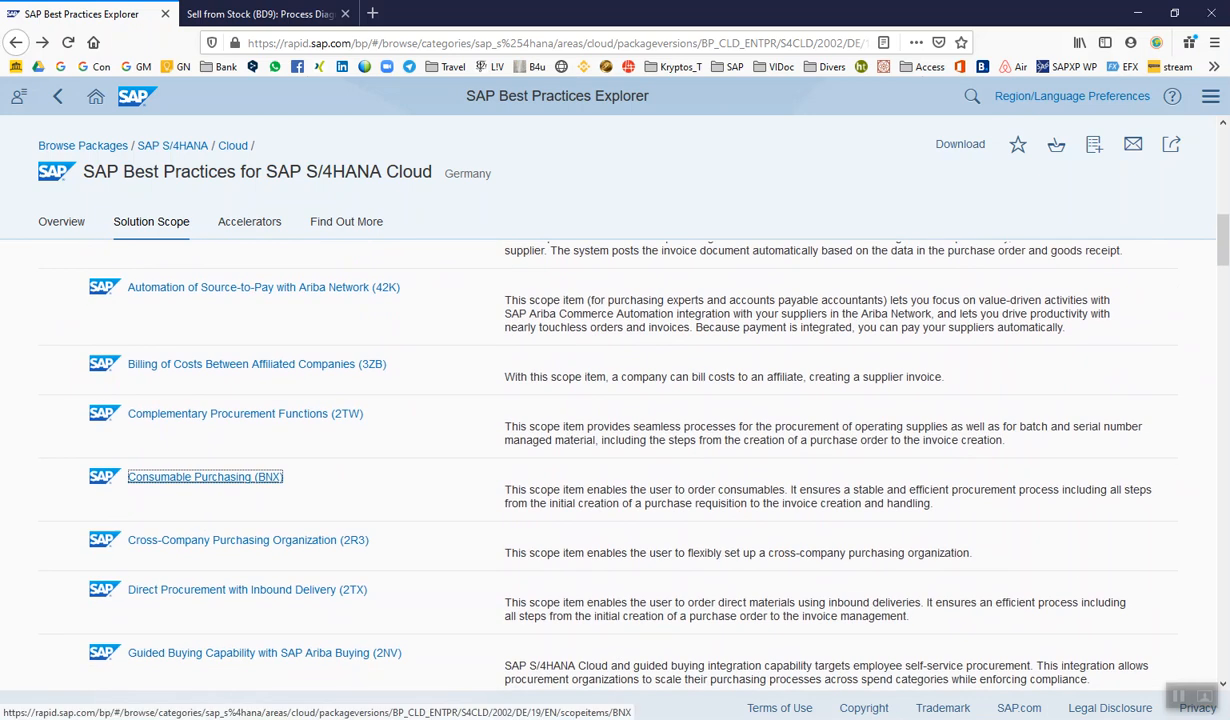
left_click(204, 476)
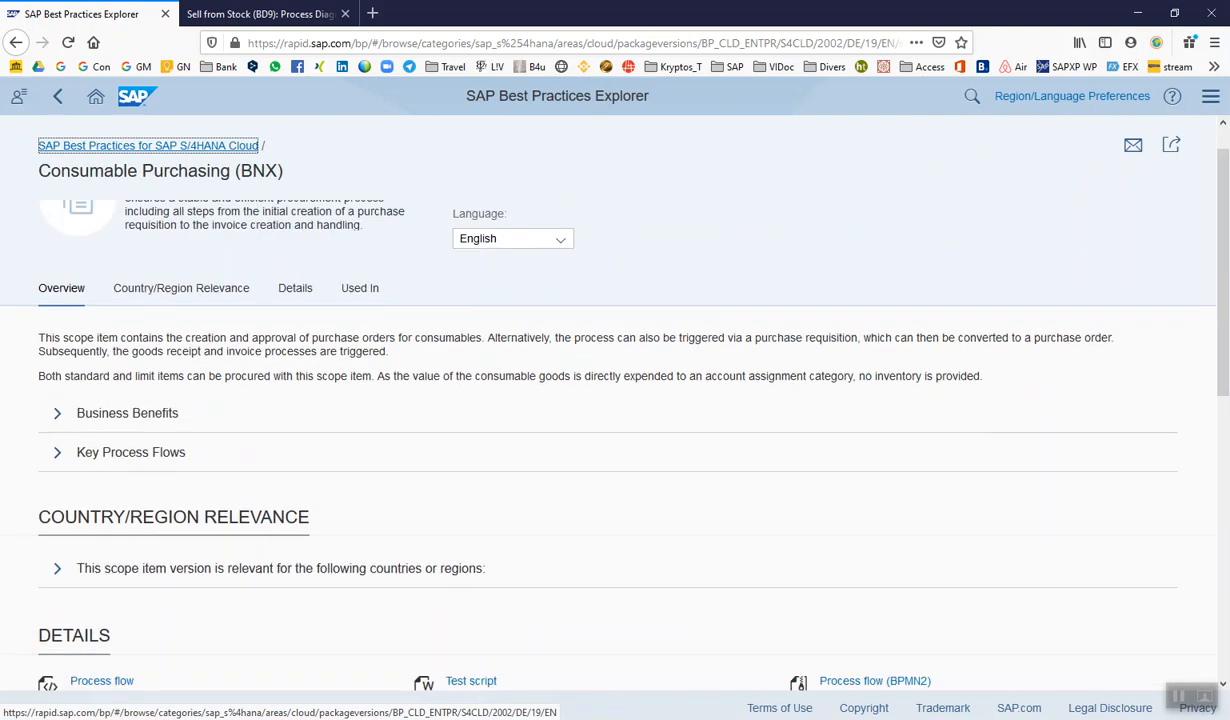
left_click(101, 680)
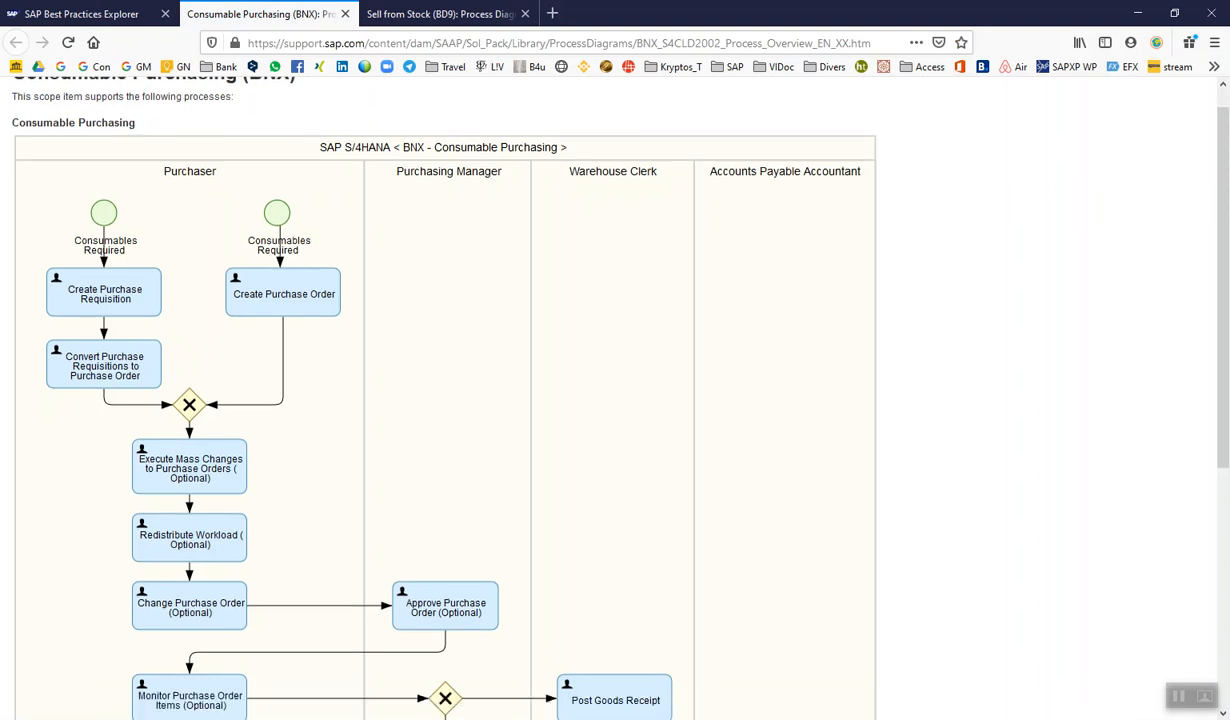
Scroll through the BNX Consumable Purchasing process flow diagram, then switch windows with Alt+Tab.
scroll("down", 3)
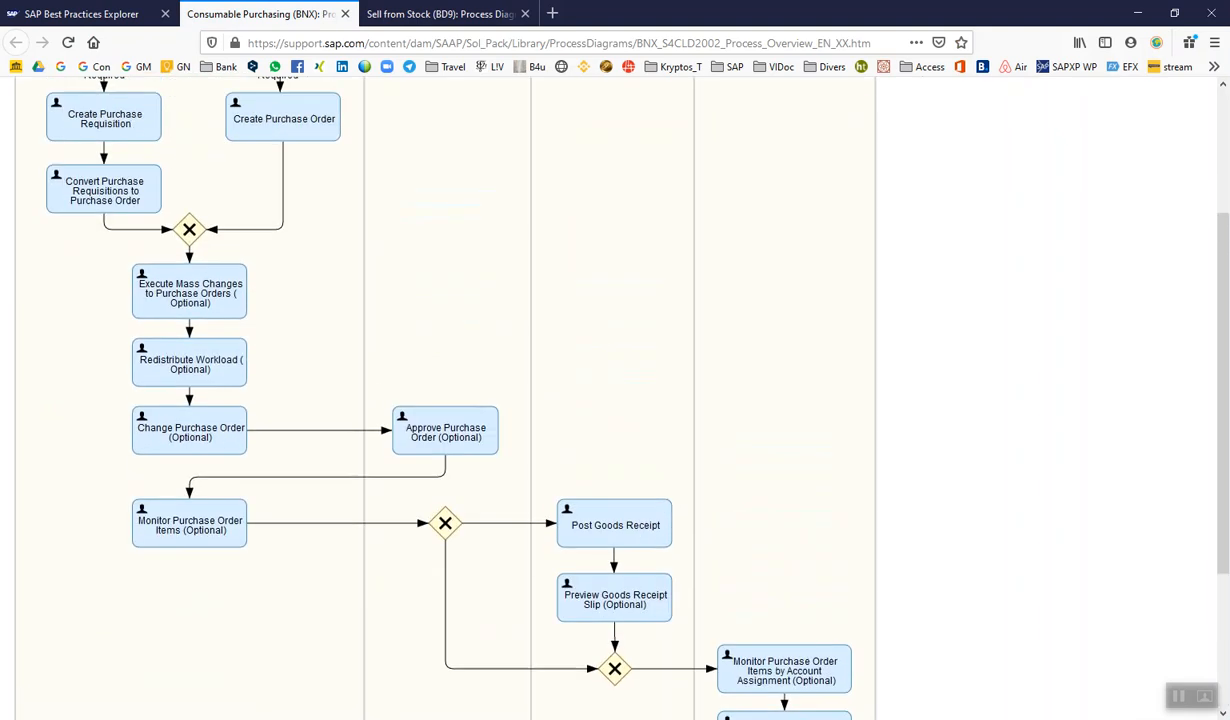
scroll("up", 3)
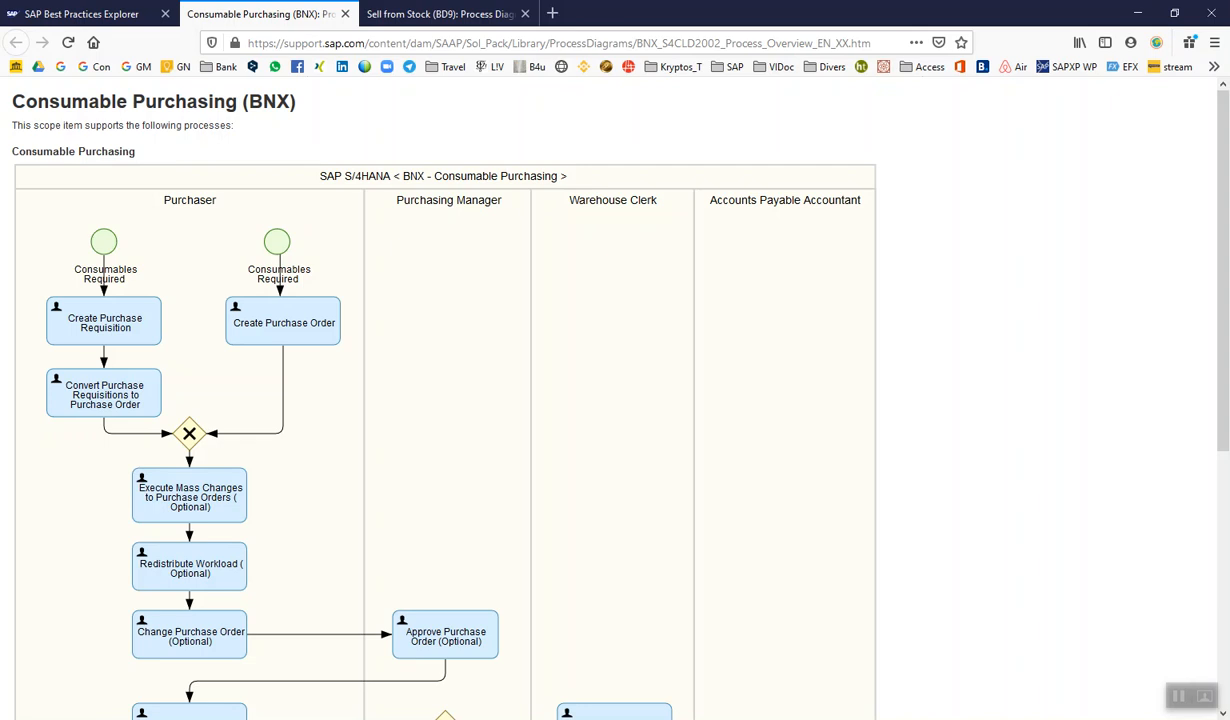
scroll("down", 3)
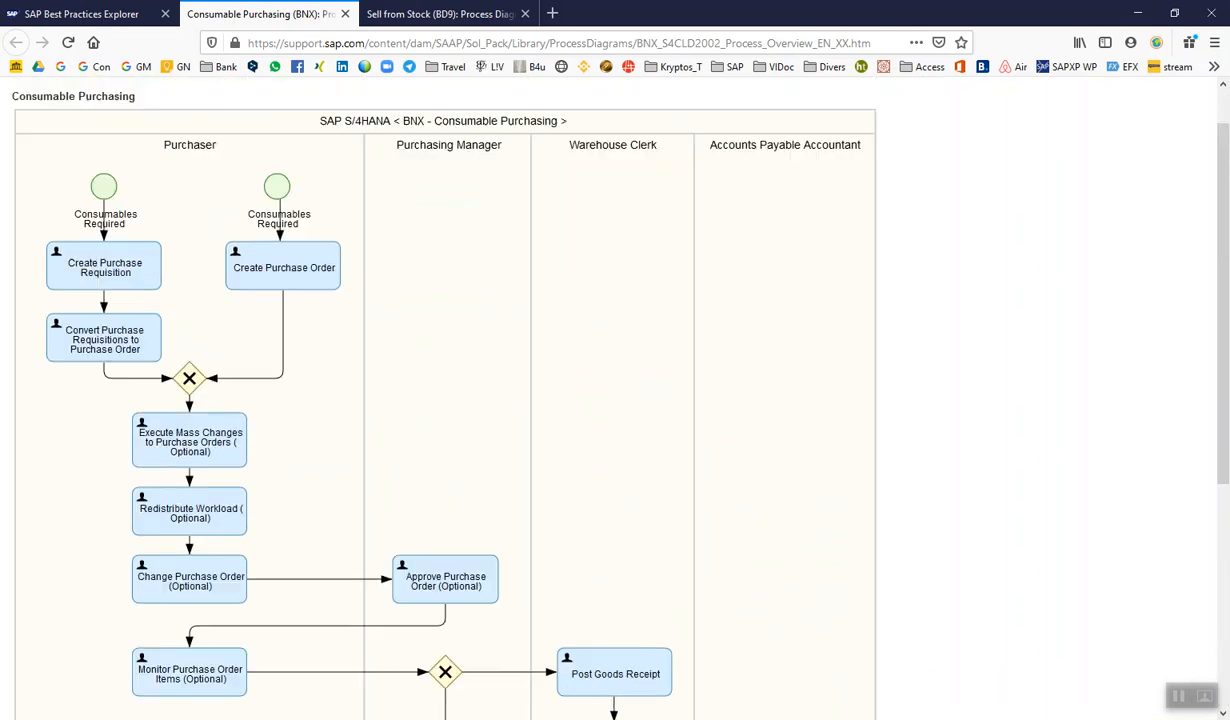
scroll("up", 3)
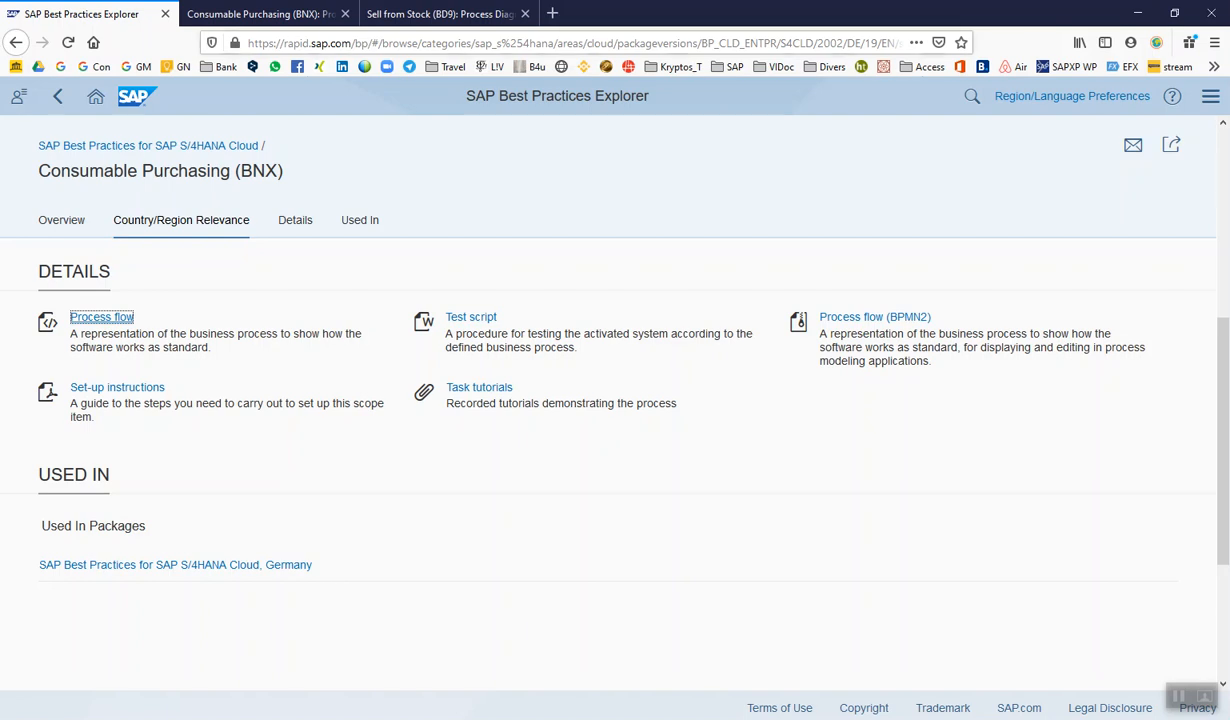
key("alt+tab")
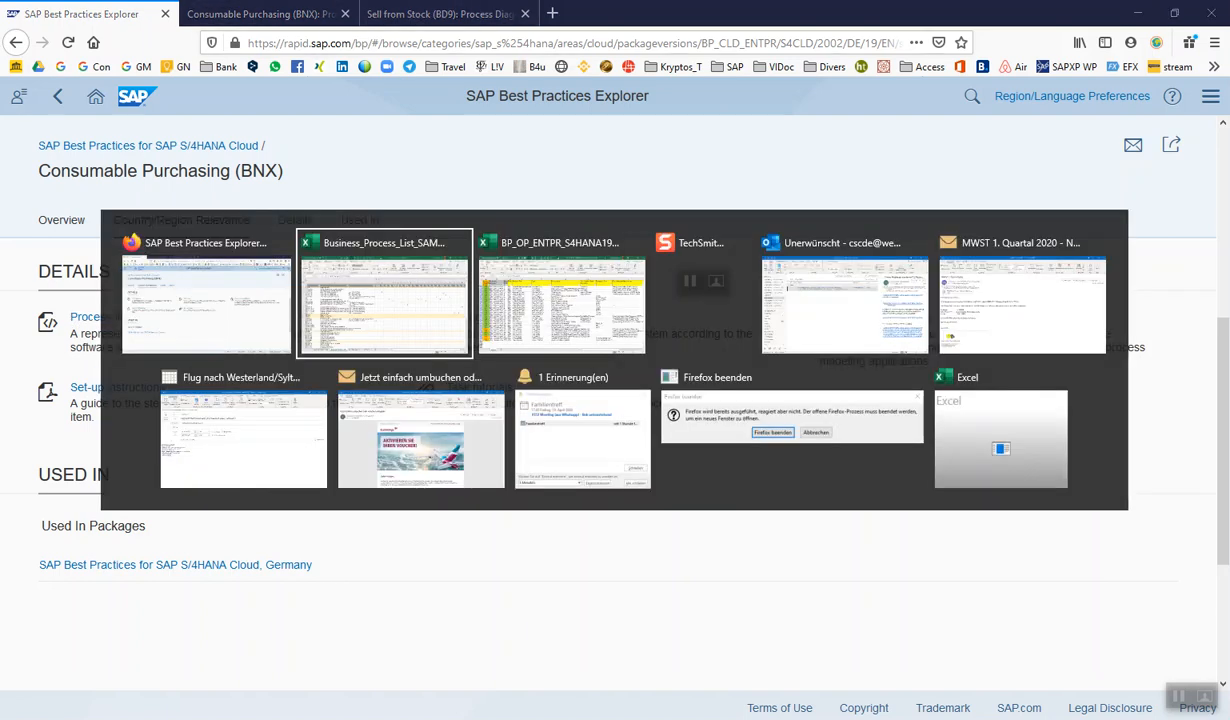
Bring up the Business_Process_List workbook, expand its header rows, and open the Definitions sheet.
left_click(383, 290)
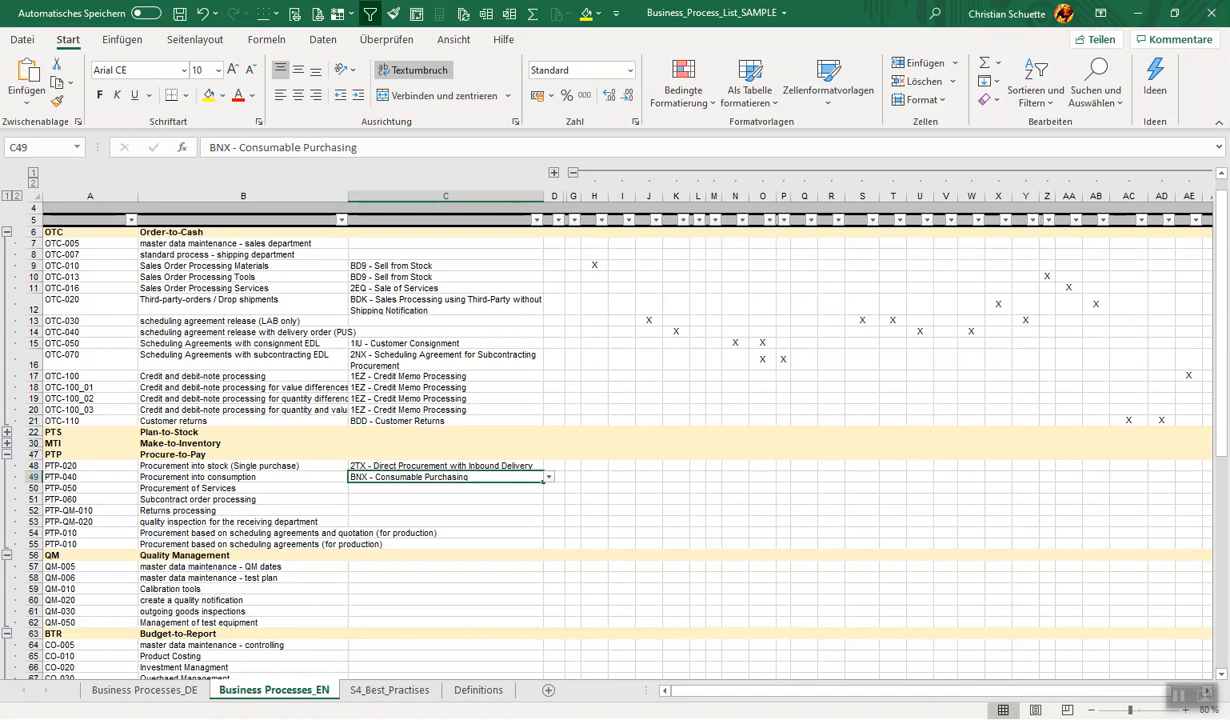
left_click(8, 180)
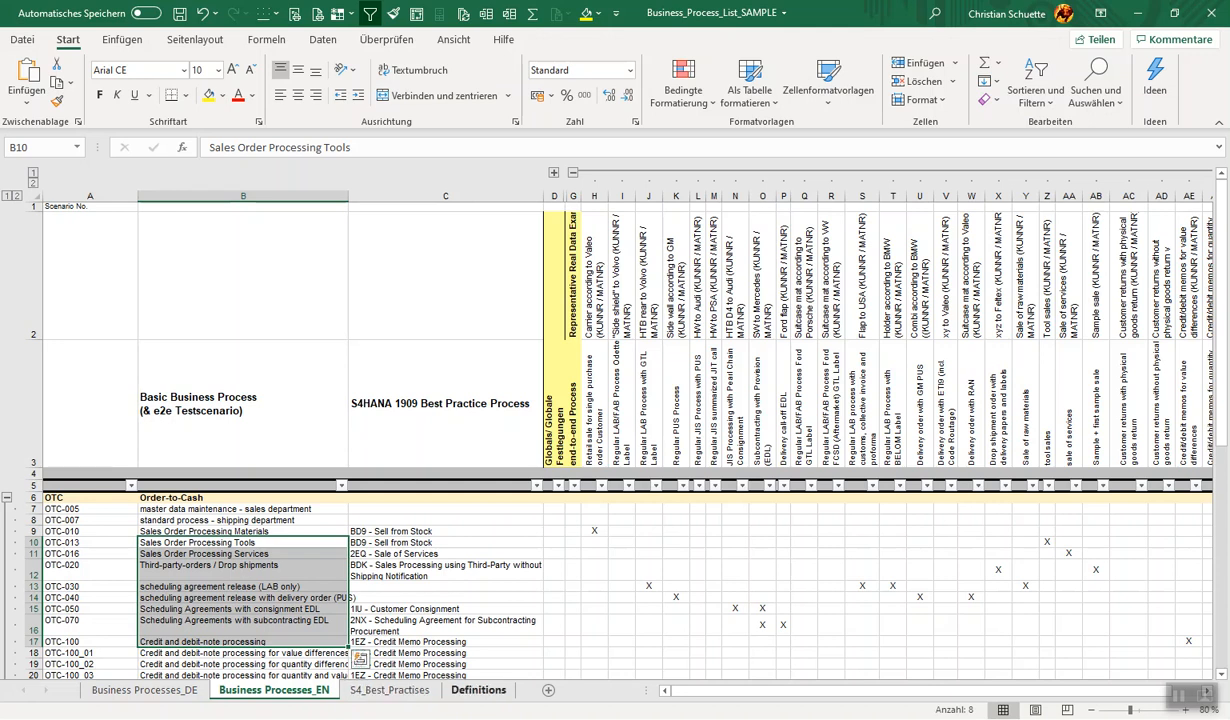
left_click(478, 690)
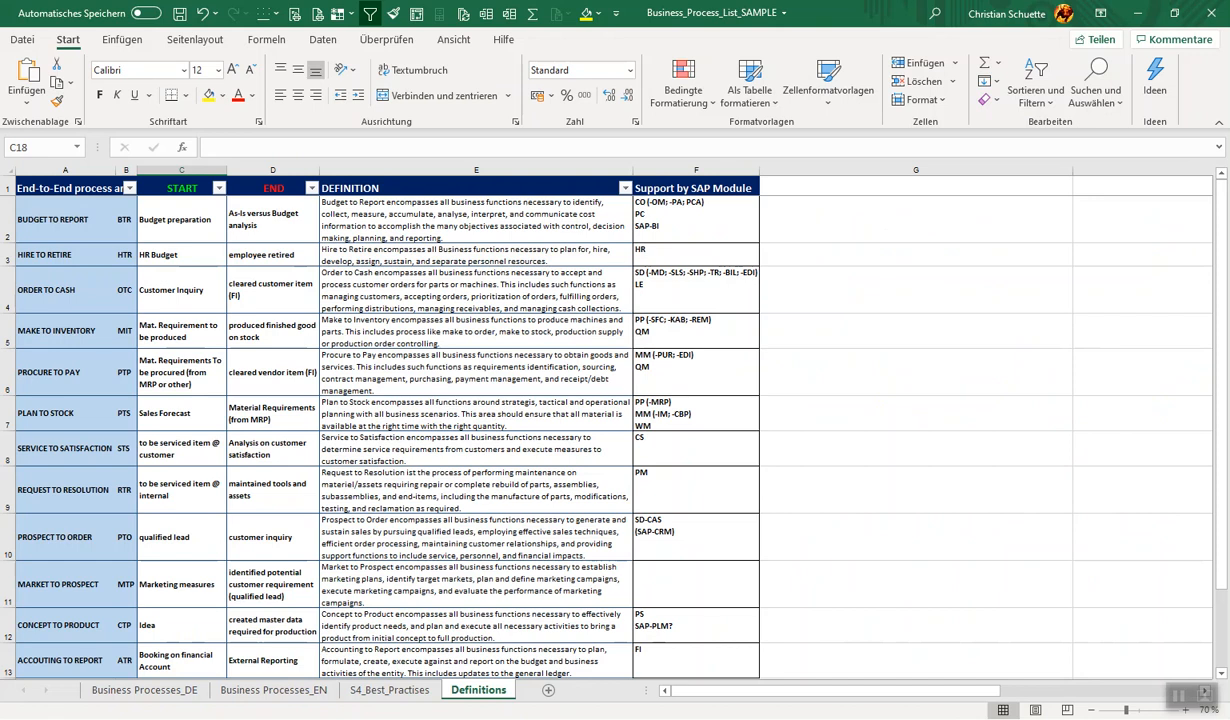
Read the Order to Cash entry, end point and definition (A4, D4, E4), then go to Business Processes_EN.
left_click(65, 289)
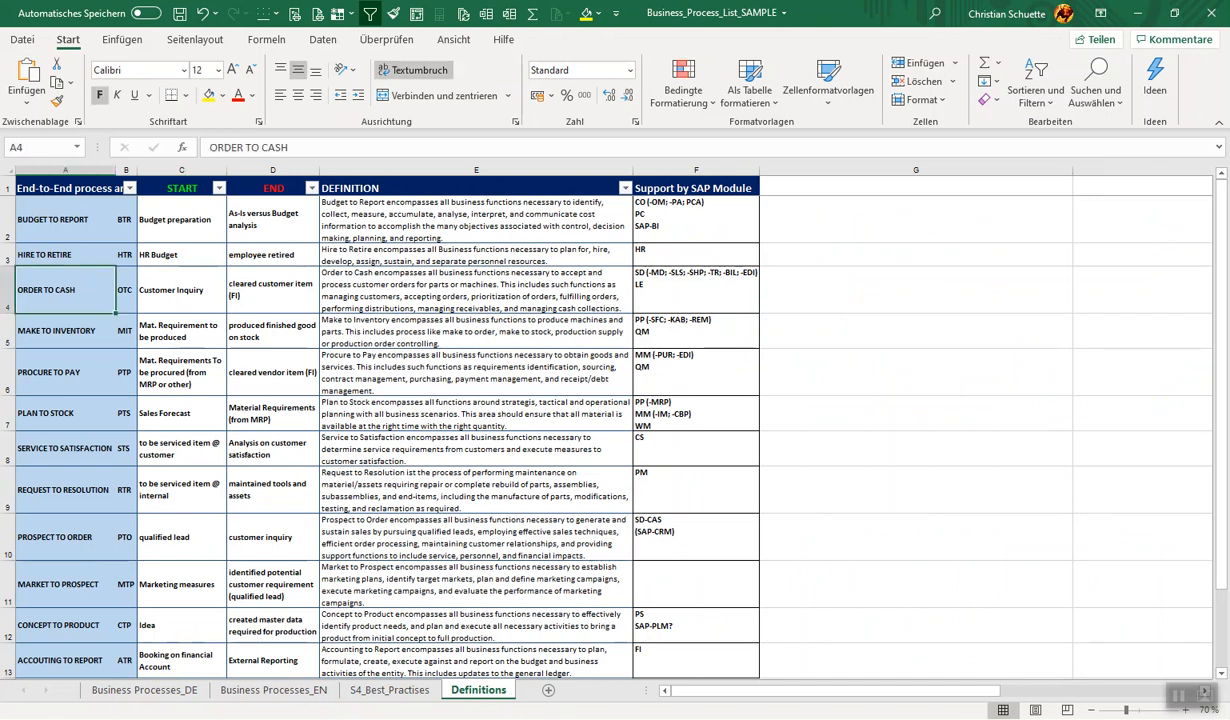
left_click(273, 289)
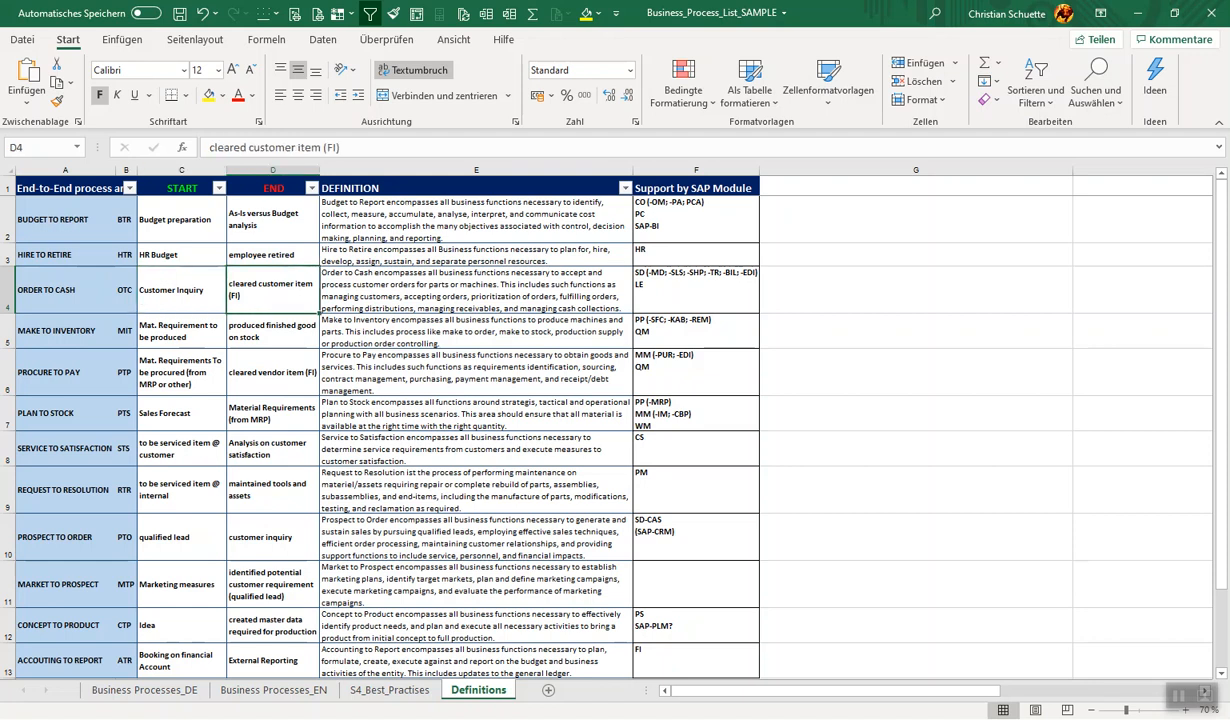
left_click(475, 289)
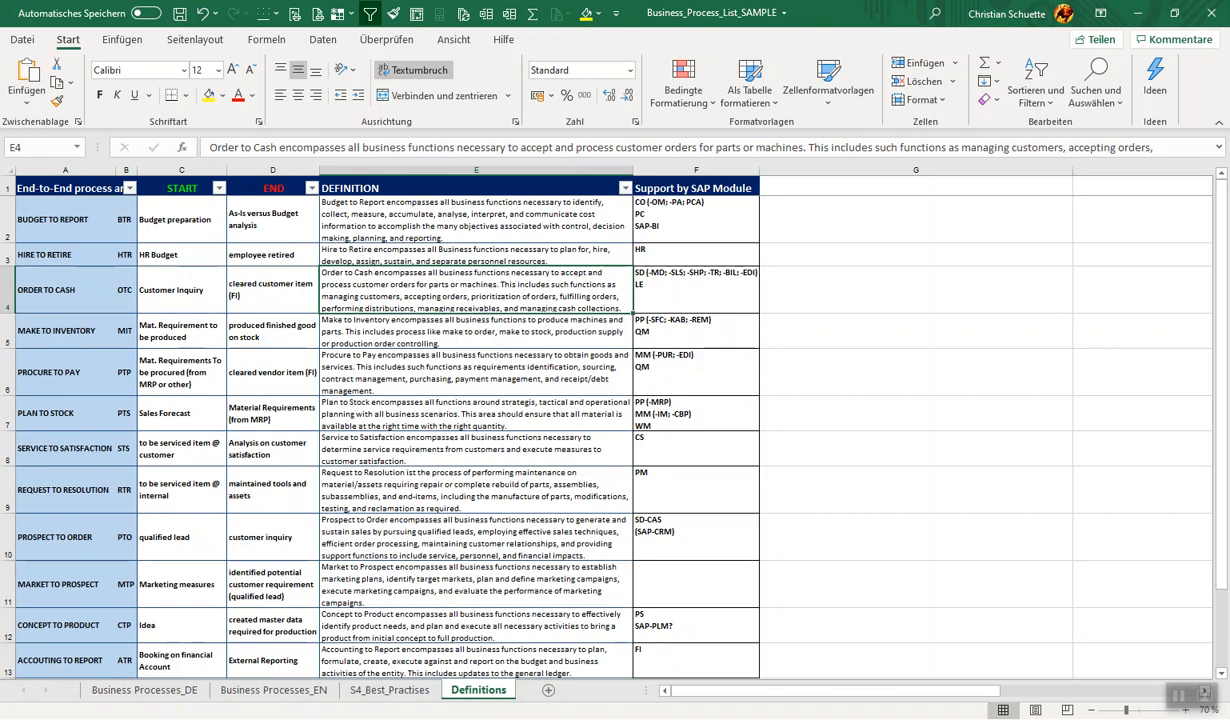
left_click(274, 690)
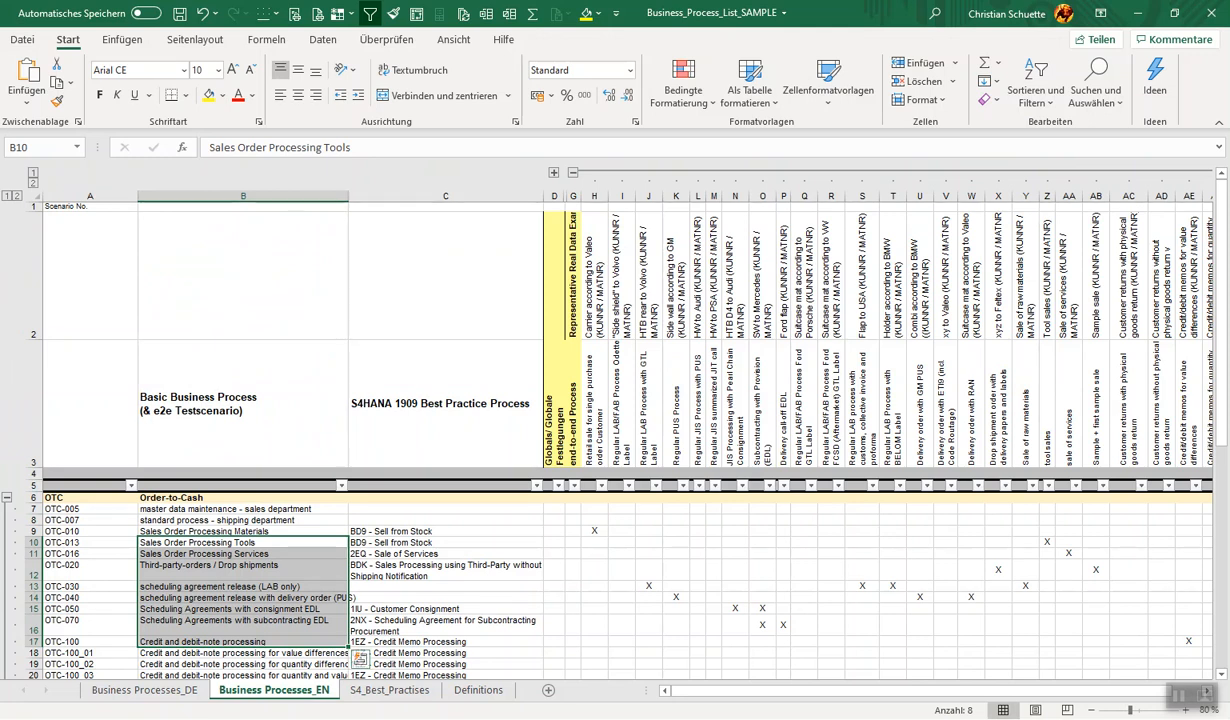
left_click(243, 597)
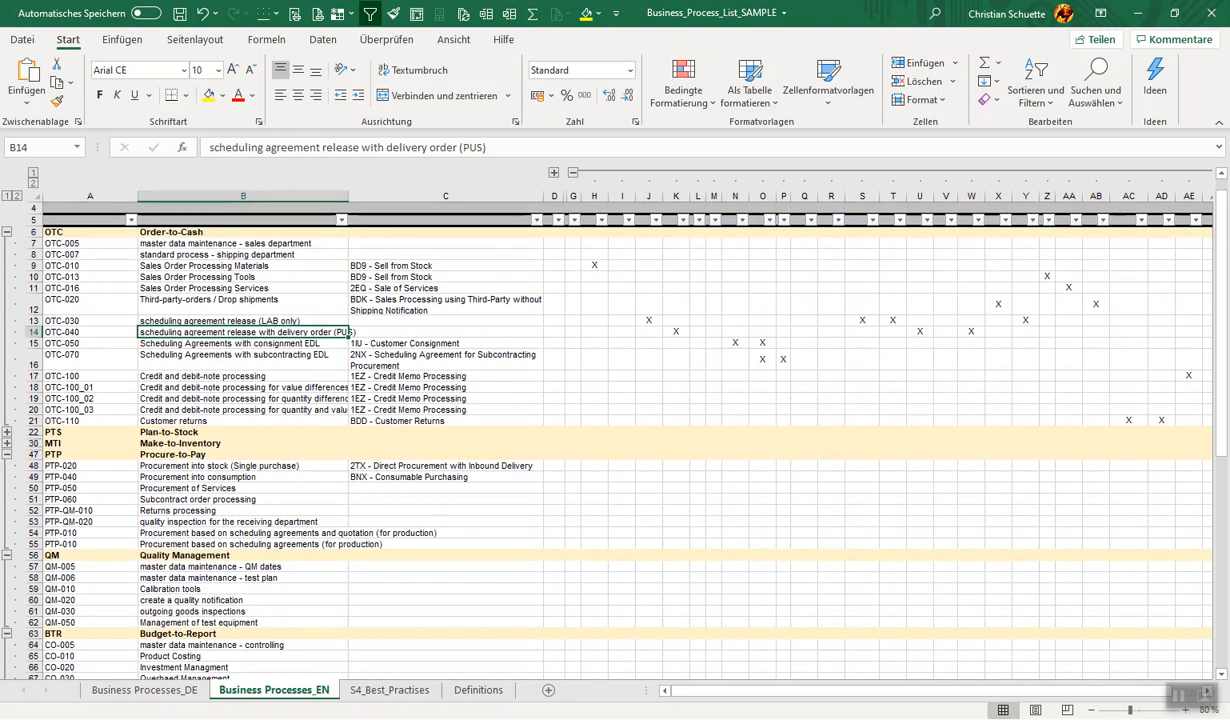
left_click(33, 181)
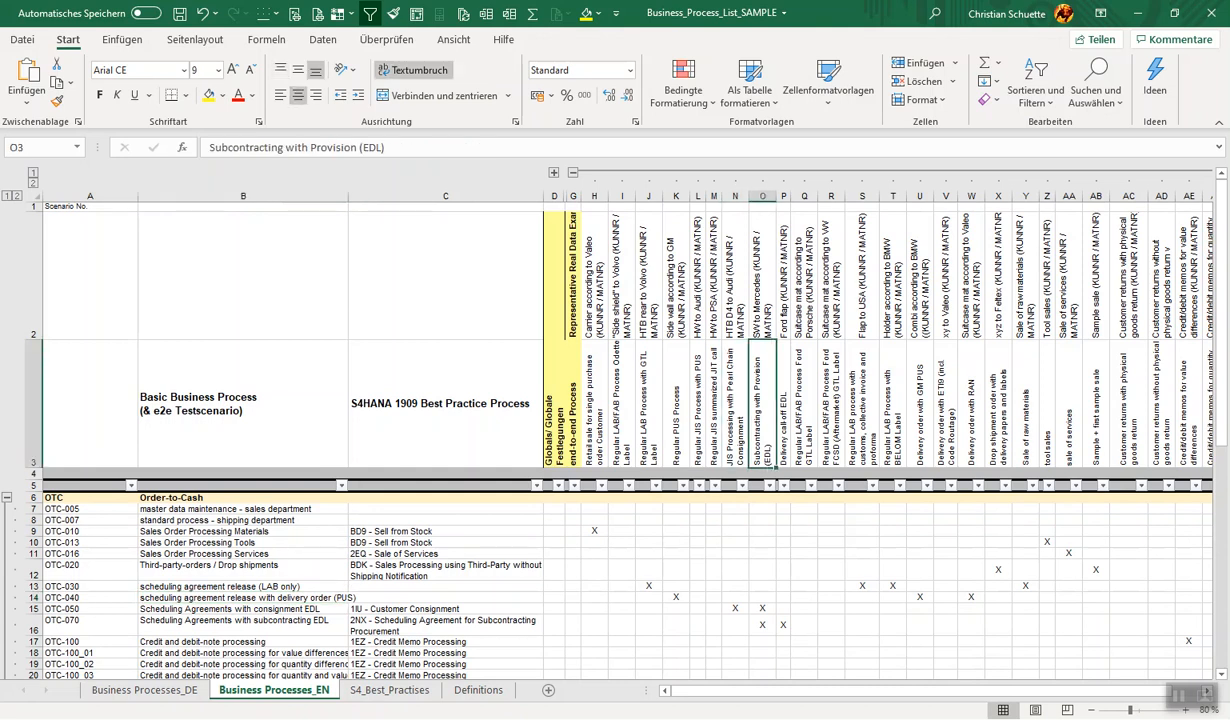
left_click(805, 403)
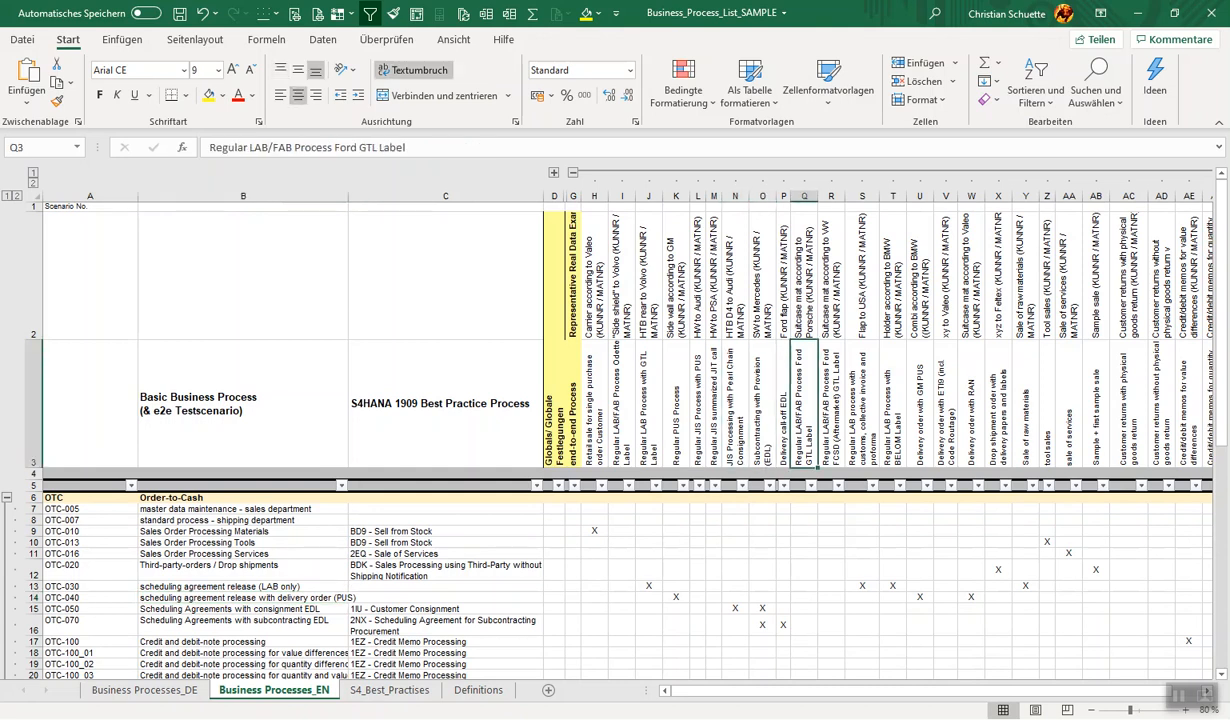